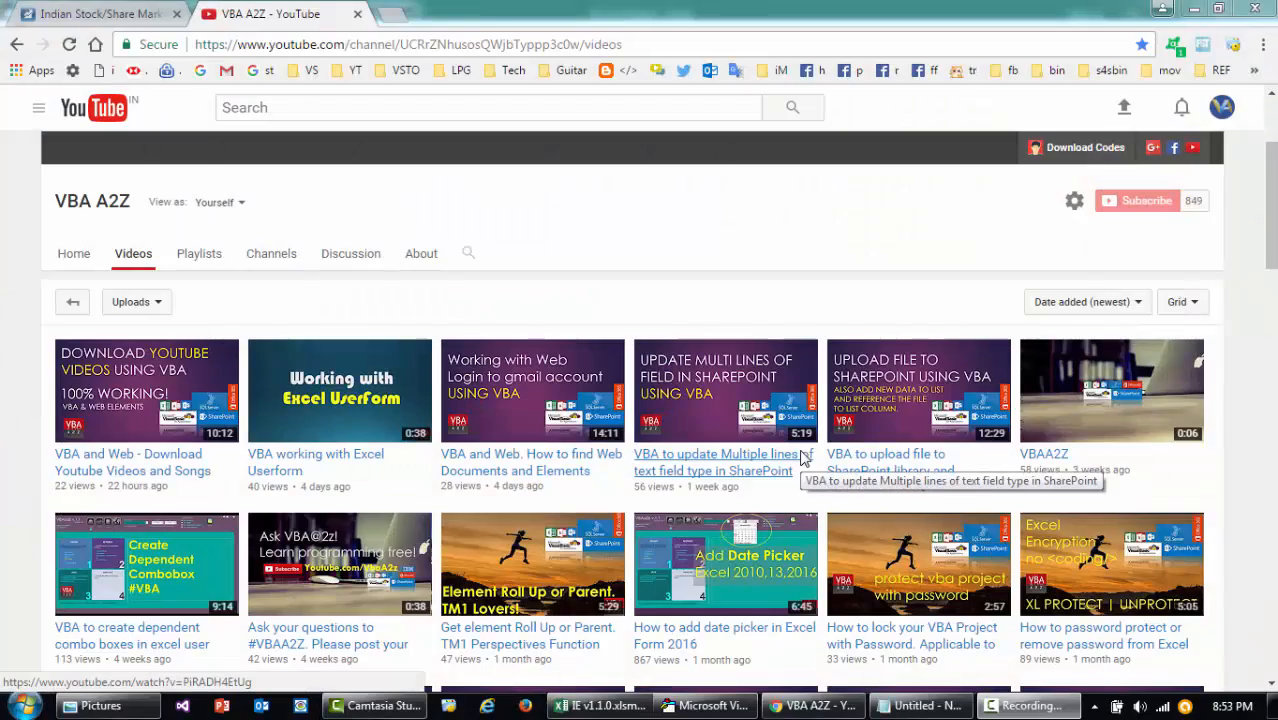
Scroll the moneycontrol Stock Markets page down to the Today's Stock Market Action tables.
left_click(706, 704)
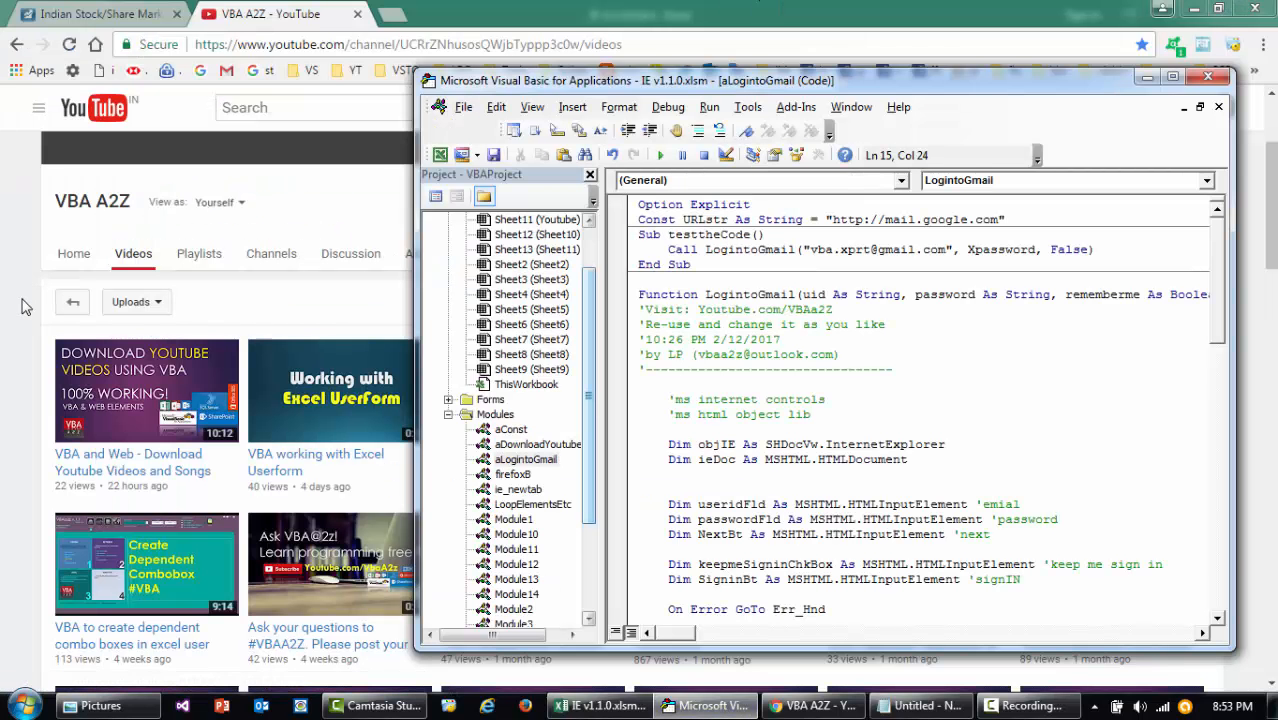
left_click(792, 704)
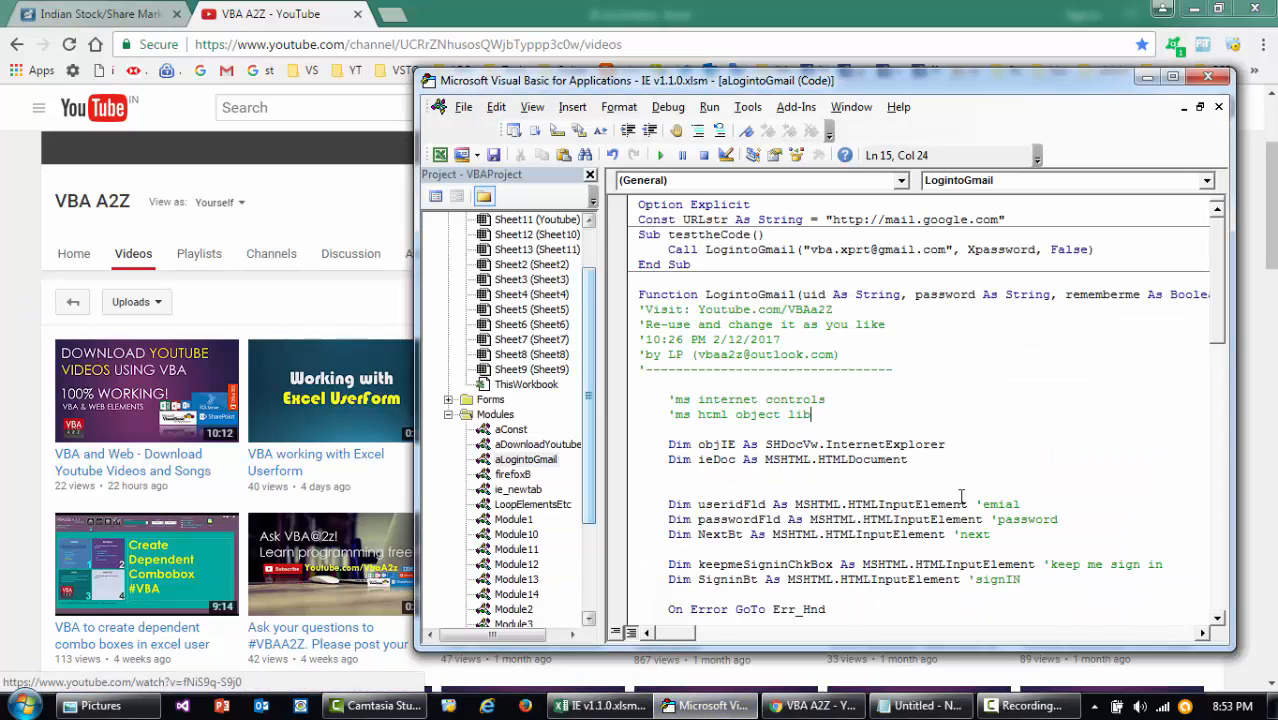
mouse_move(790, 414)
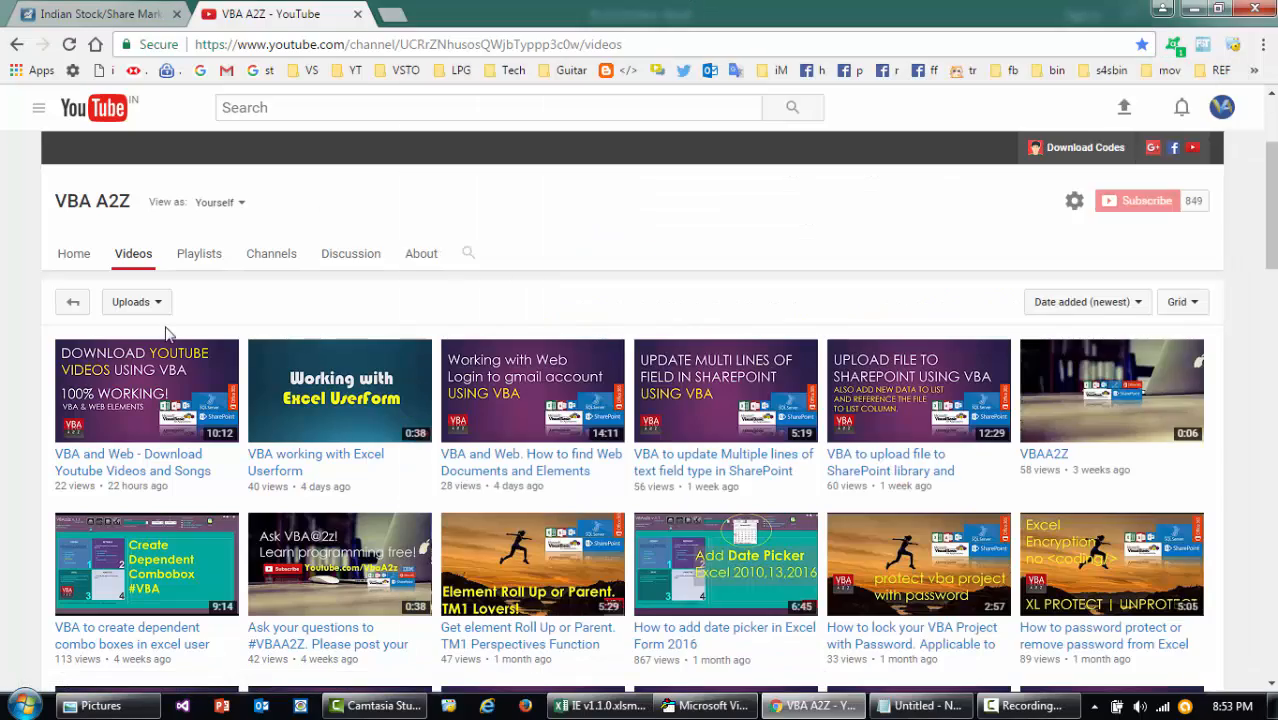
scroll("down", 3)
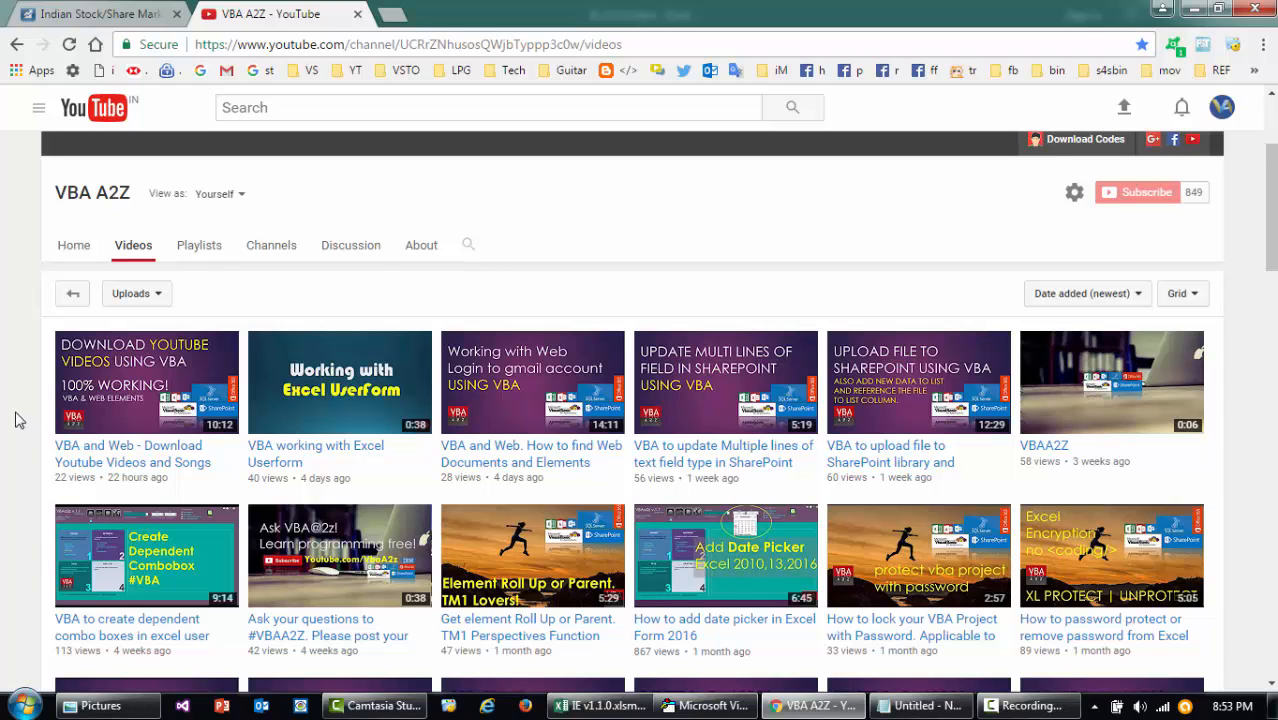
mouse_move(338, 18)
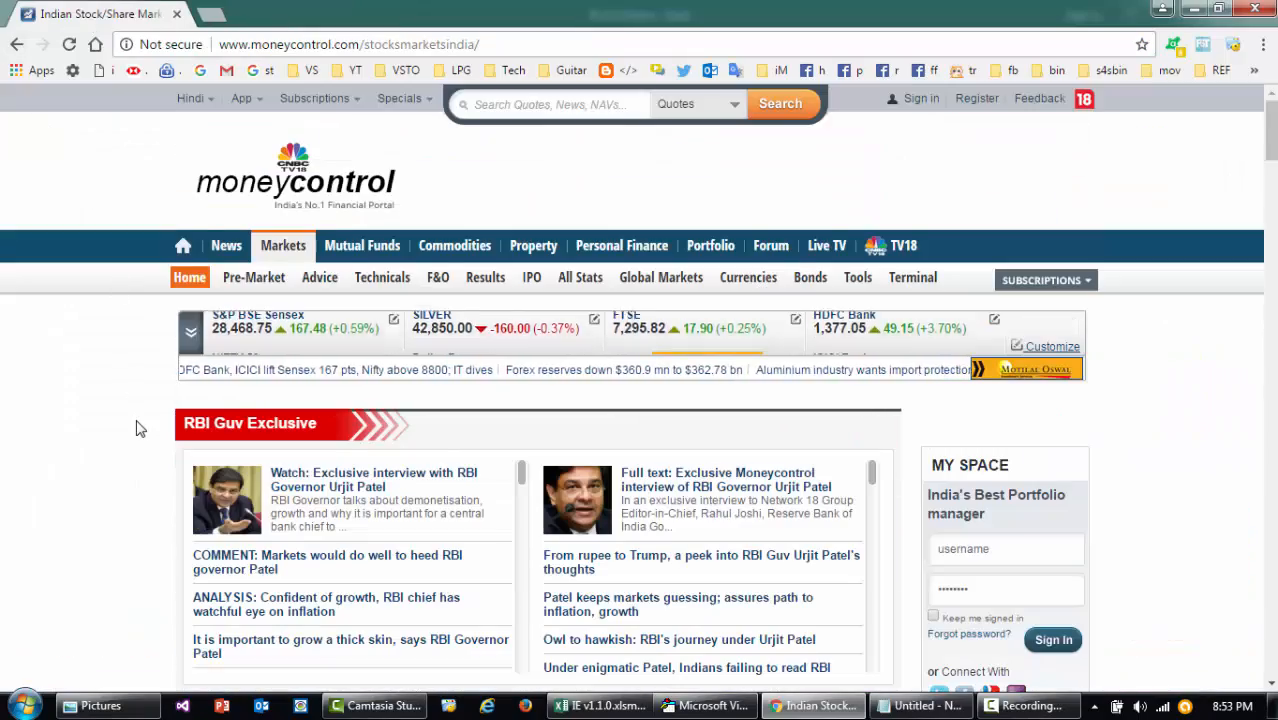
scroll("down", 3)
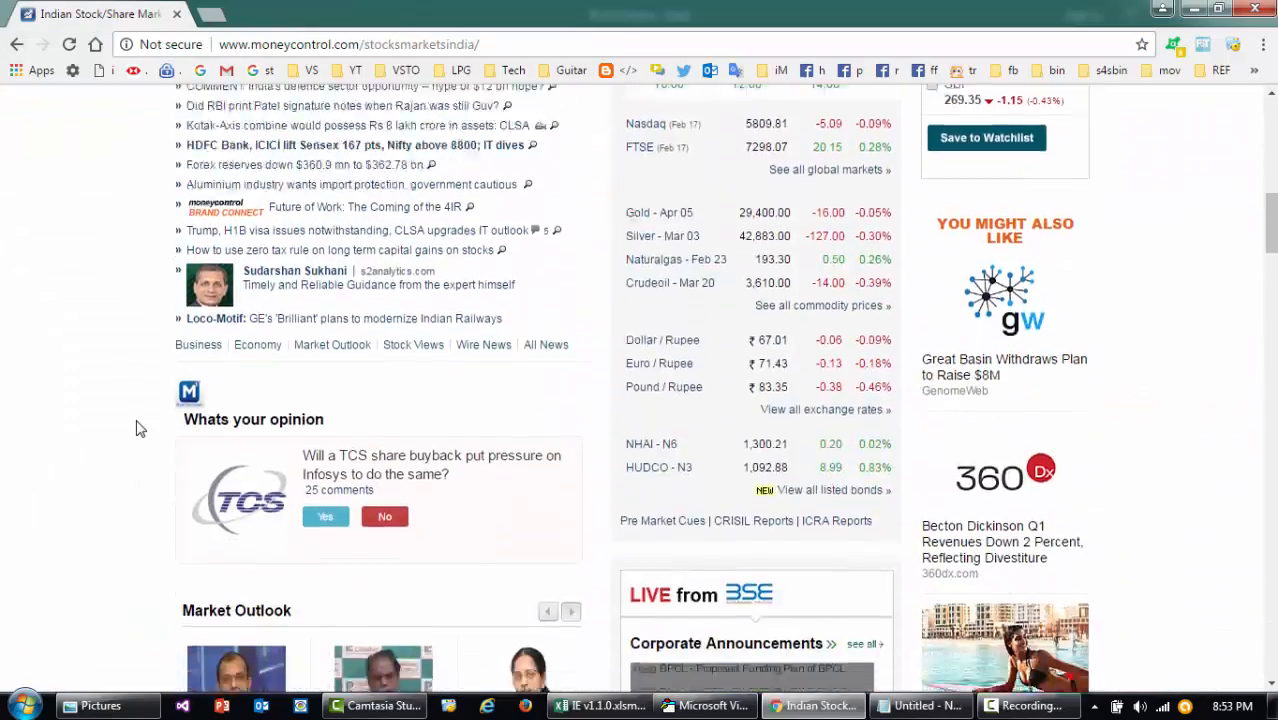
scroll("down", 3)
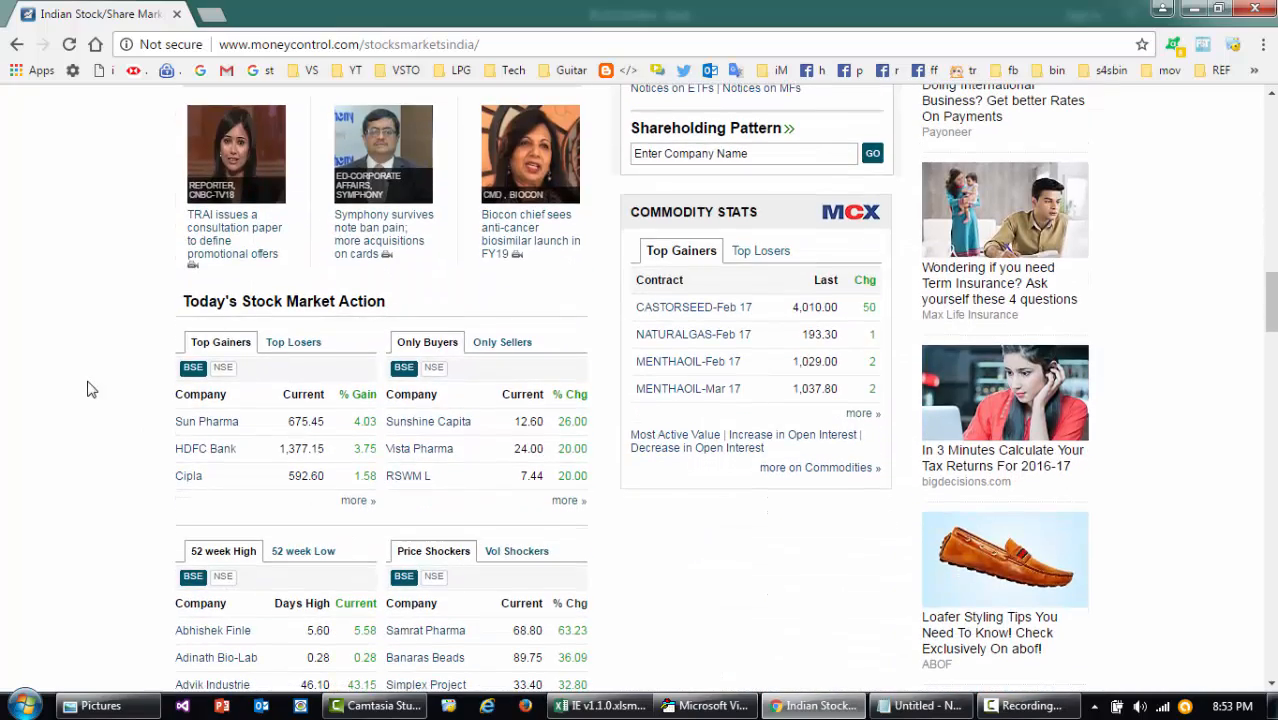
mouse_move(136, 440)
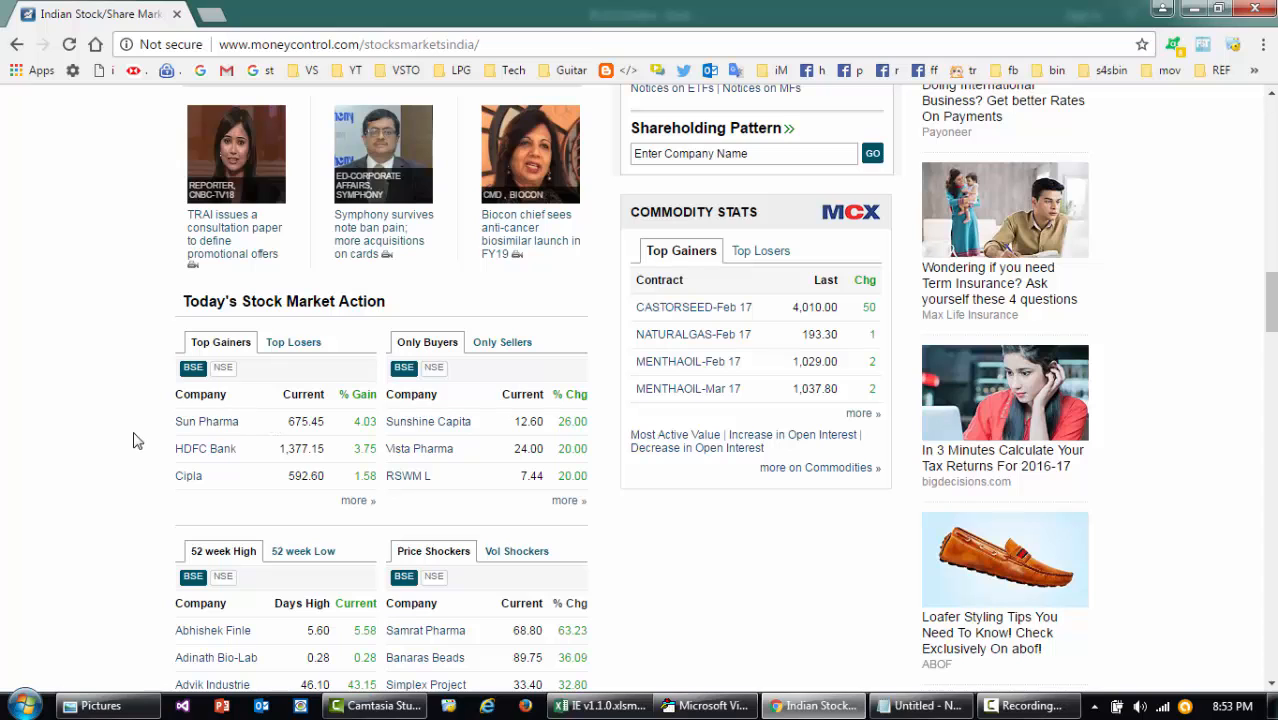
scroll("down", 3)
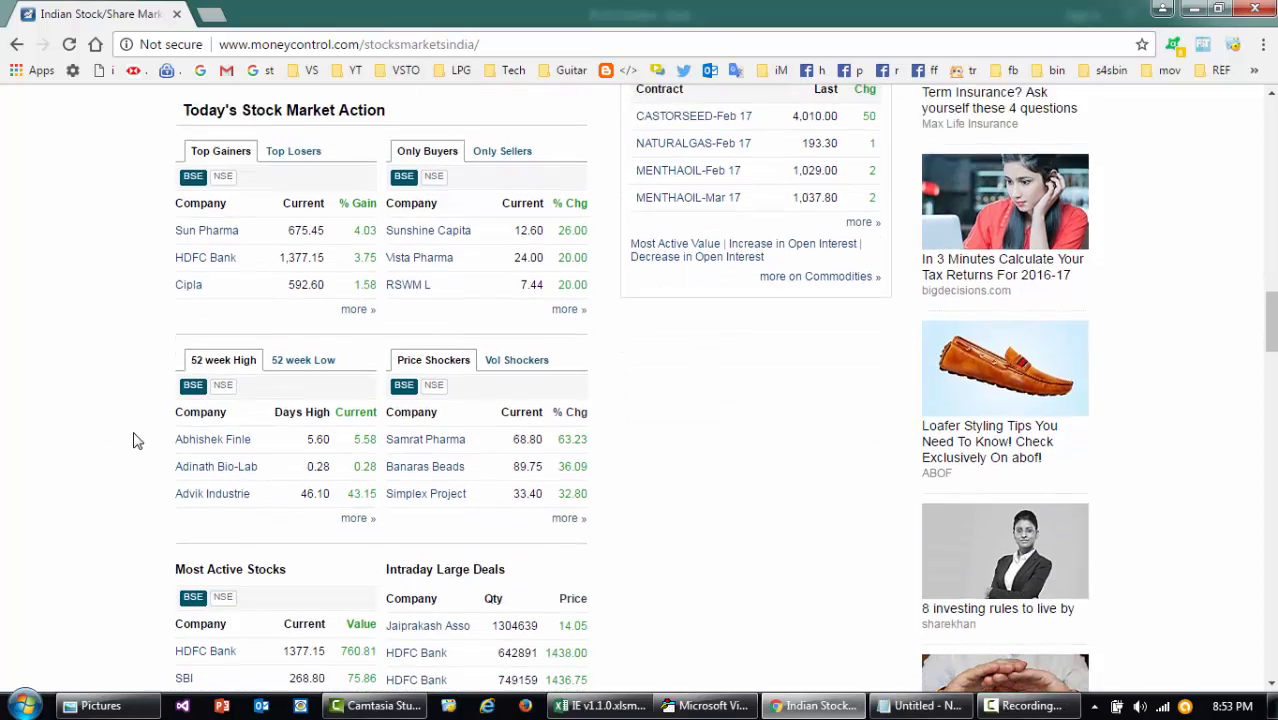
scroll("down", 3)
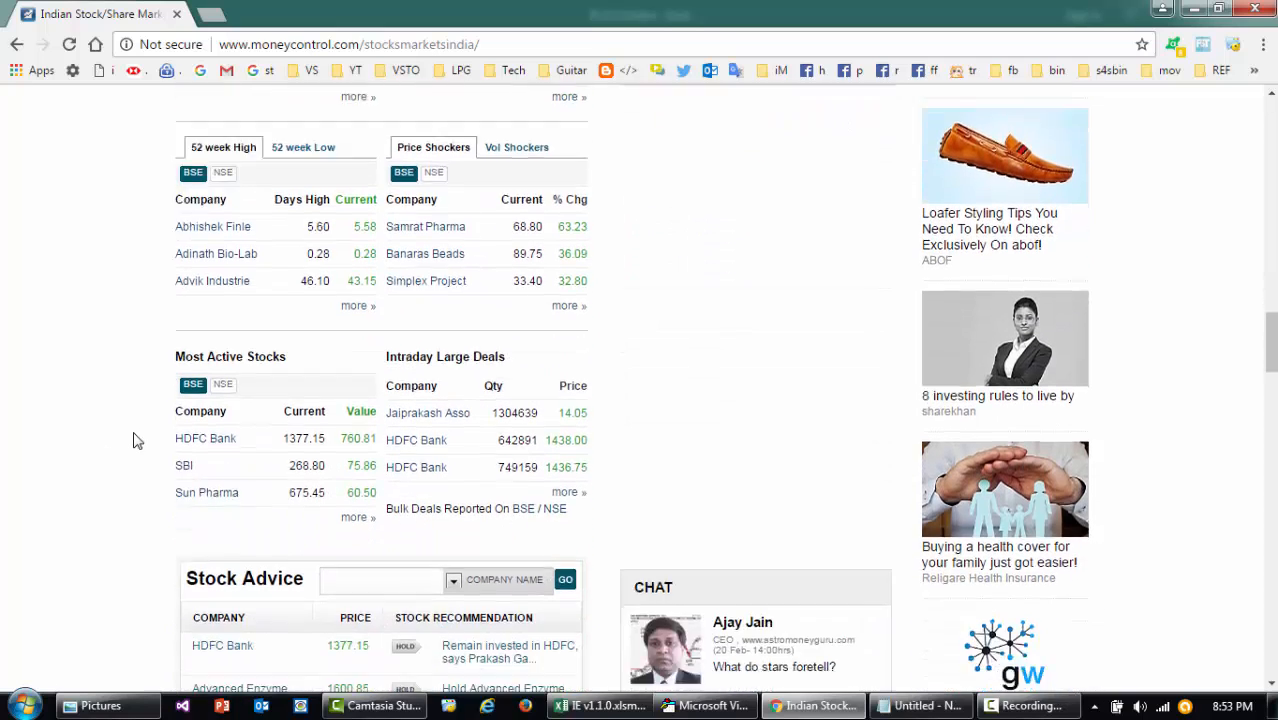
scroll("up", 3)
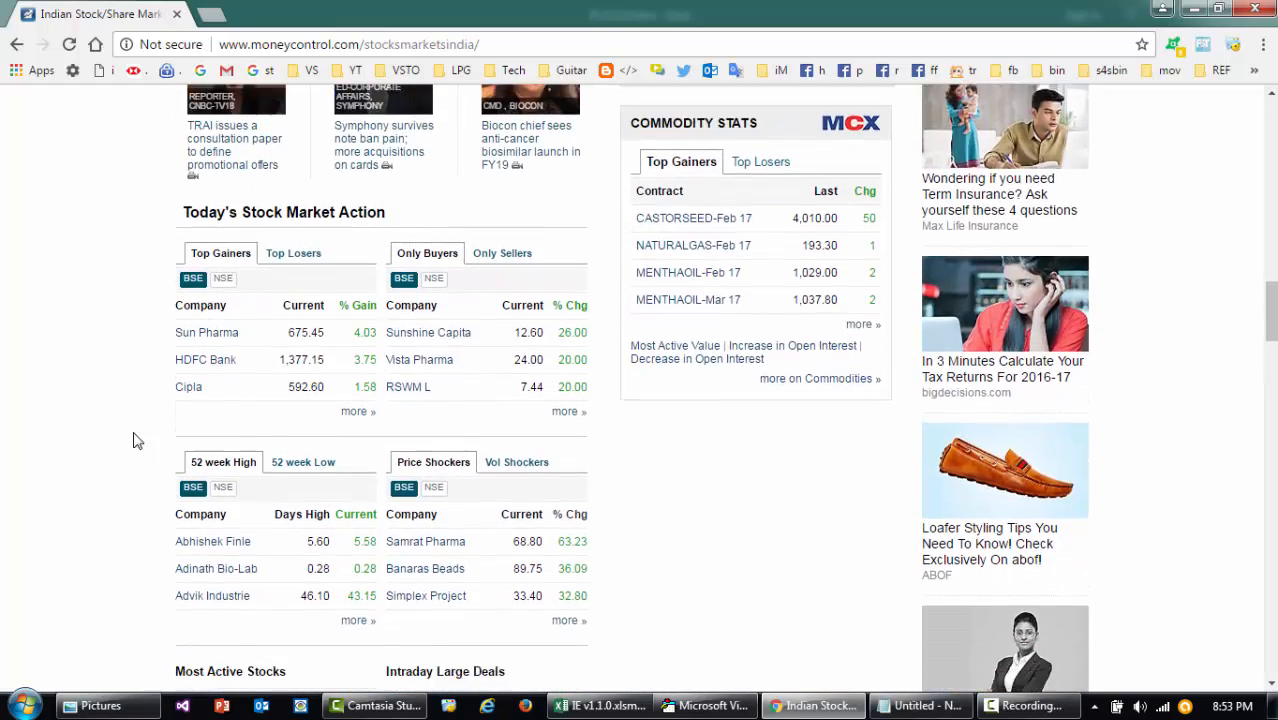
scroll("down", 3)
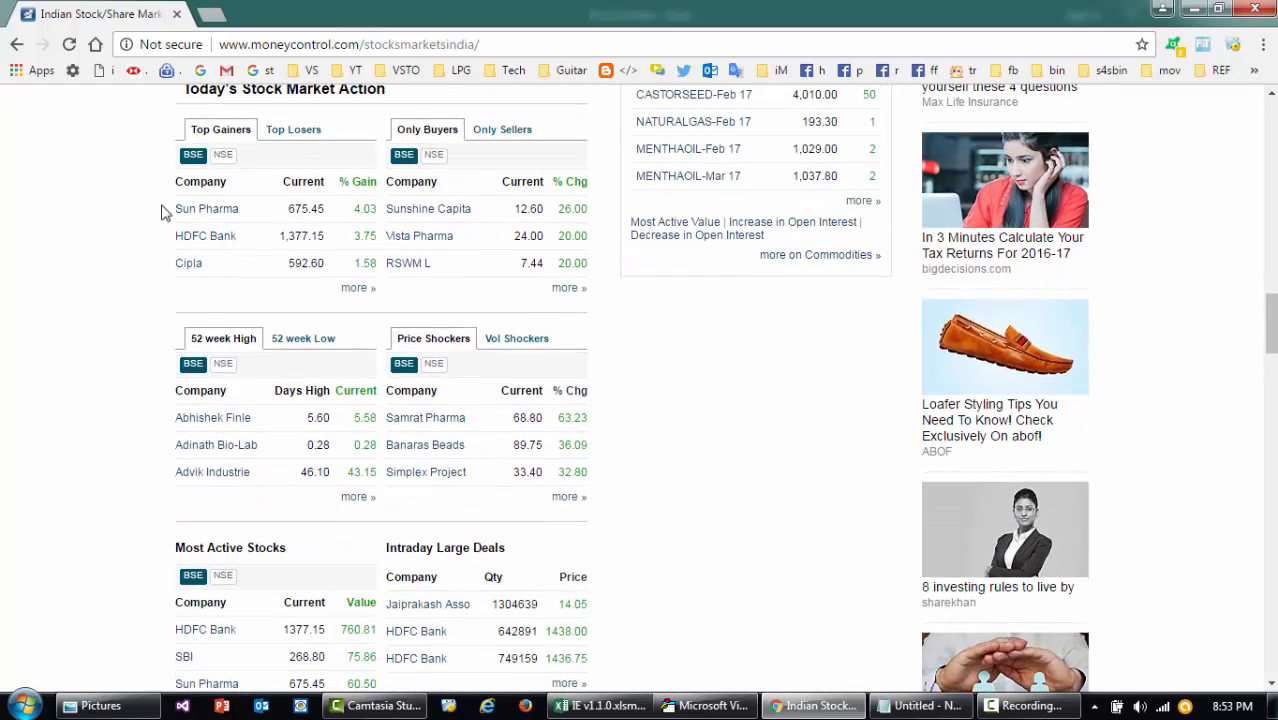
mouse_move(600, 210)
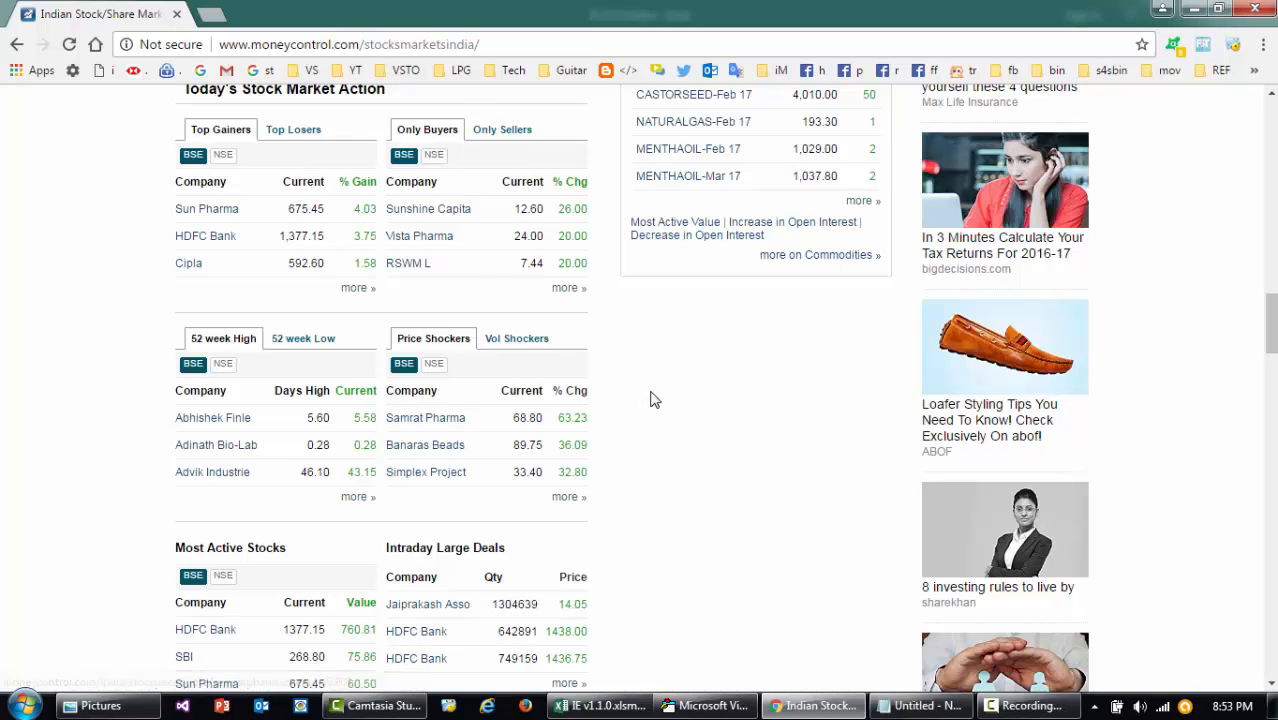
scroll("down", 3)
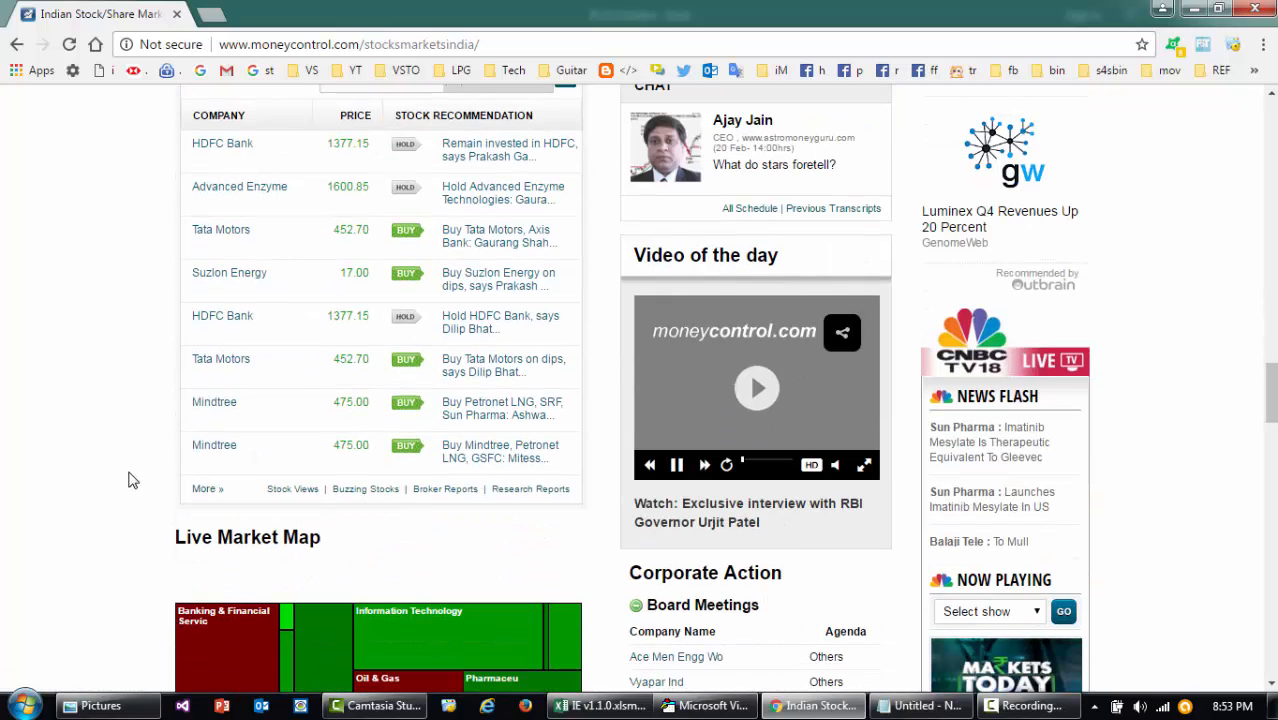
scroll("down", 3)
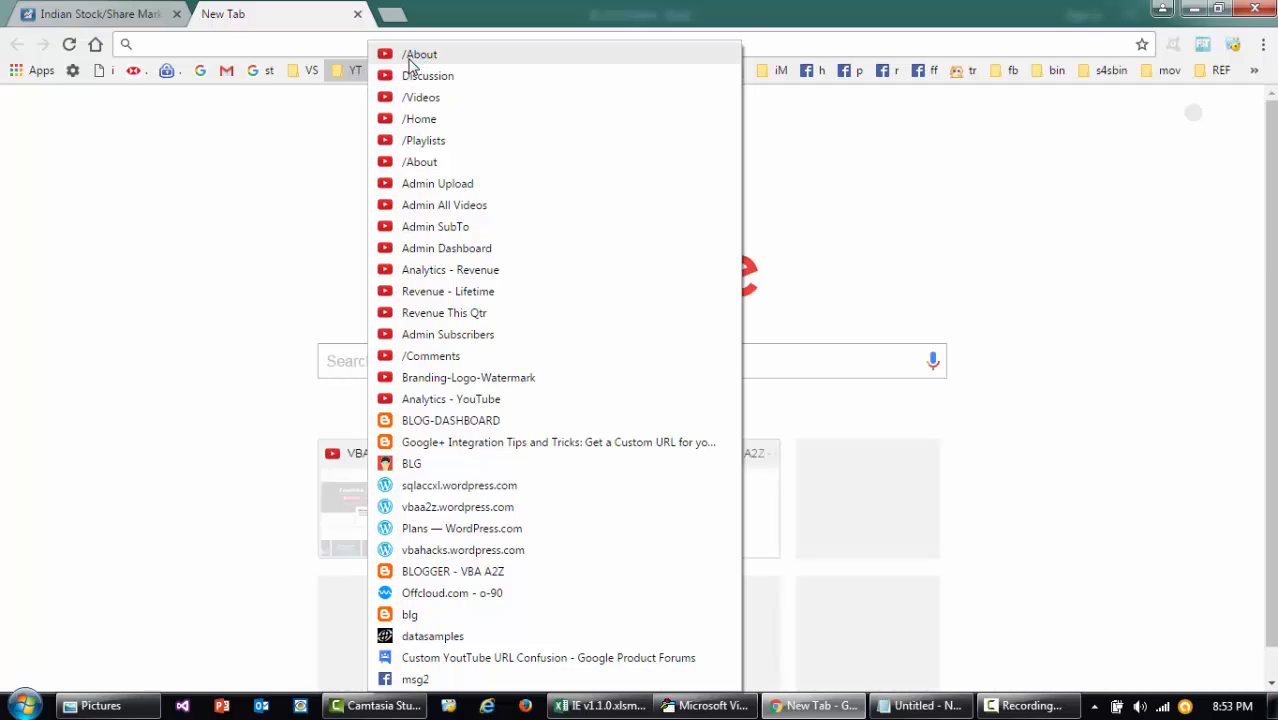
Go to the bookmarked YouTube channel About page in a new tab.
left_click(420, 54)
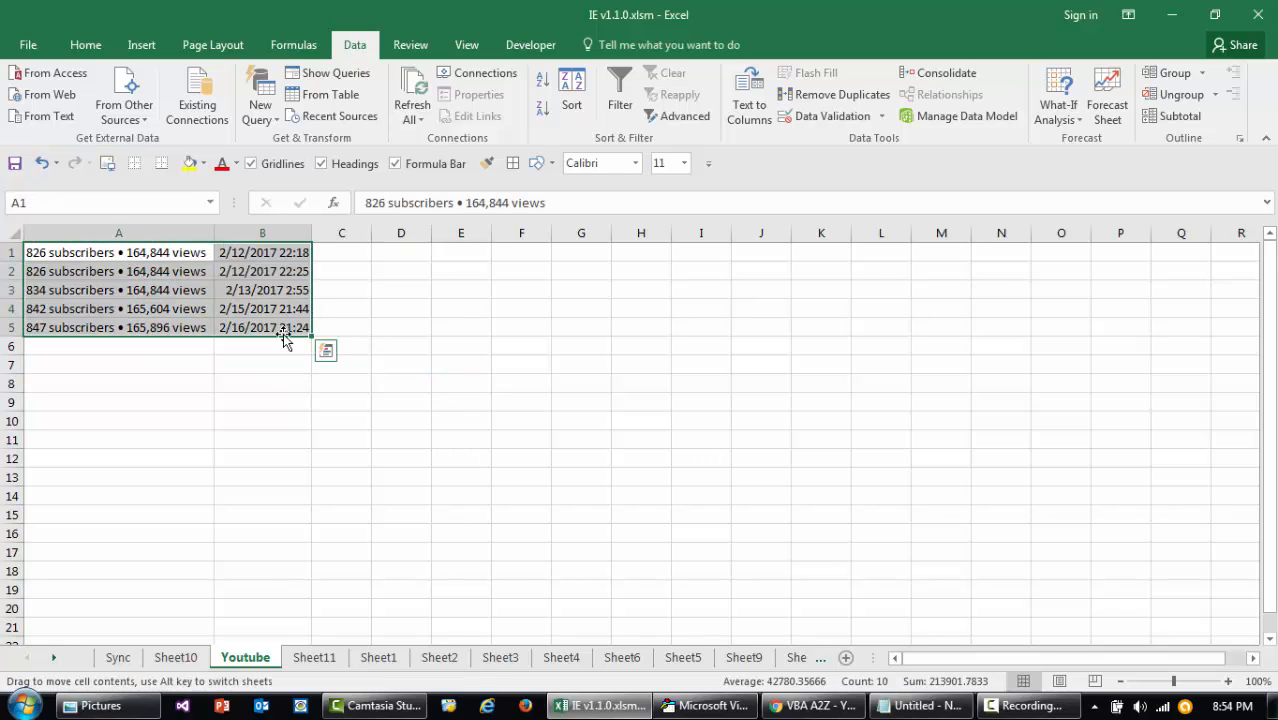
Run aaa_gettheSubAndViewCount and compare the new 853 subscribers / 166,219 views row with the About page.
left_click(118, 328)
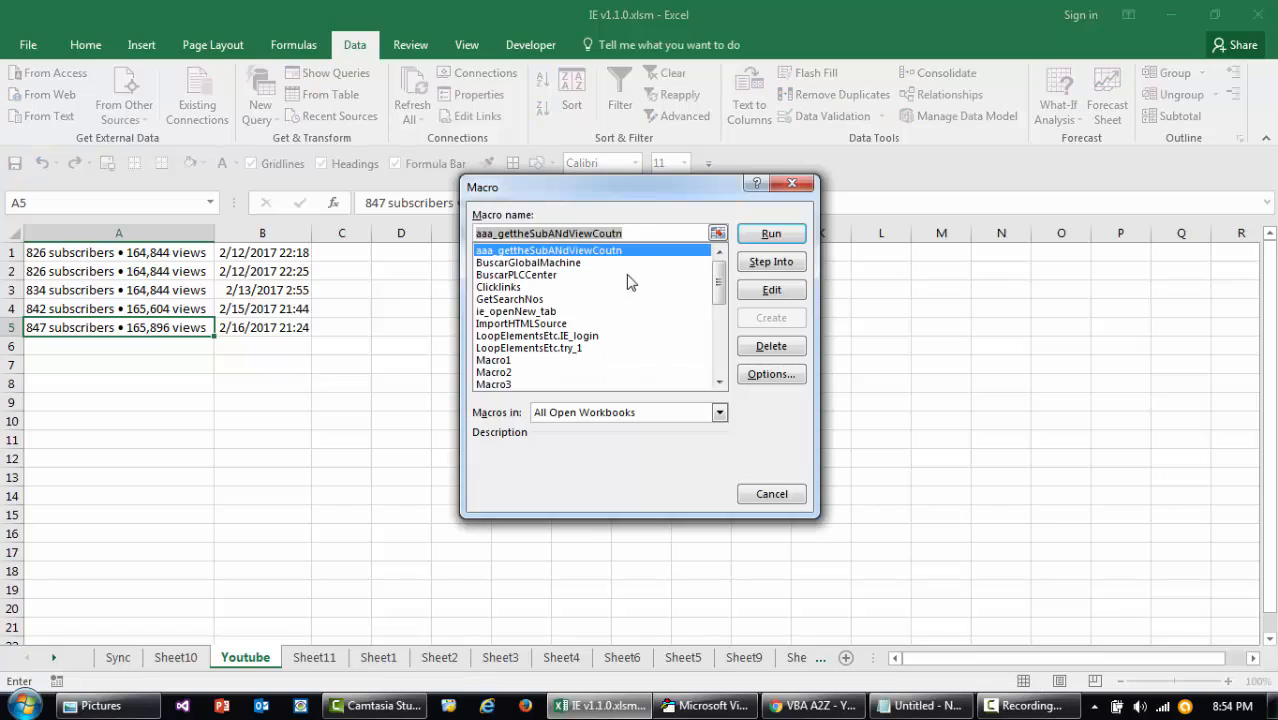
left_click(772, 232)
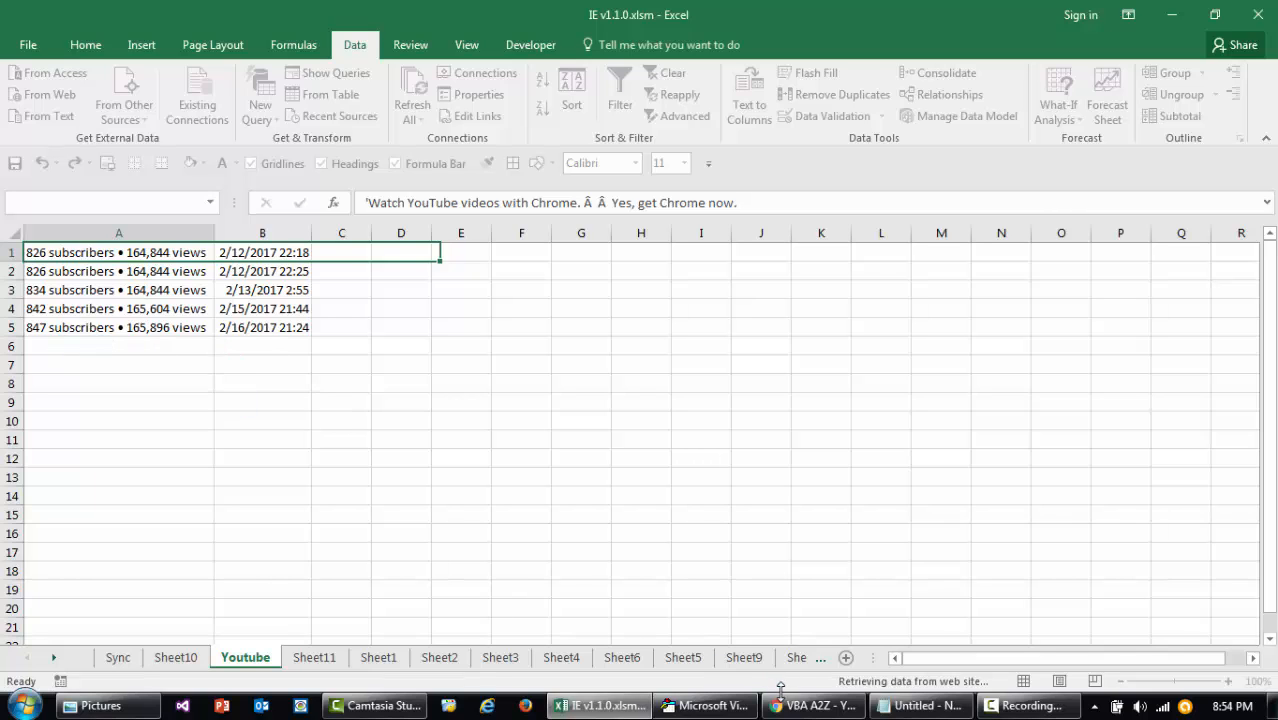
left_click(812, 706)
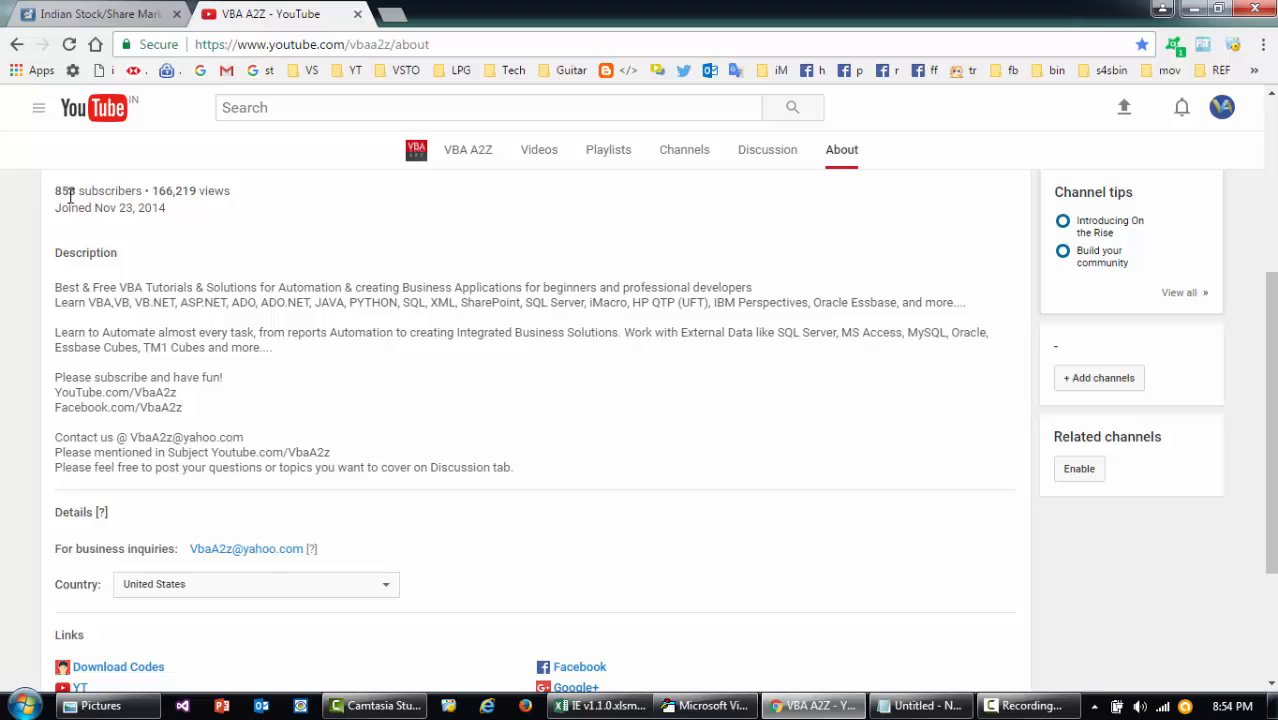
double_click(184, 190)
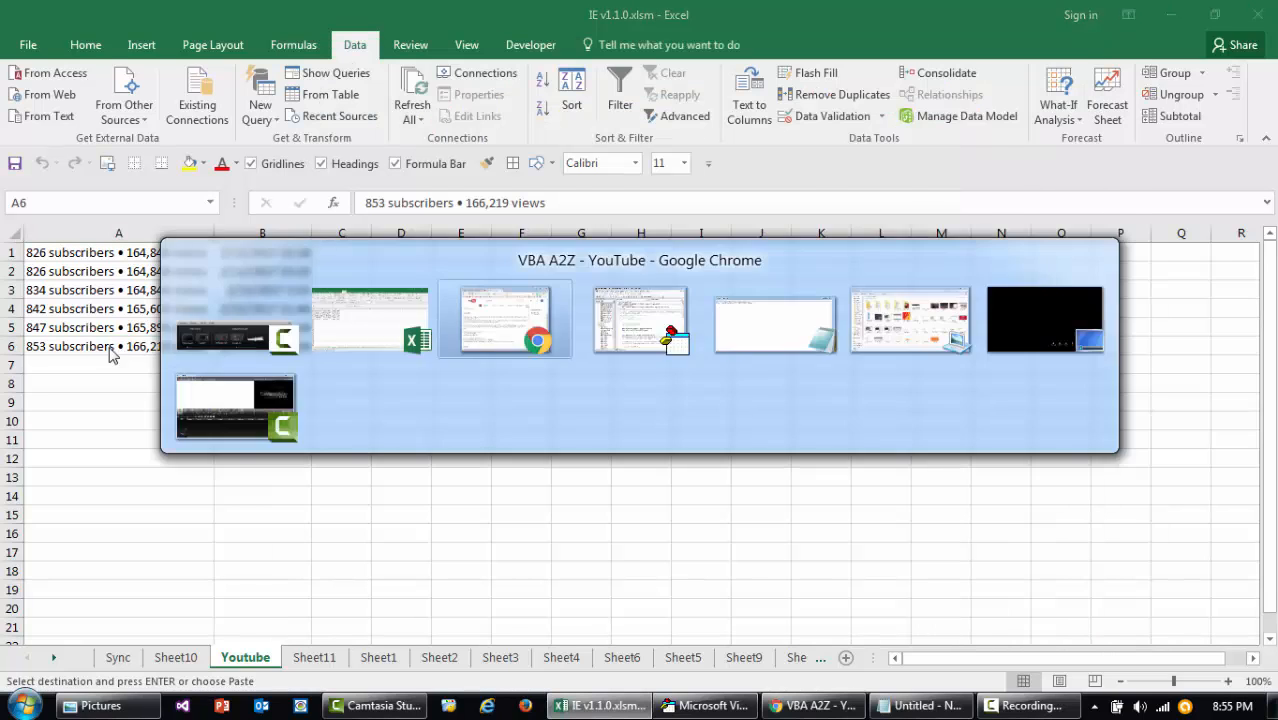
left_click(504, 320)
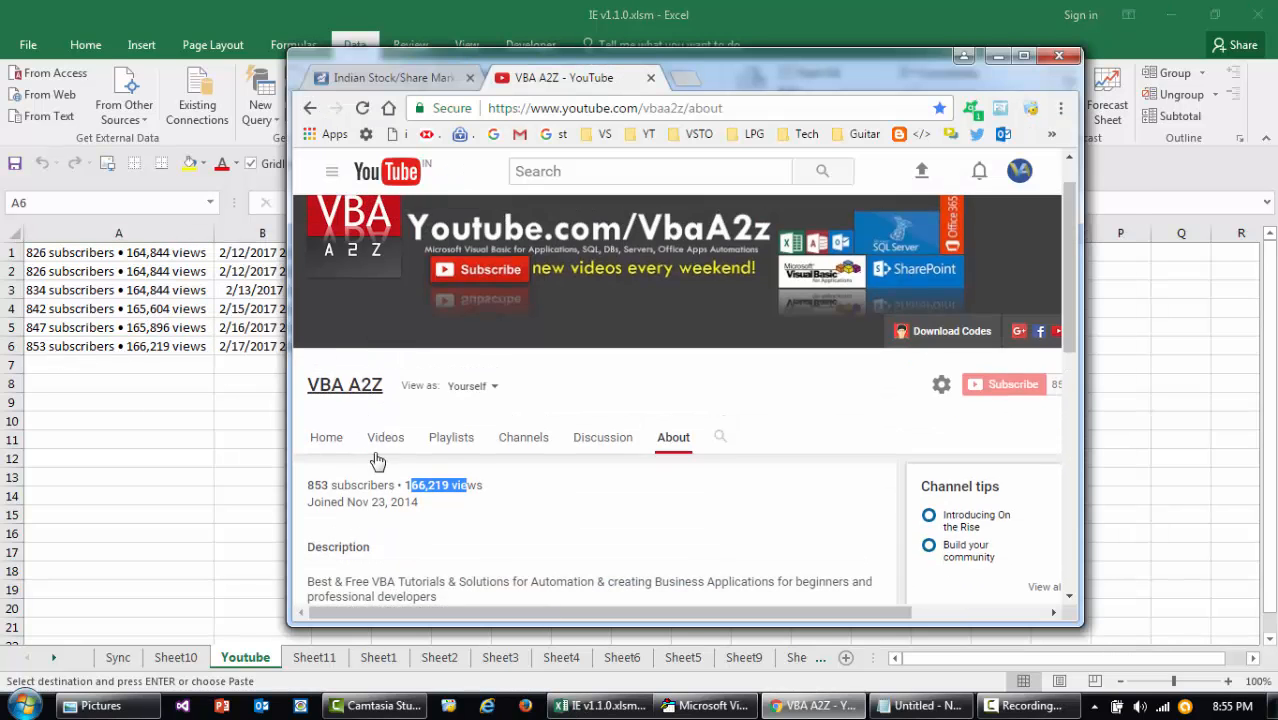
mouse_move(170, 372)
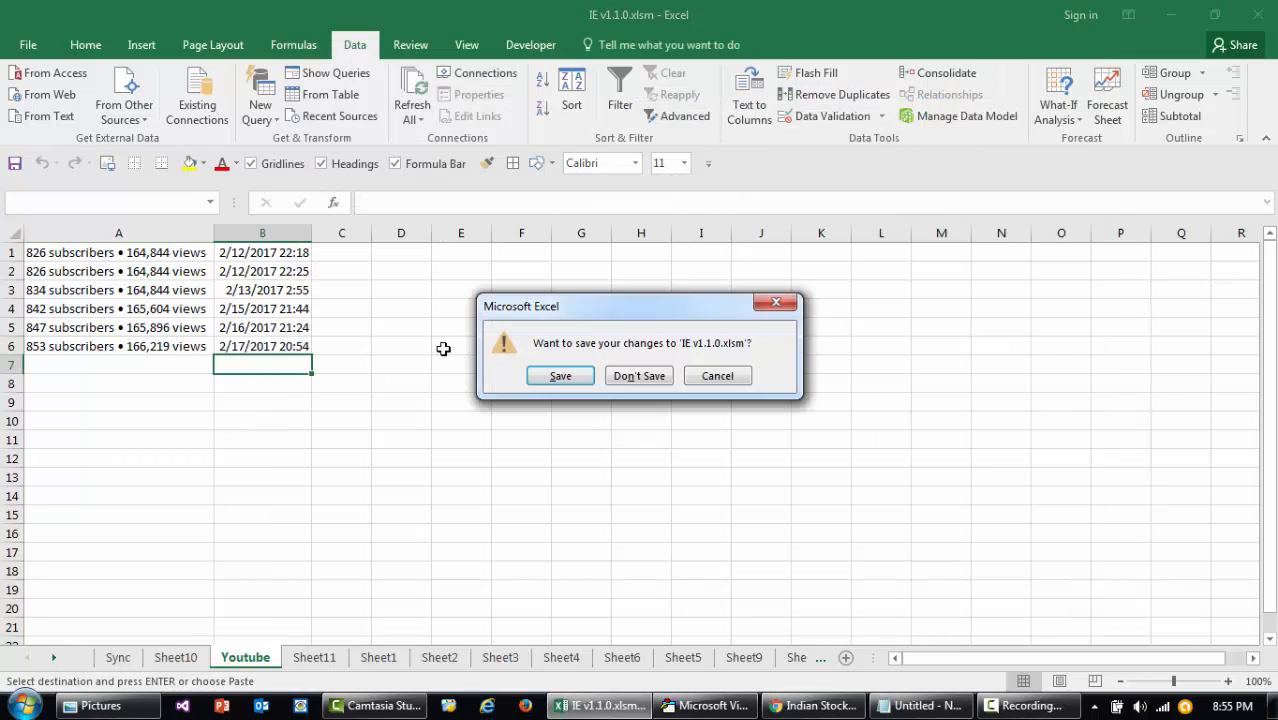
Close IE v1.1.0.xlsm via the save prompt and minimize Chrome, leaving blank Book1.
left_click(638, 376)
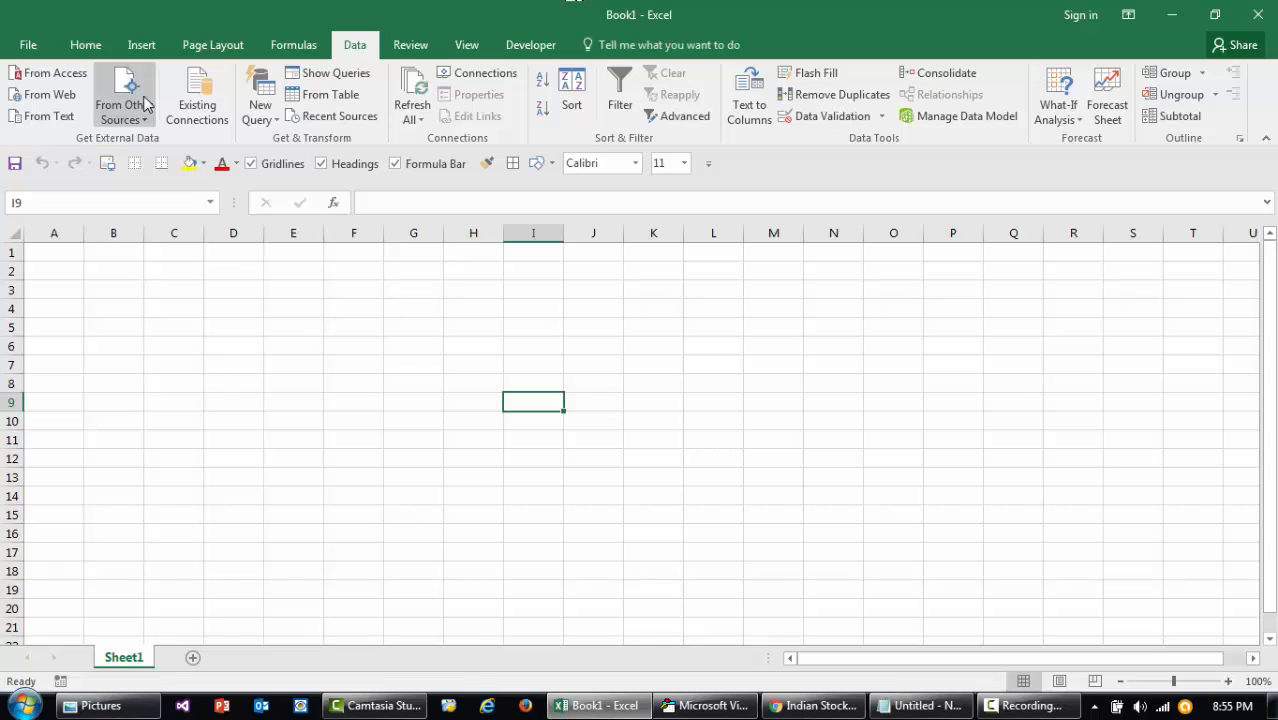
mouse_move(584, 520)
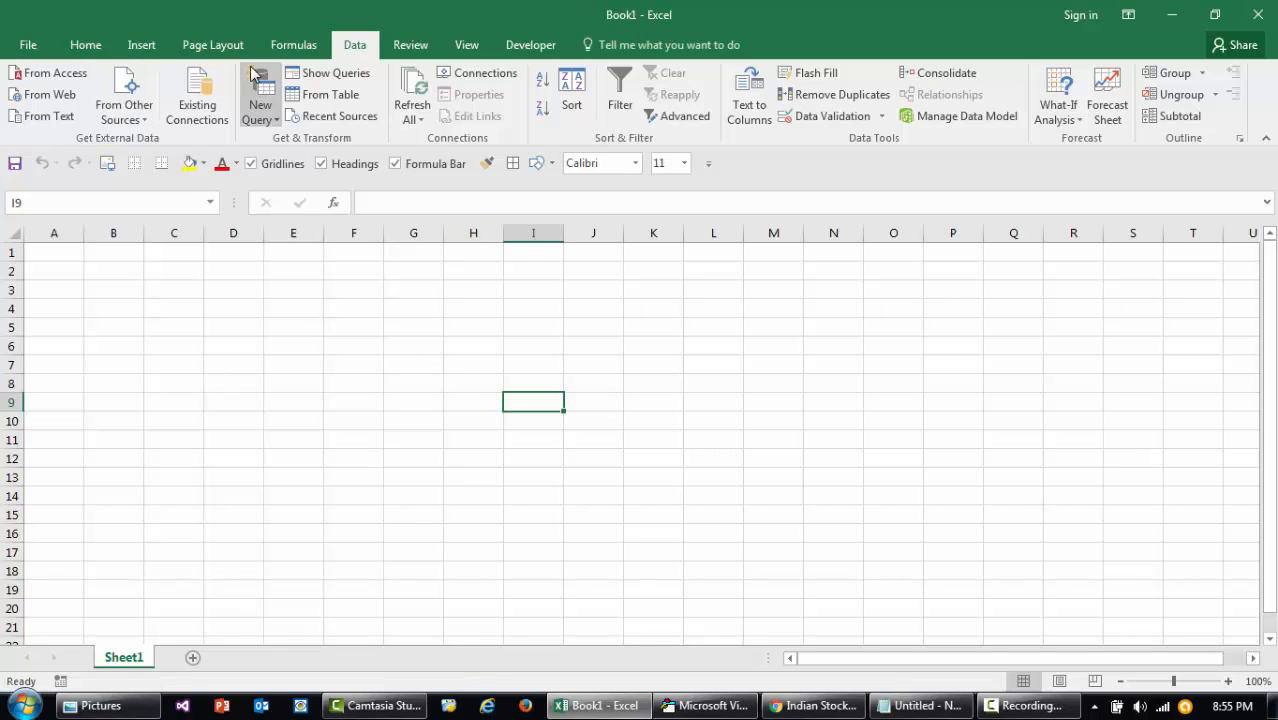
mouse_move(704, 704)
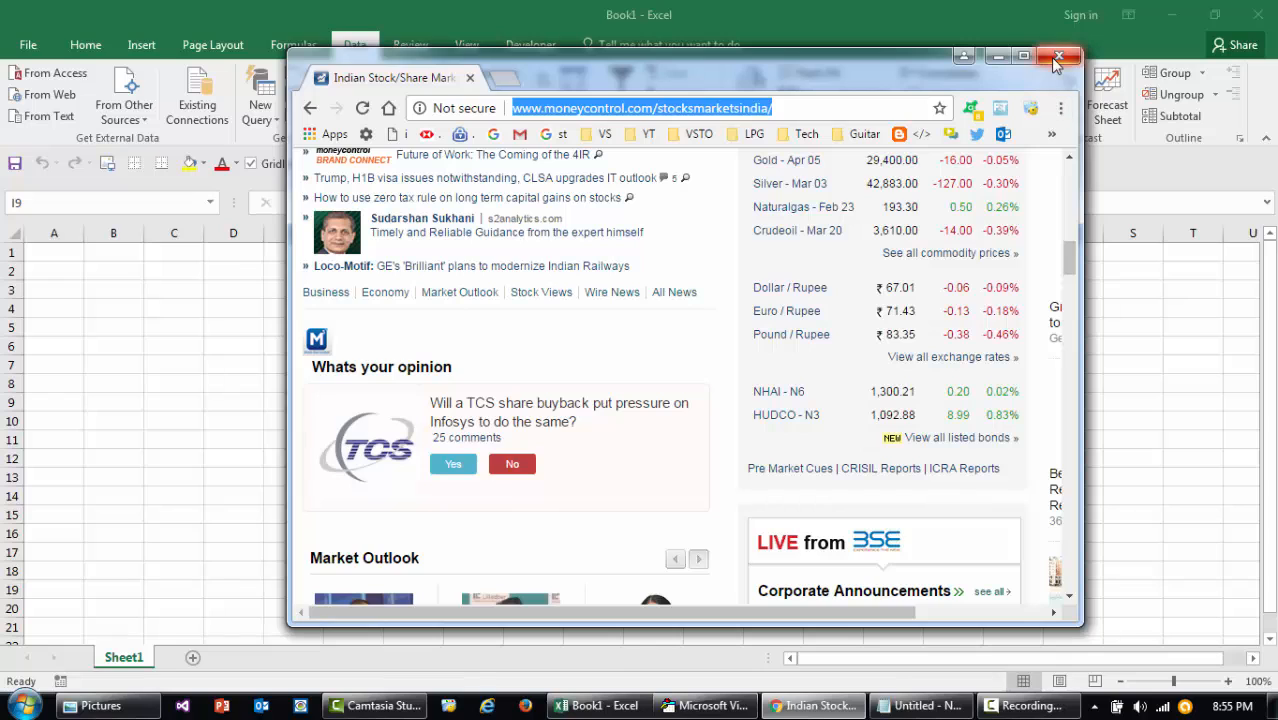
left_click(1054, 58)
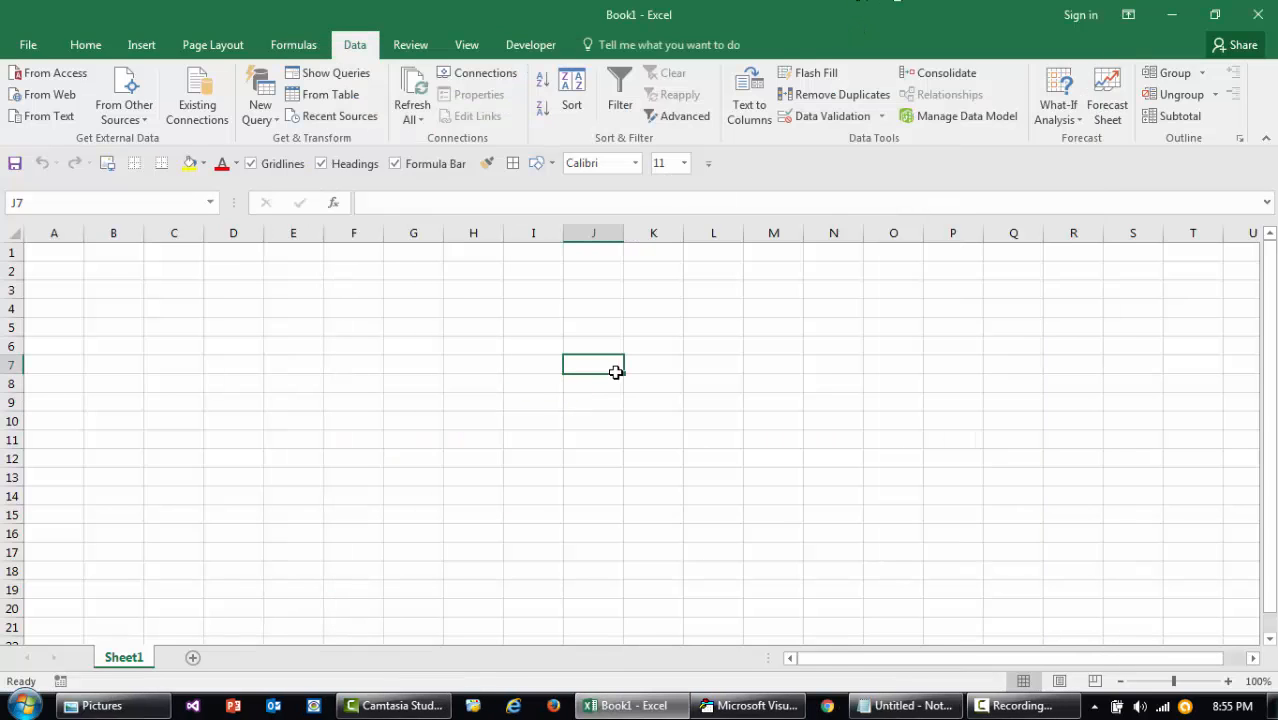
mouse_move(58, 684)
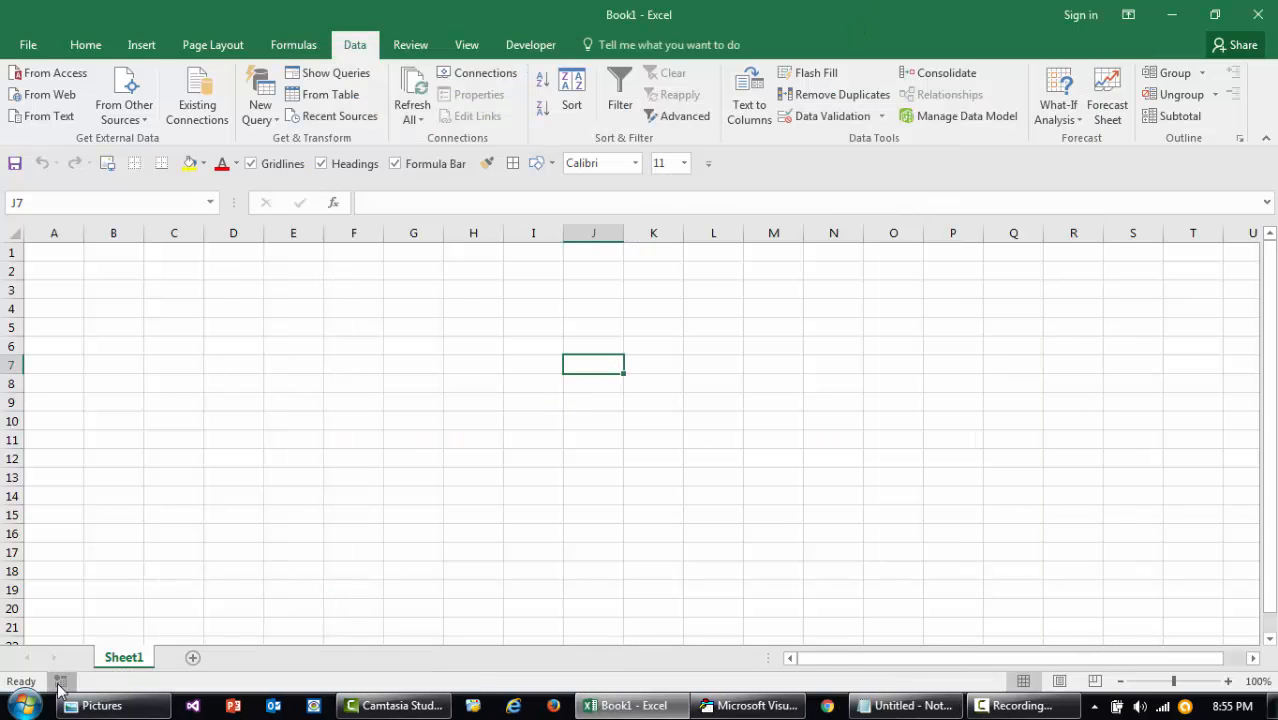
Start recording a macro named syncdata and show the Data ribbon's external data commands.
left_click(62, 680)
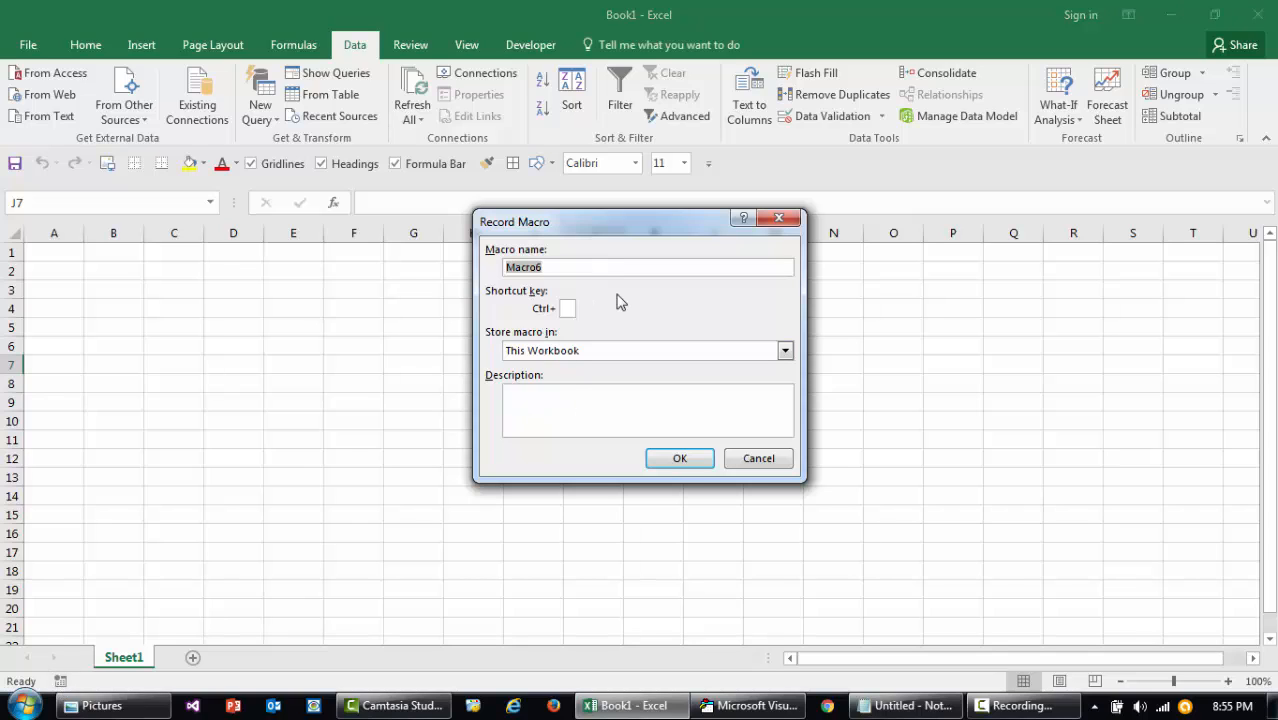
type("syncdata")
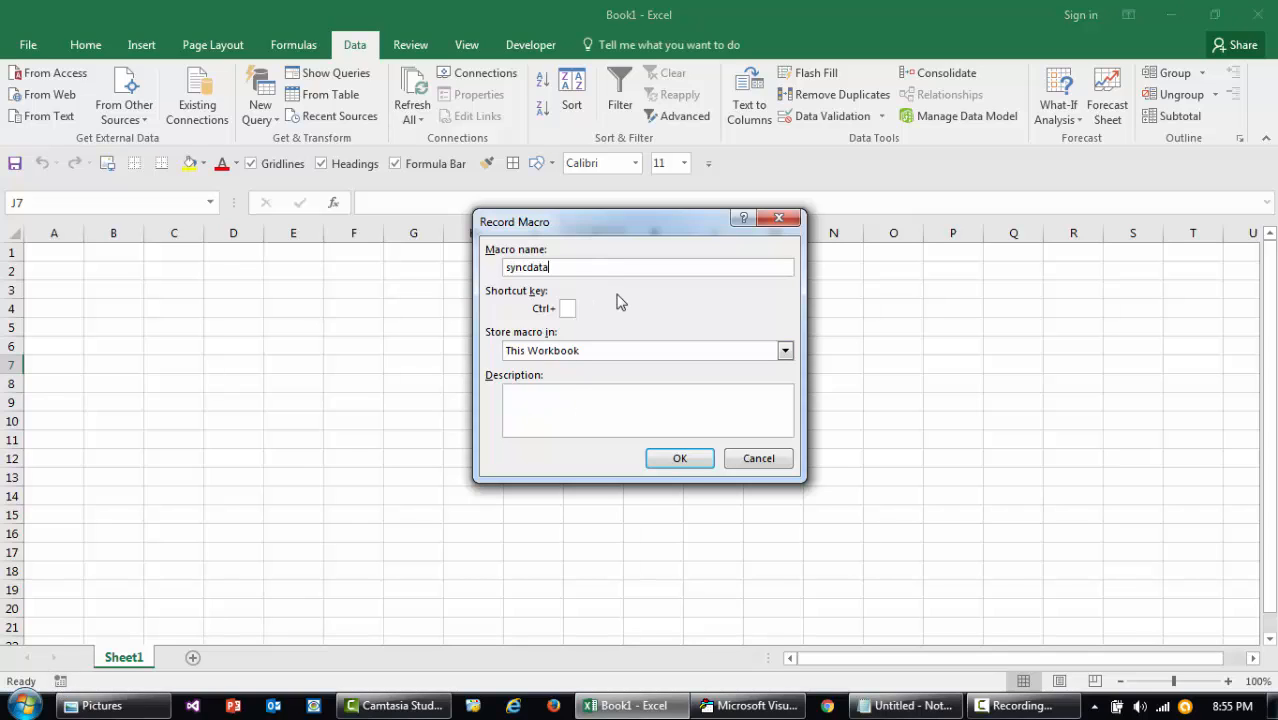
left_click(680, 458)
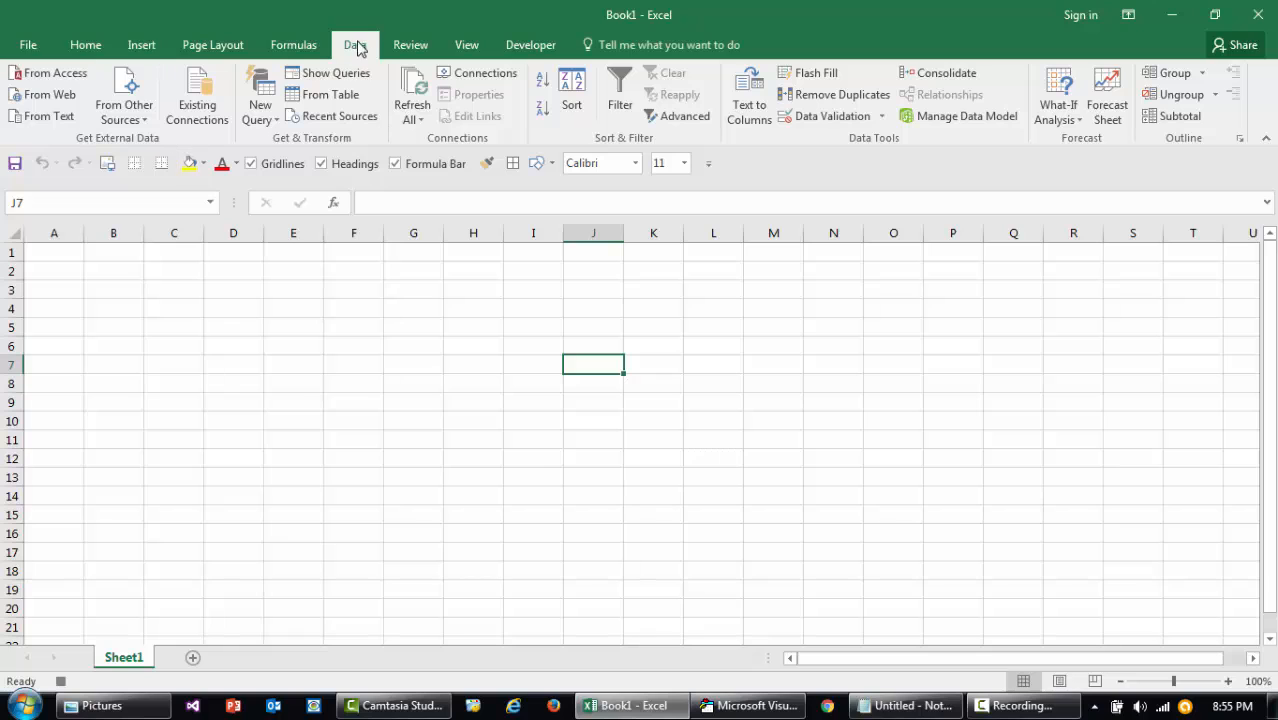
mouse_move(64, 94)
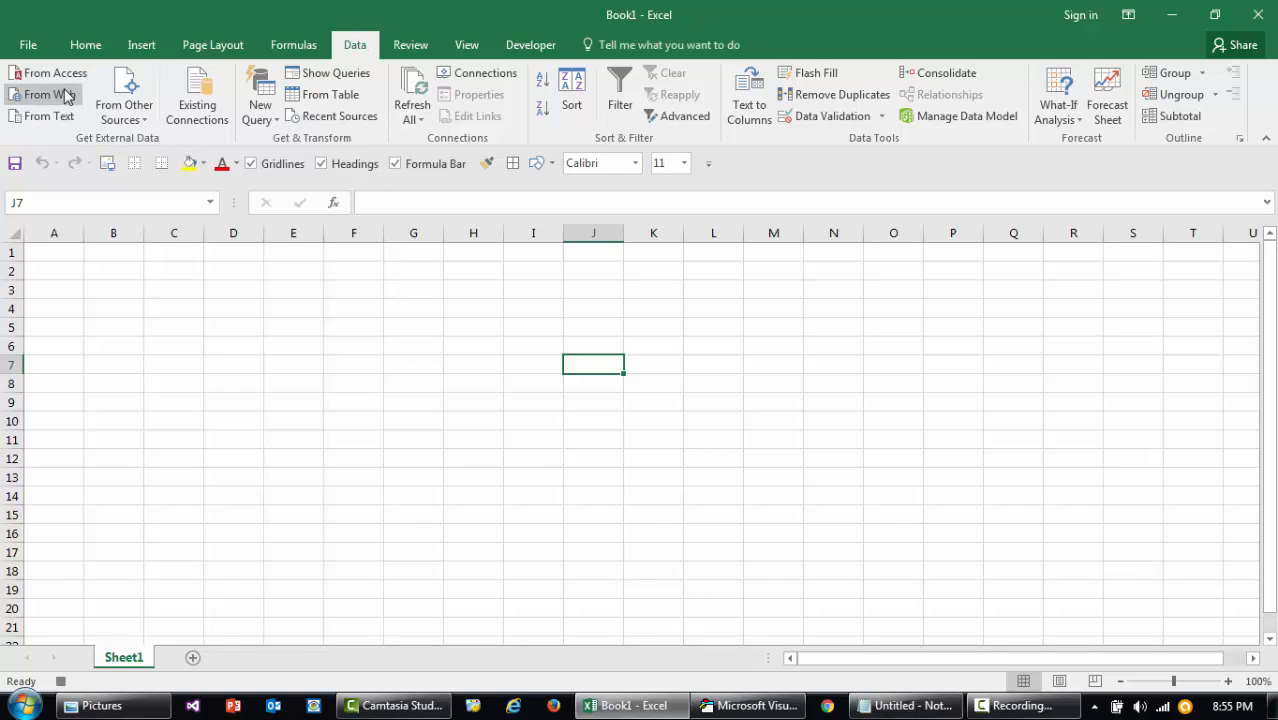
left_click(50, 94)
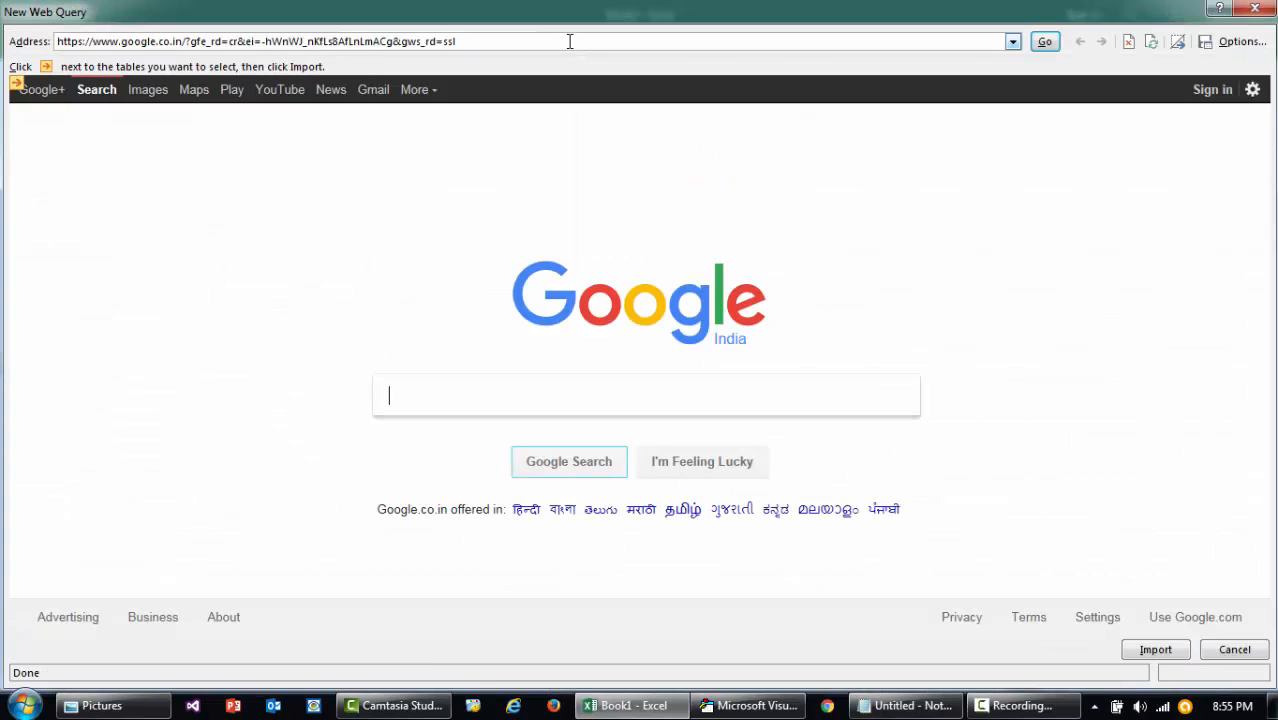
type("http://www.moneycontrol.com/stocksmarketsindia/")
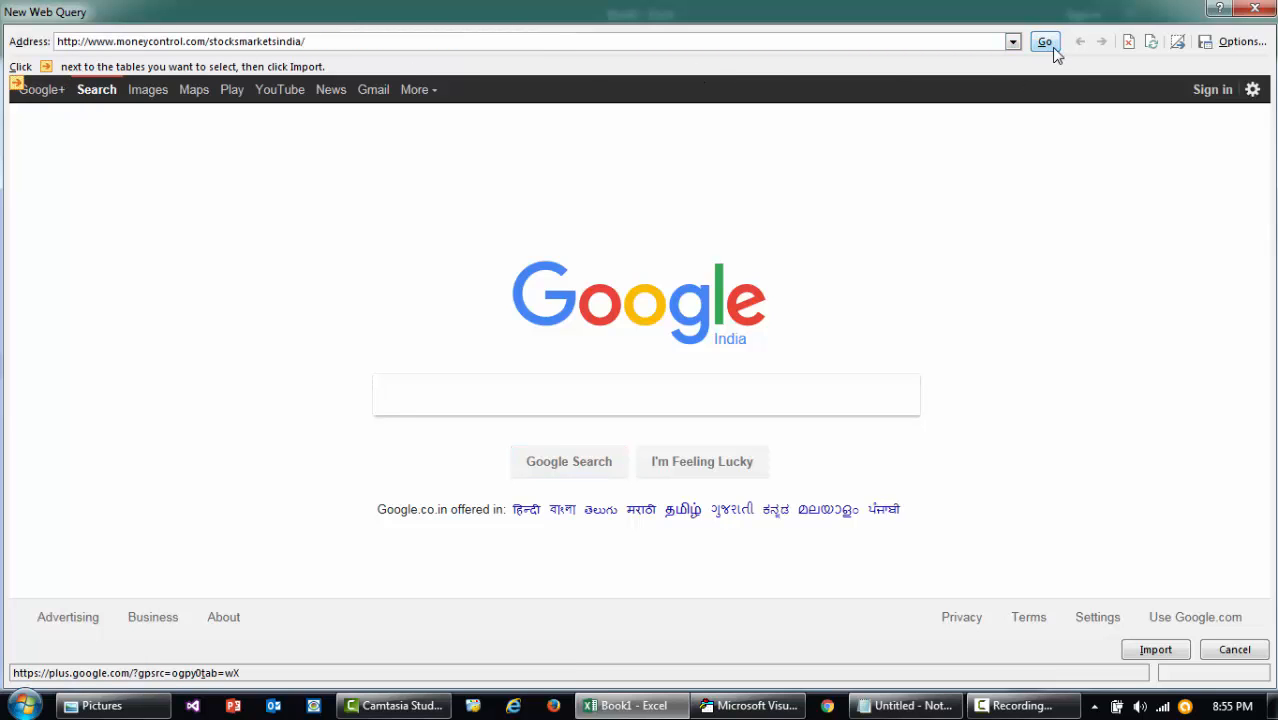
left_click(1044, 40)
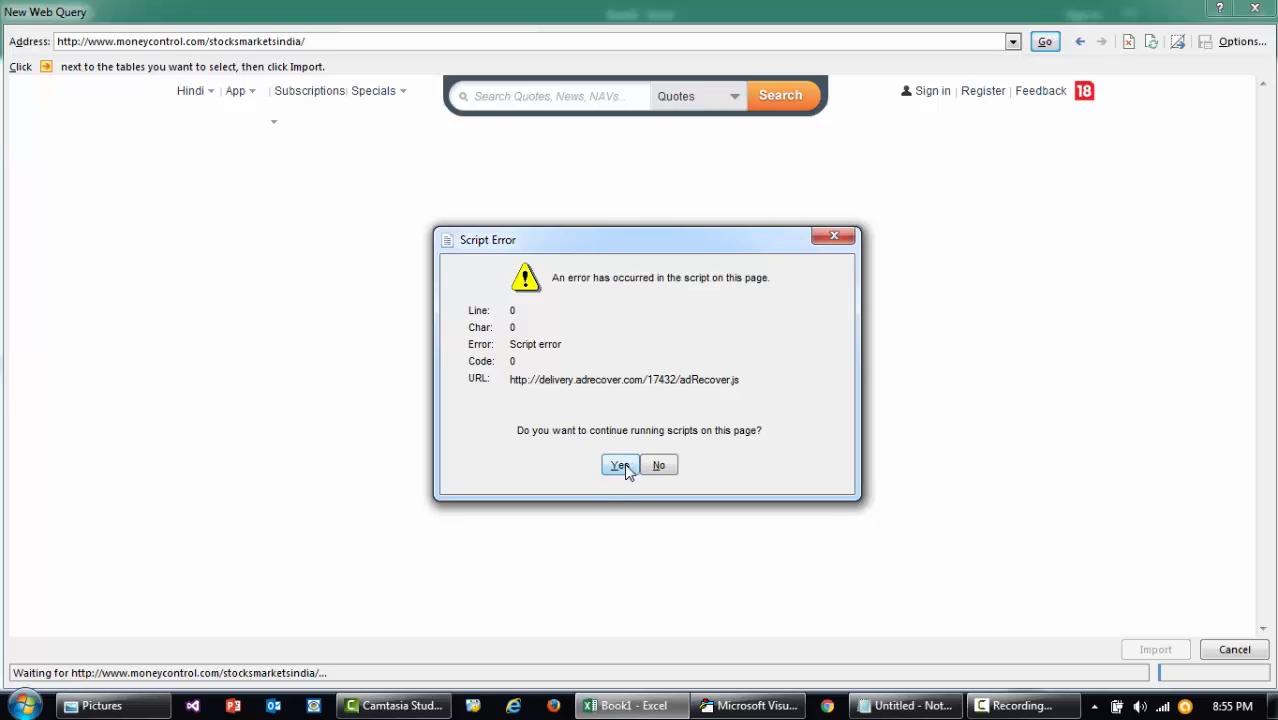
left_click(620, 464)
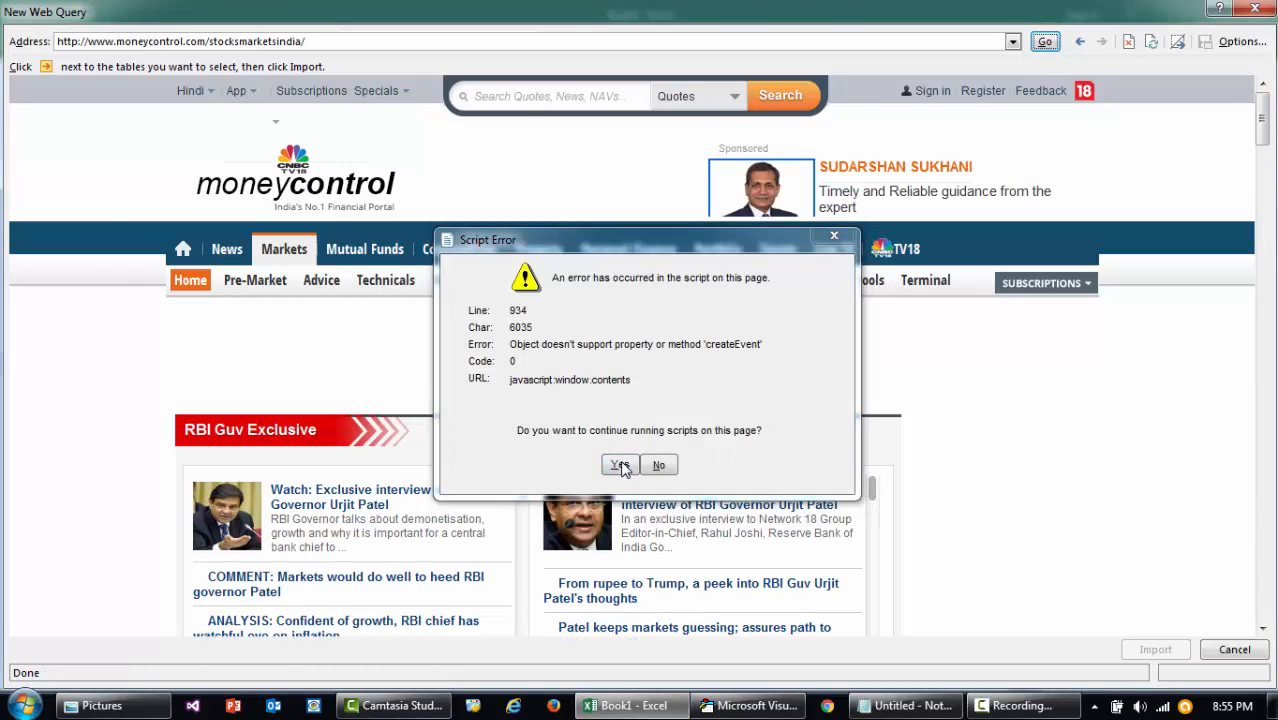
left_click(620, 464)
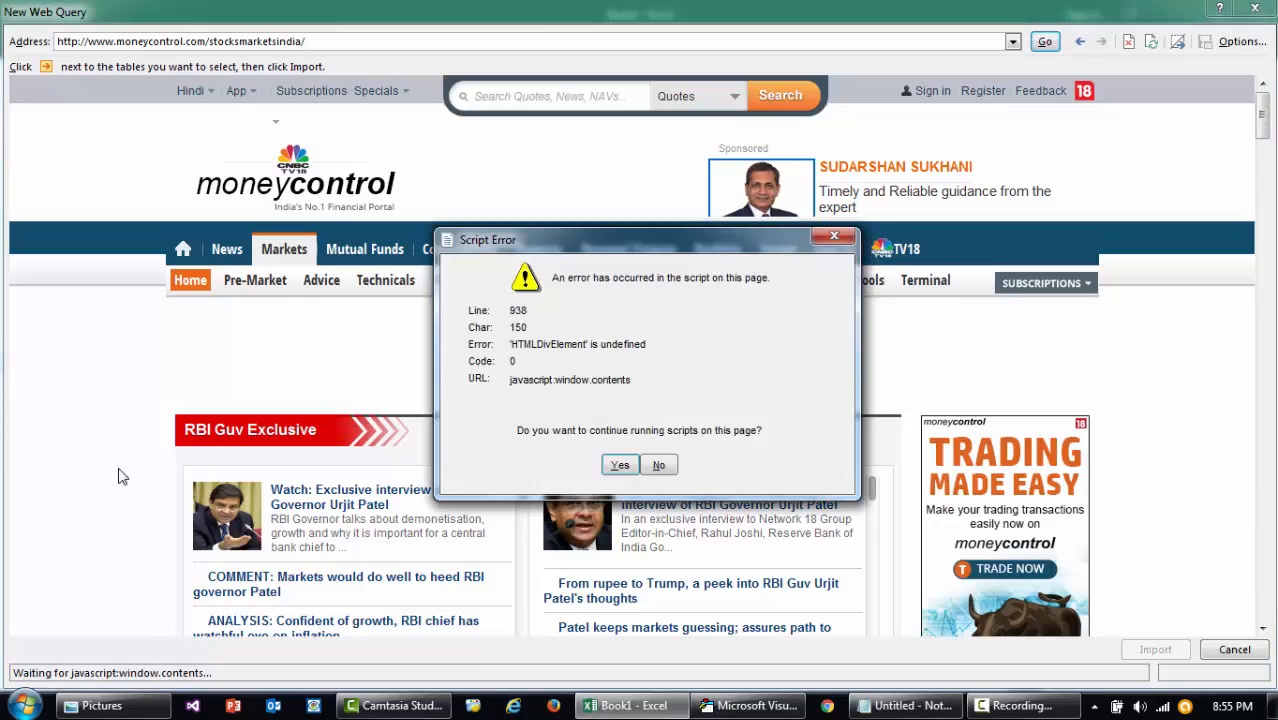
left_click(620, 464)
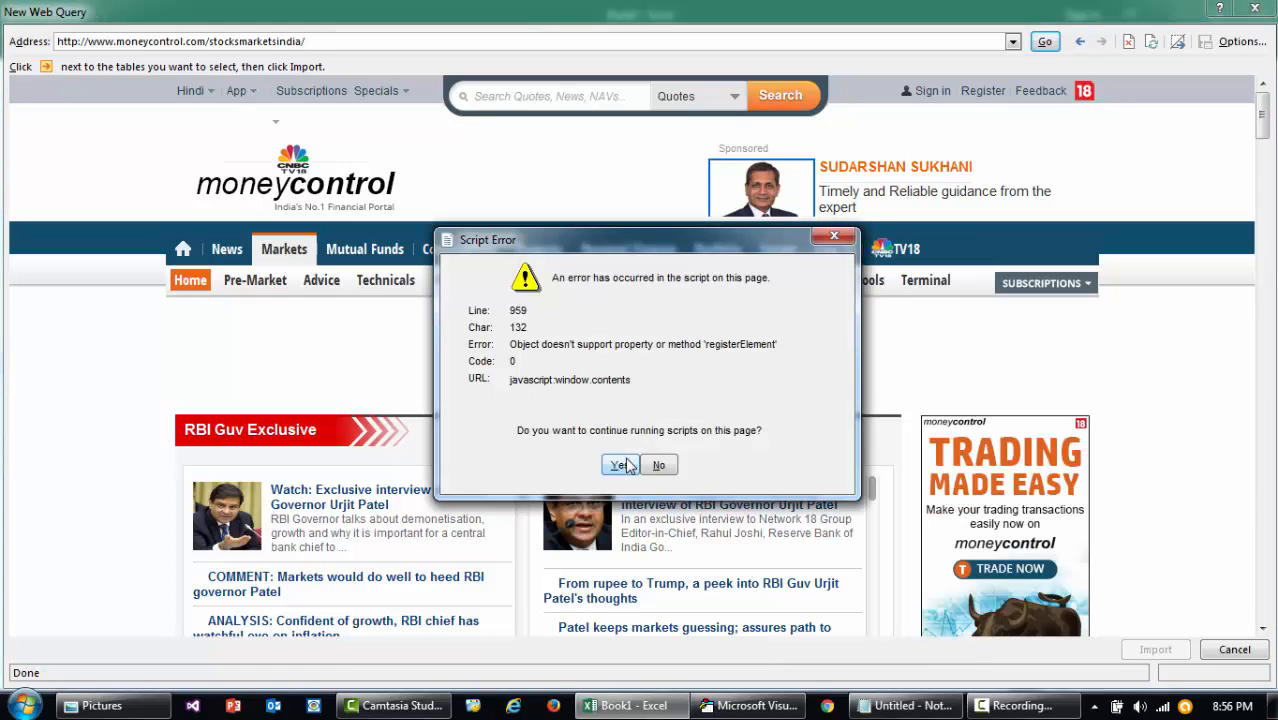
left_click(620, 464)
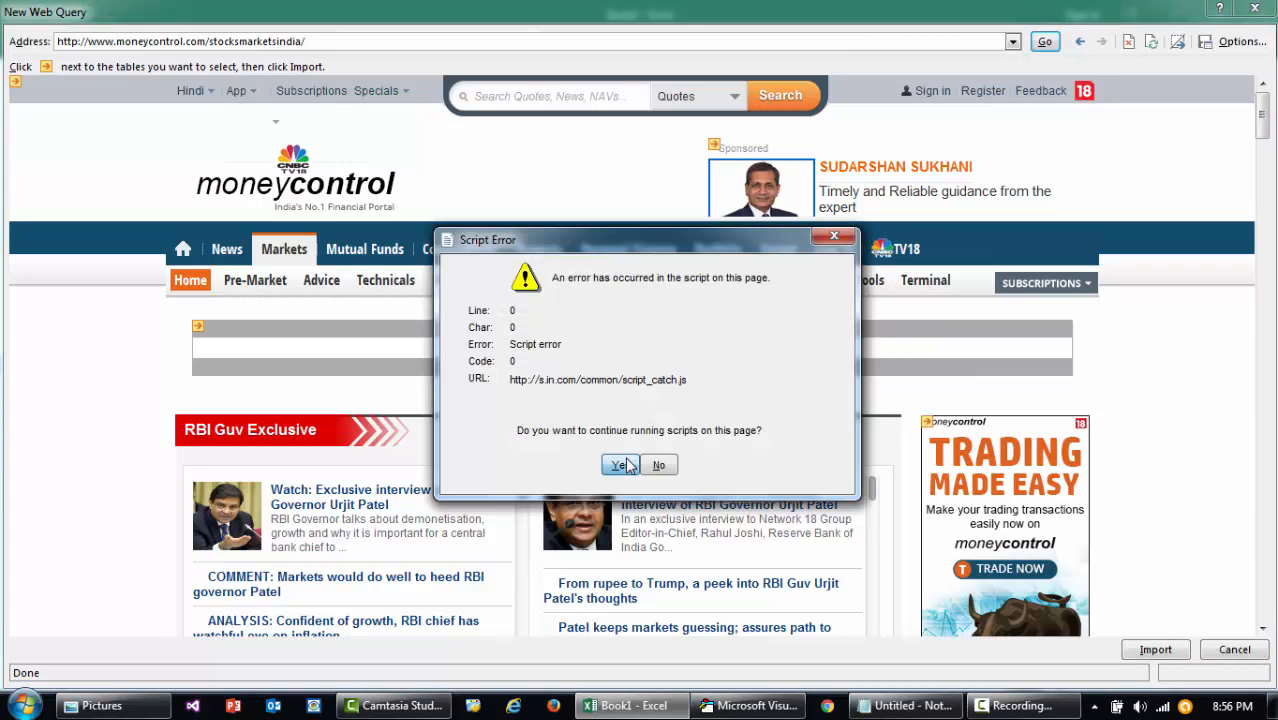
left_click(618, 464)
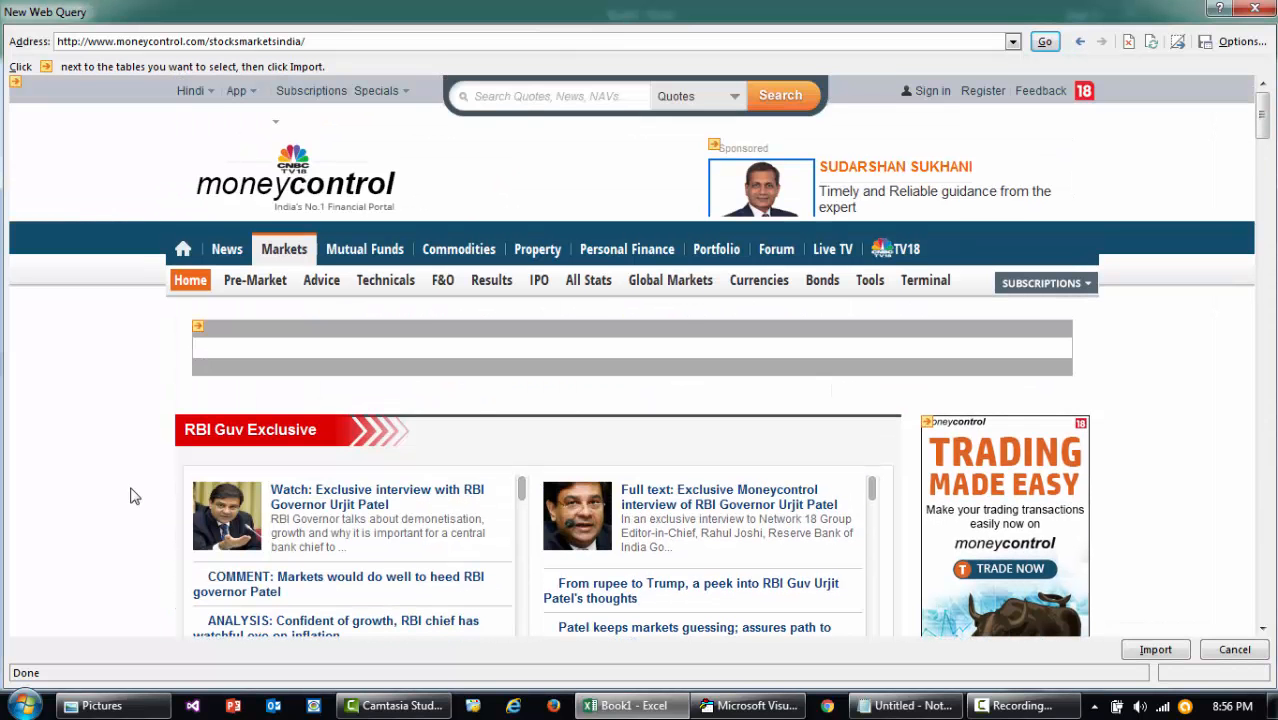
mouse_move(370, 160)
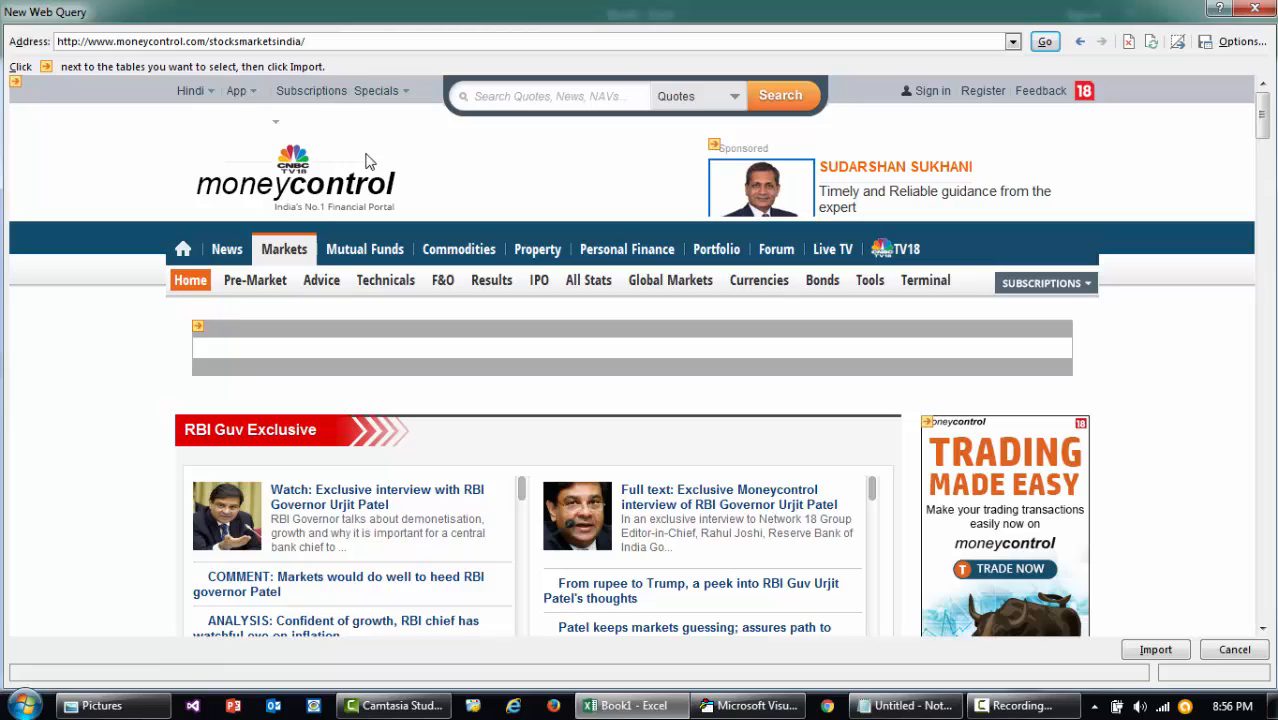
mouse_move(48, 68)
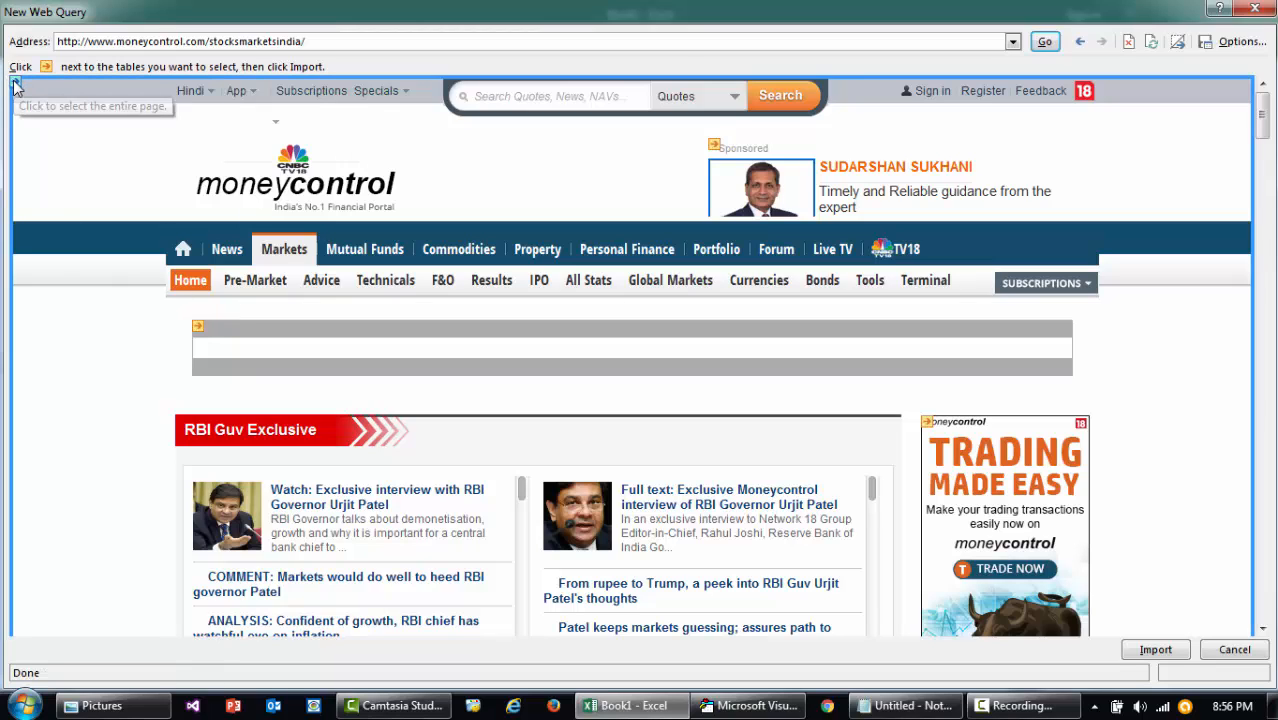
Select the Today's Stock Market Action, most active stocks and deals tables for import.
left_click(44, 68)
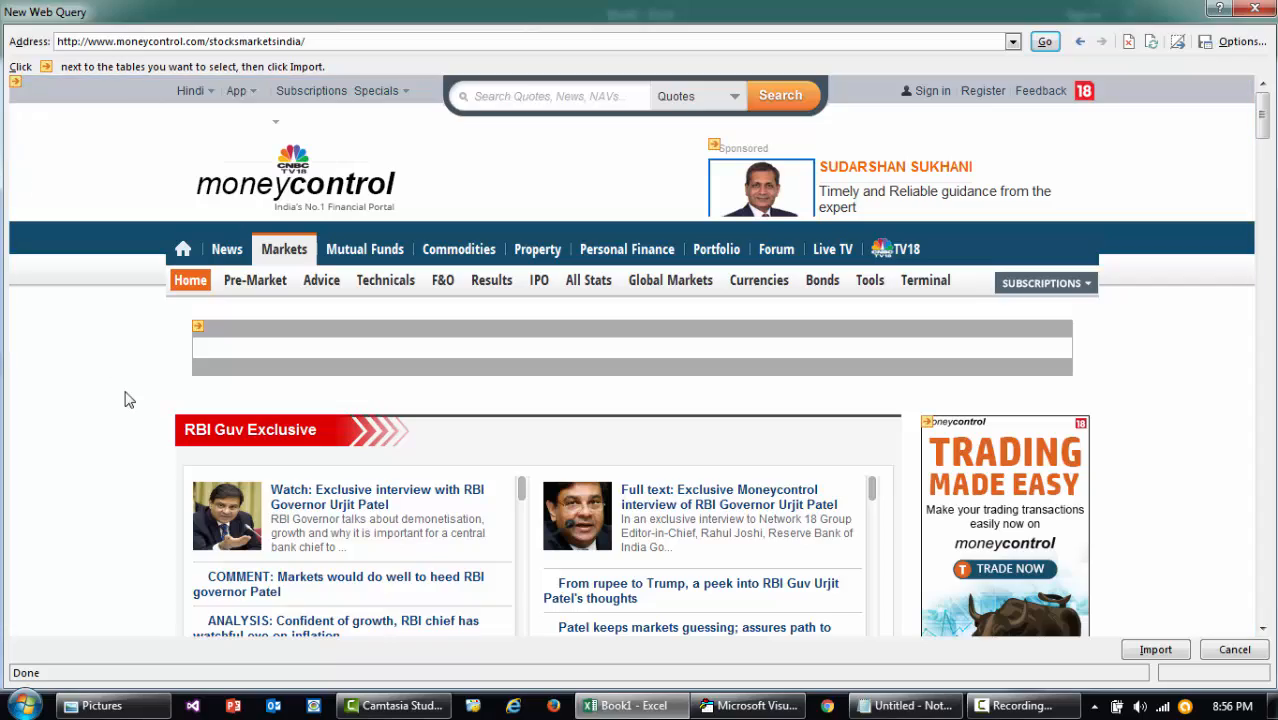
scroll("down", 3)
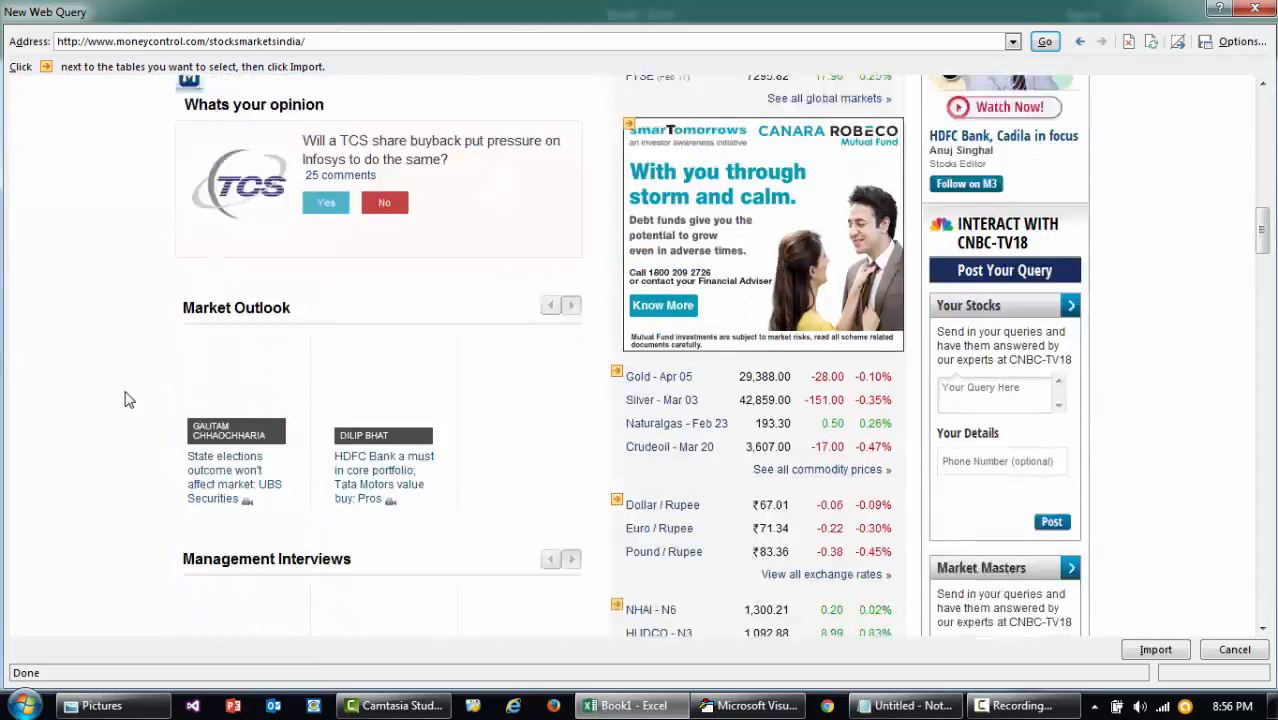
scroll("down", 3)
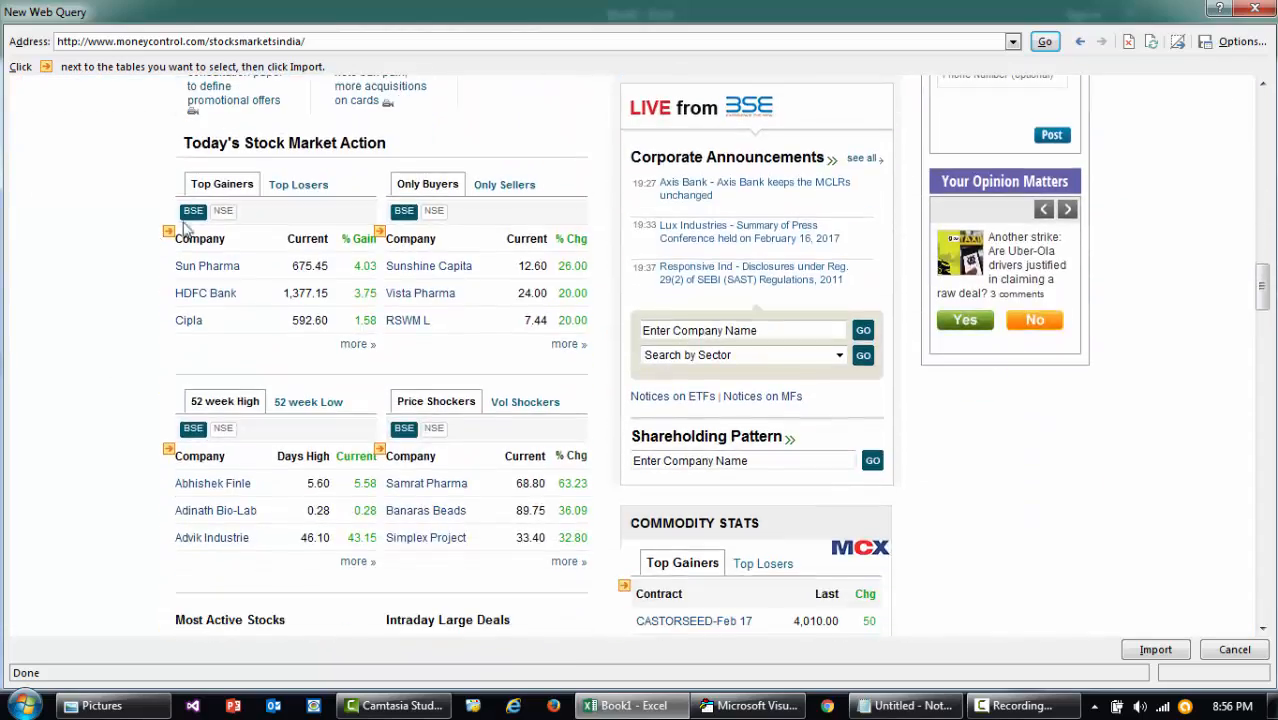
scroll("down", 3)
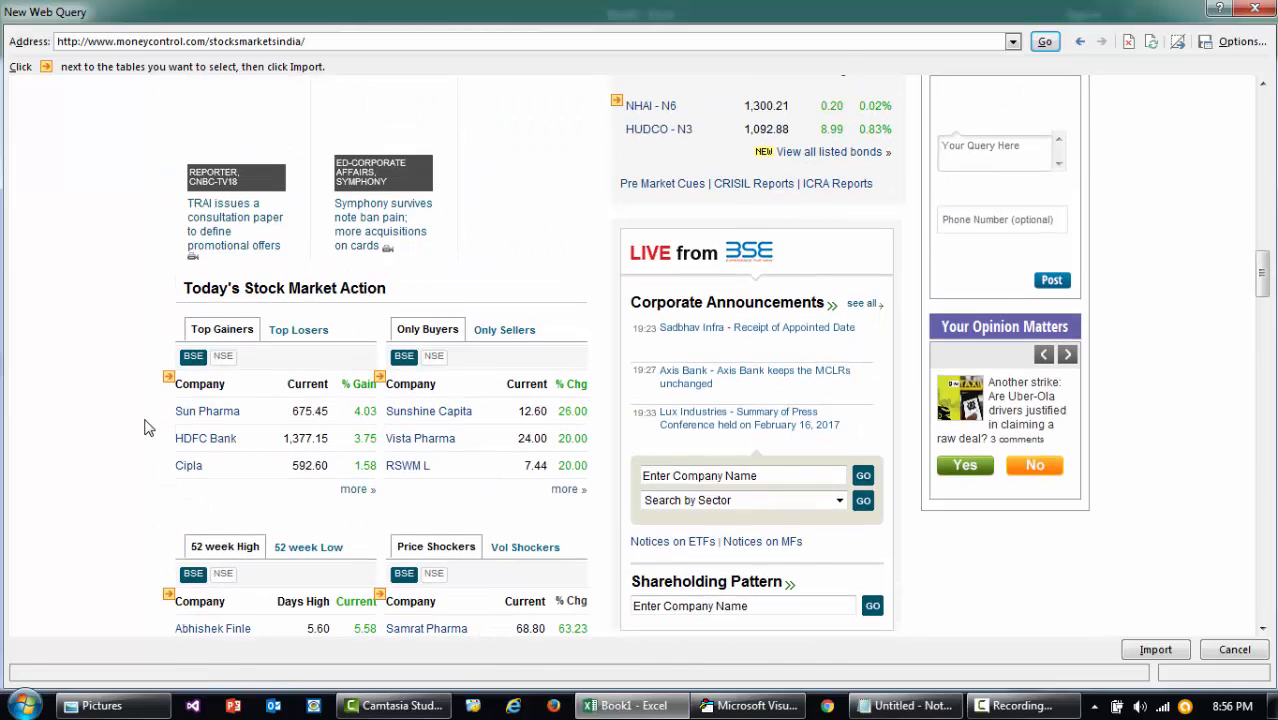
left_click(168, 374)
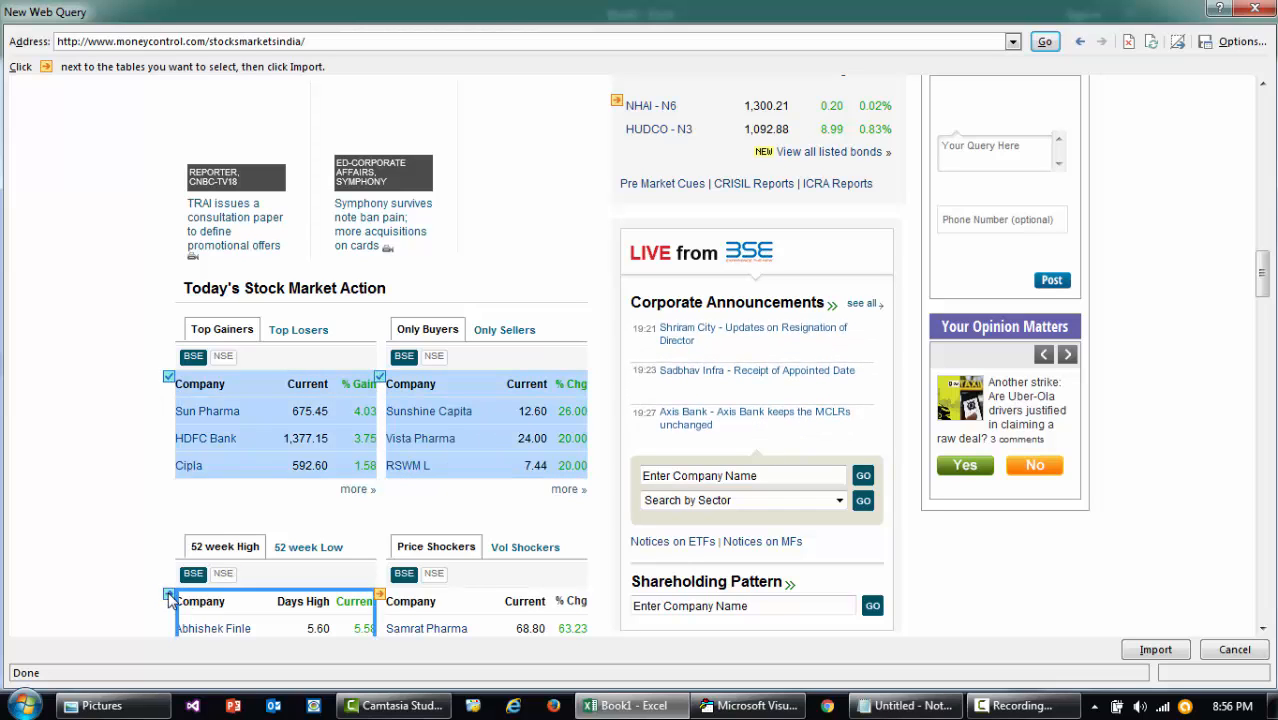
scroll("down", 3)
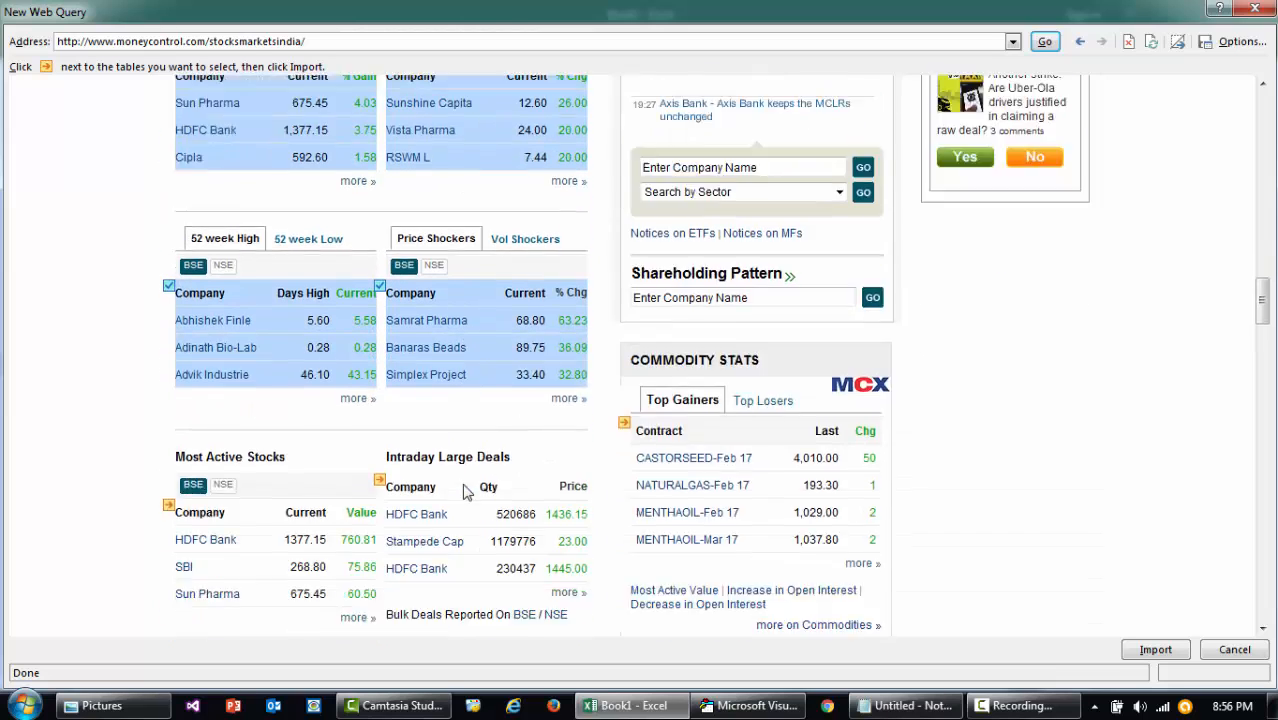
left_click(168, 500)
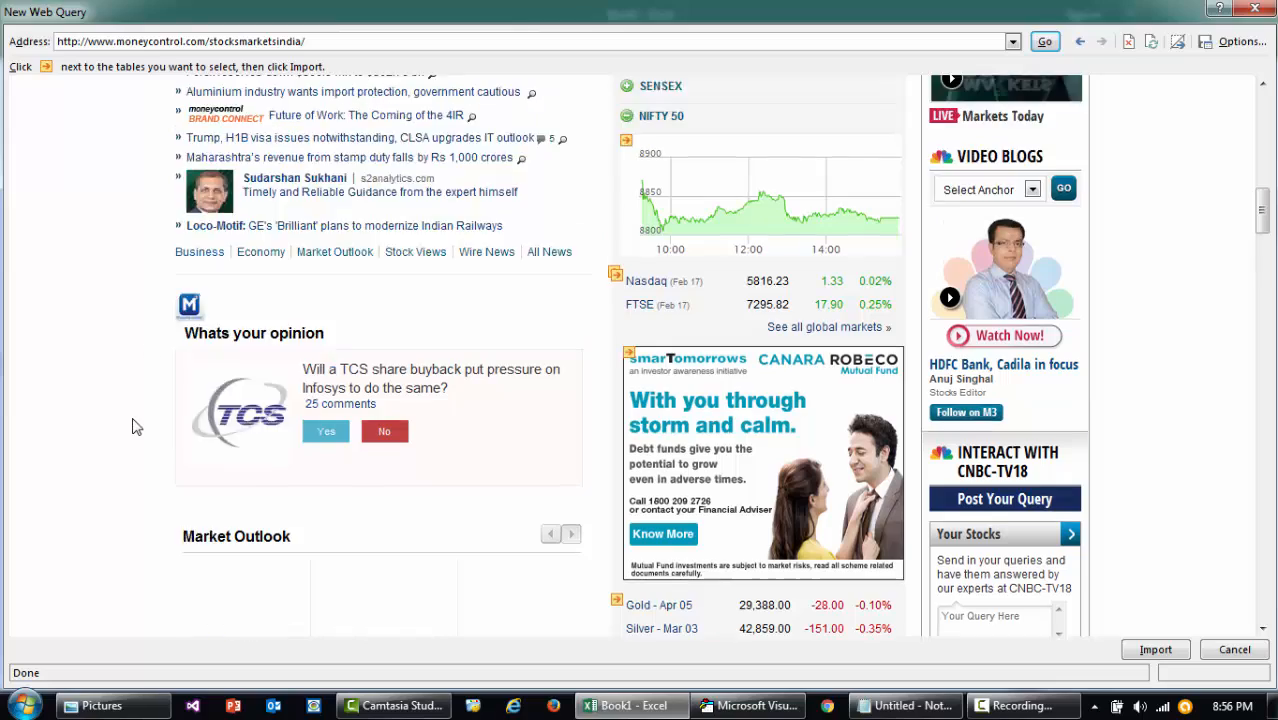
scroll("down", 3)
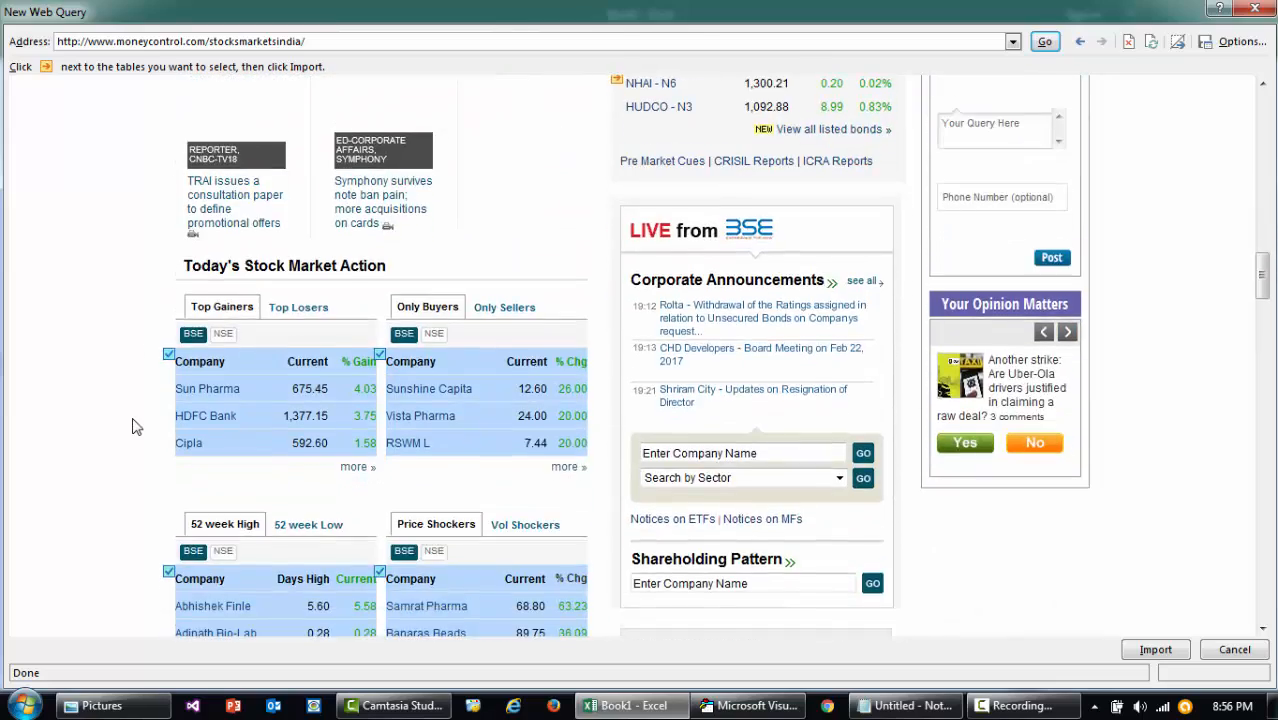
scroll("down", 3)
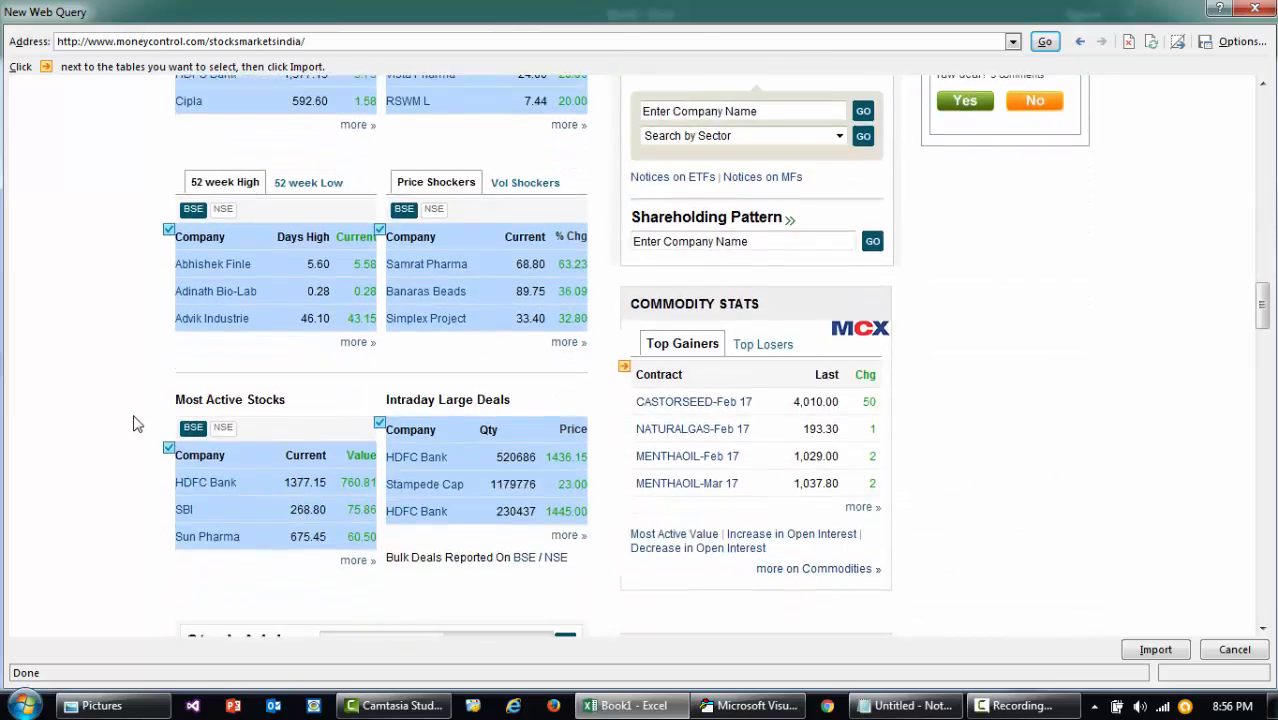
mouse_move(624, 368)
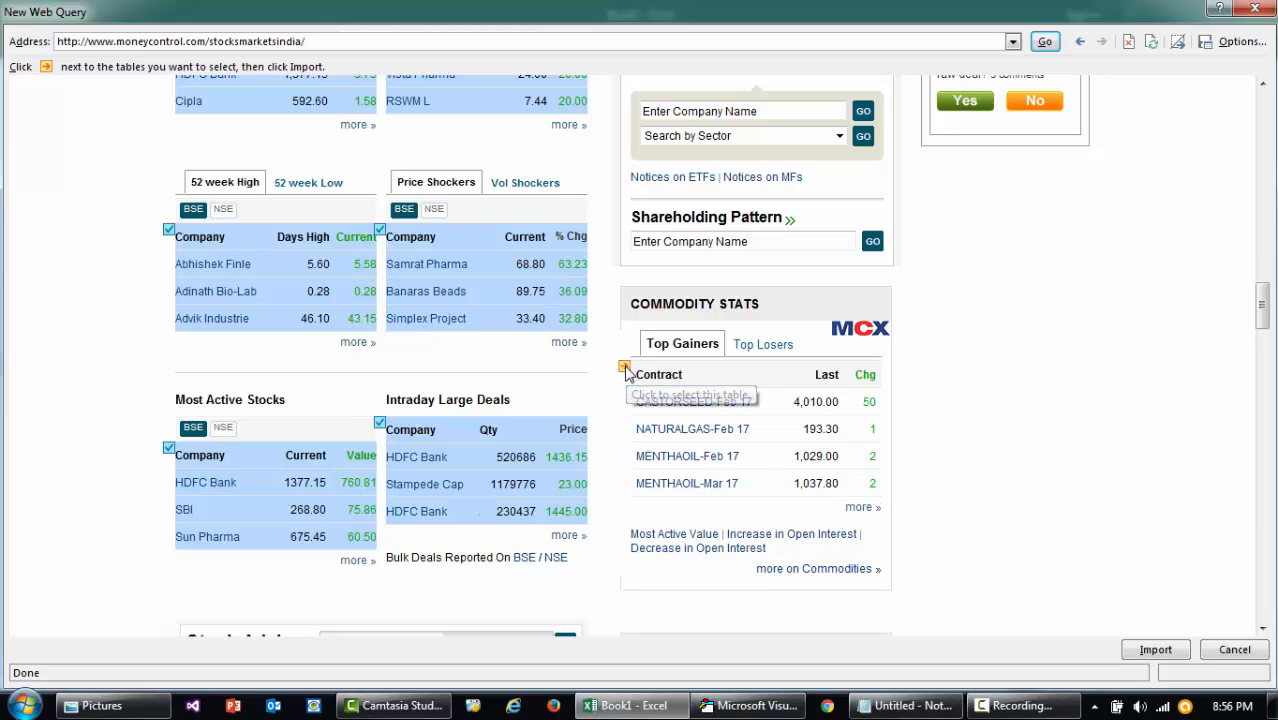
mouse_move(118, 472)
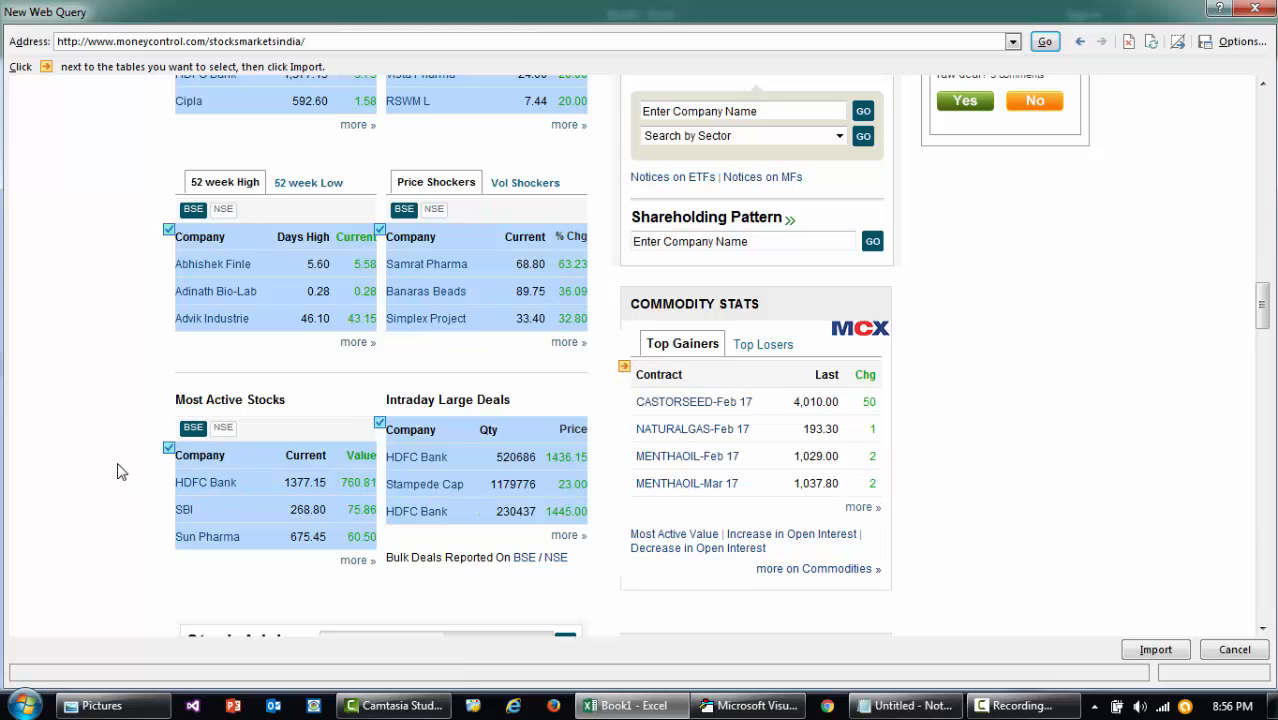
scroll("down", 3)
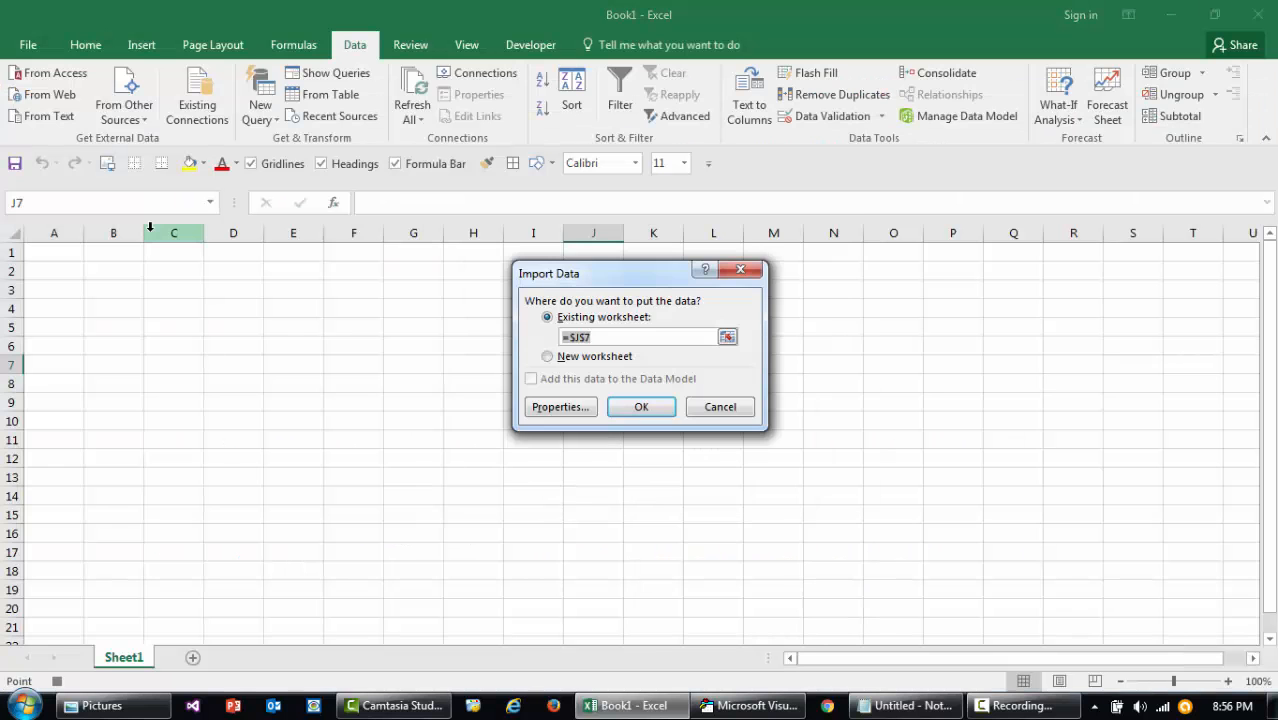
Import the selected tables into the existing worksheet at A1 with default range properties.
left_click(54, 252)
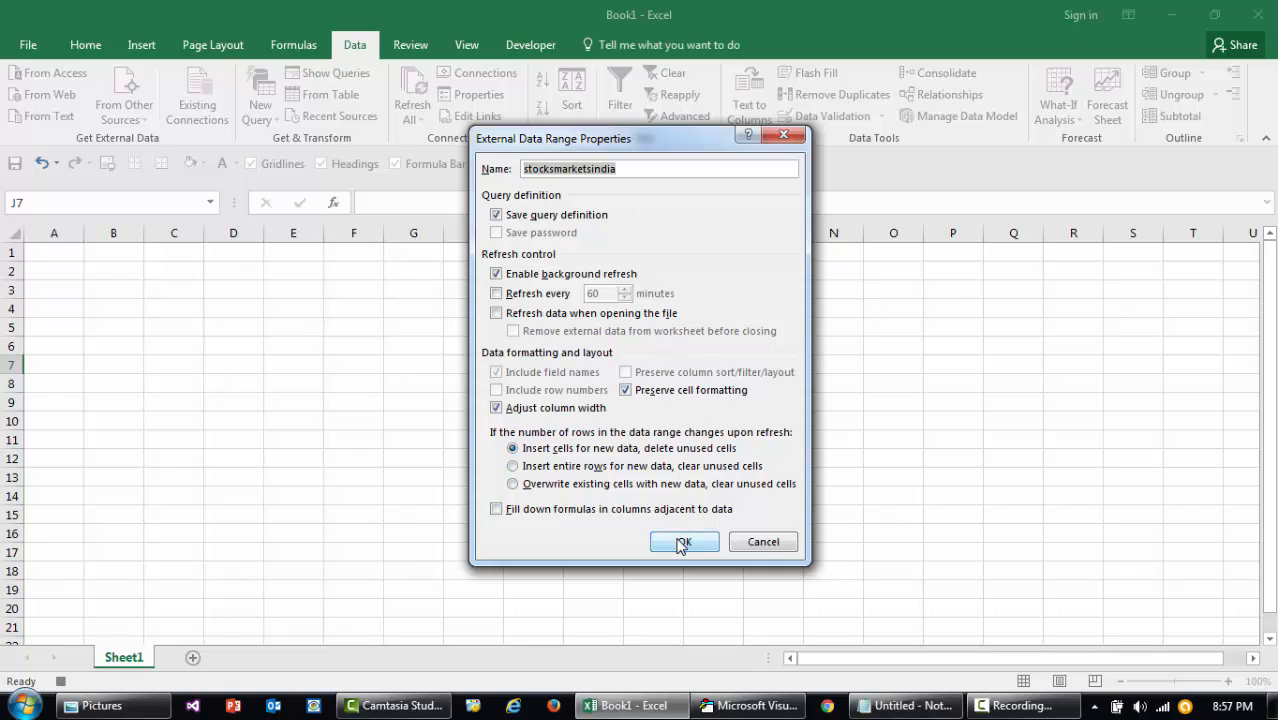
left_click(684, 542)
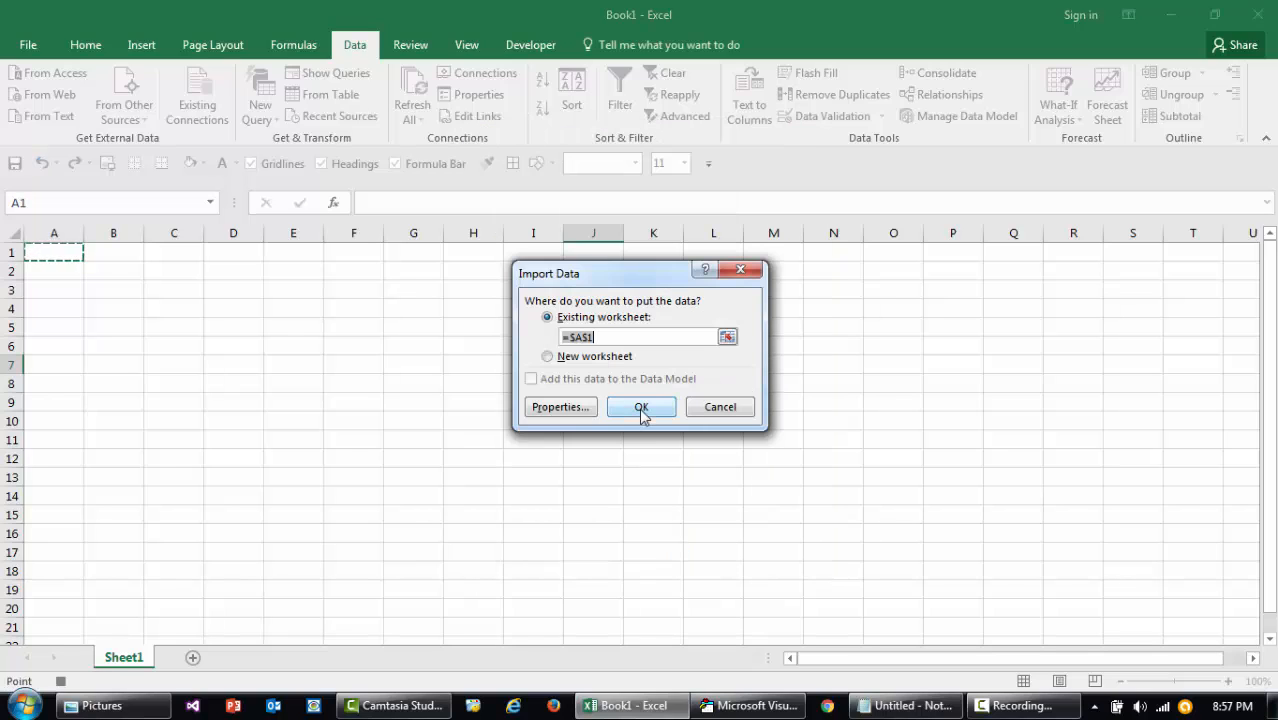
left_click(640, 408)
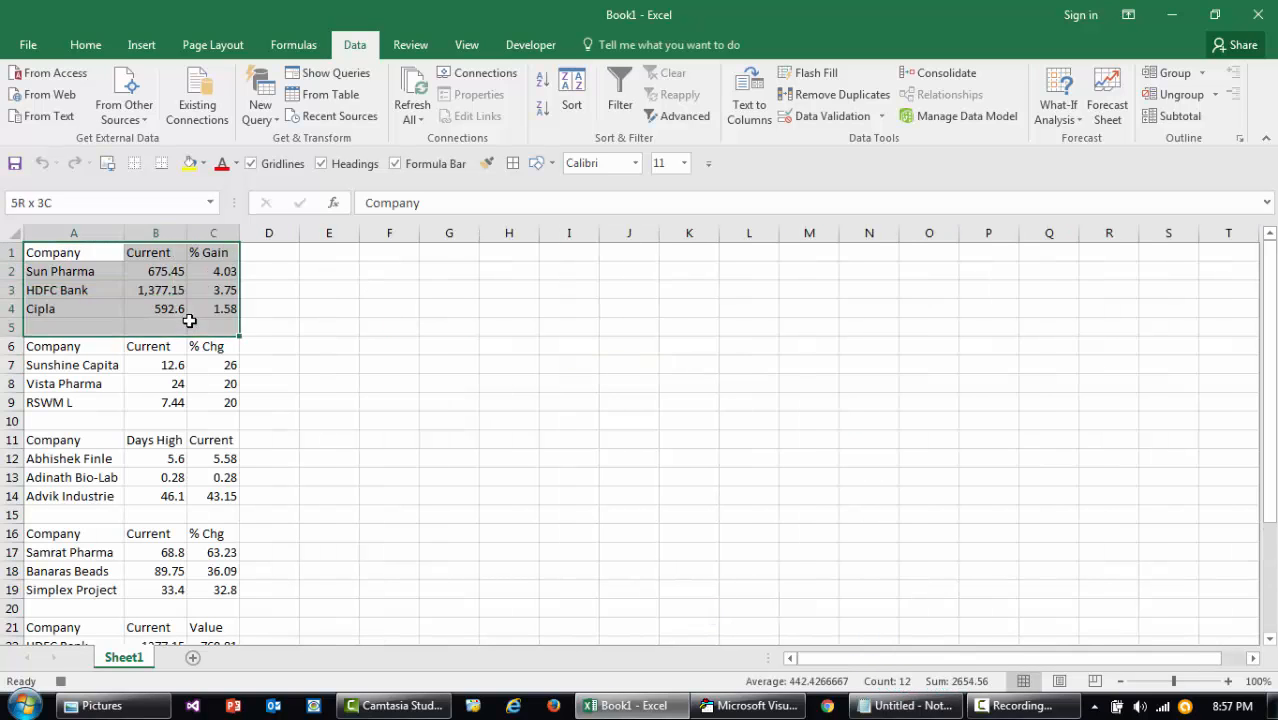
left_click(212, 308)
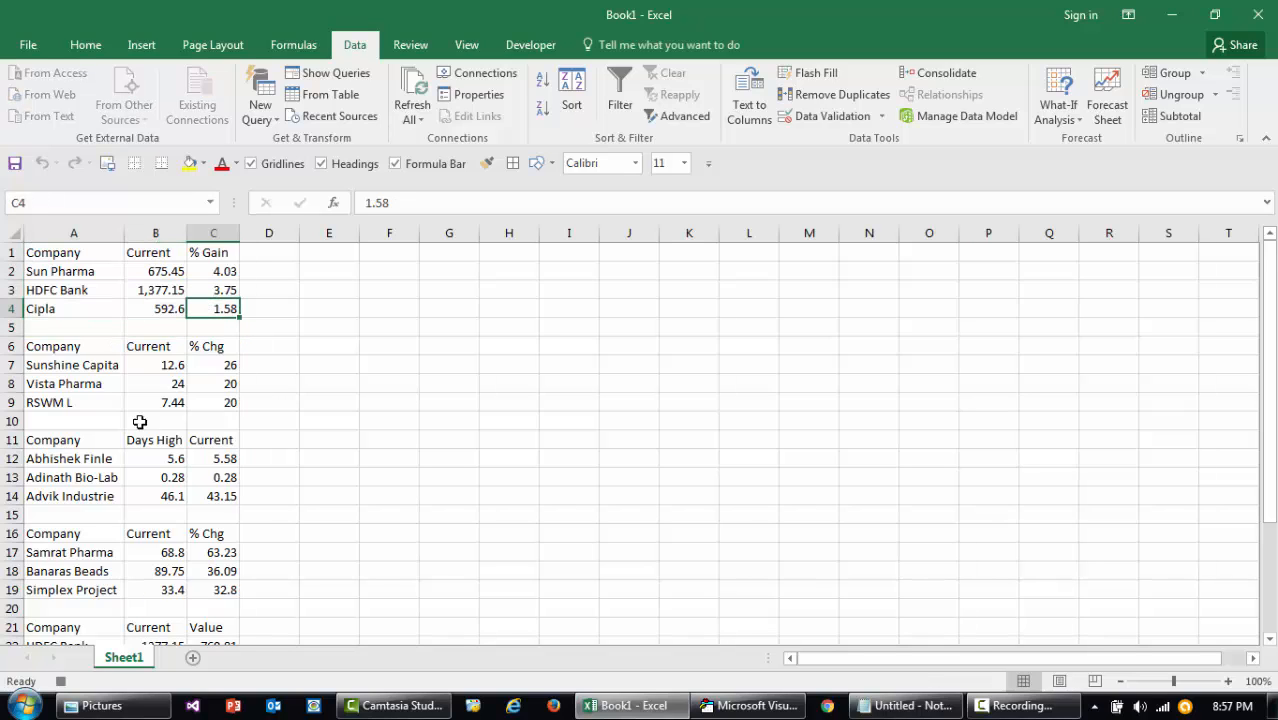
mouse_move(266, 322)
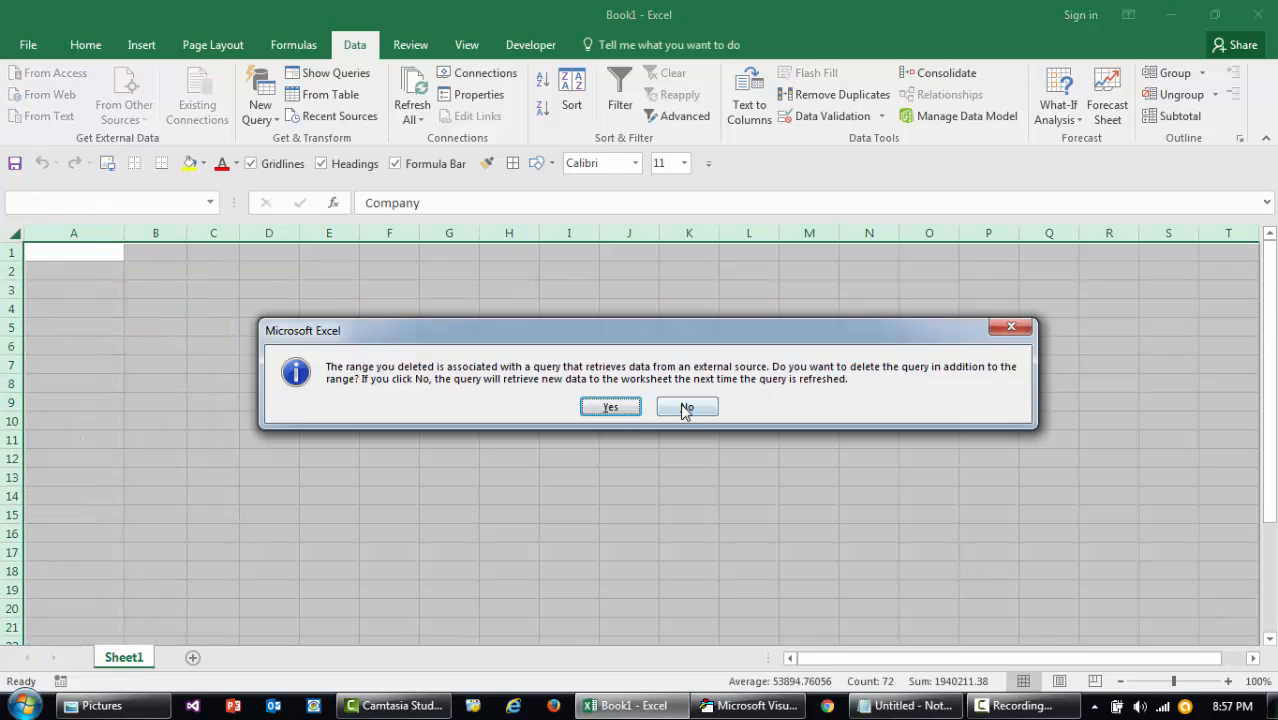
mouse_move(680, 386)
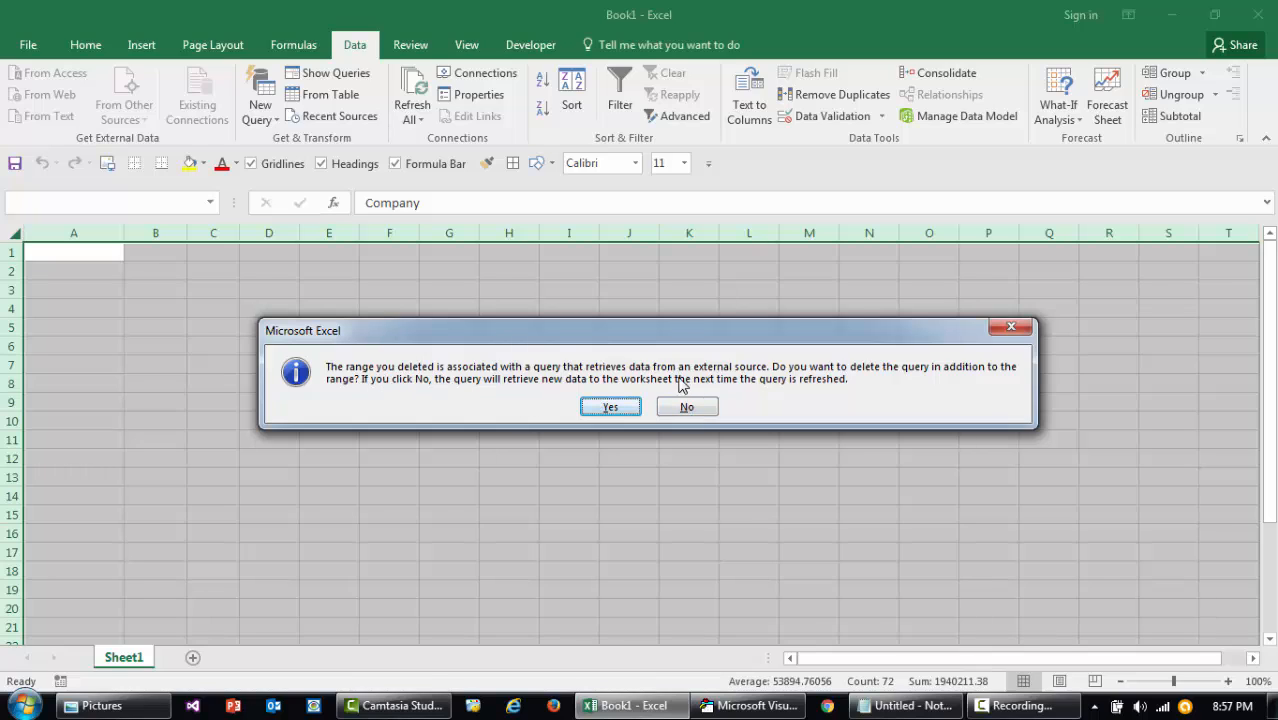
mouse_move(688, 408)
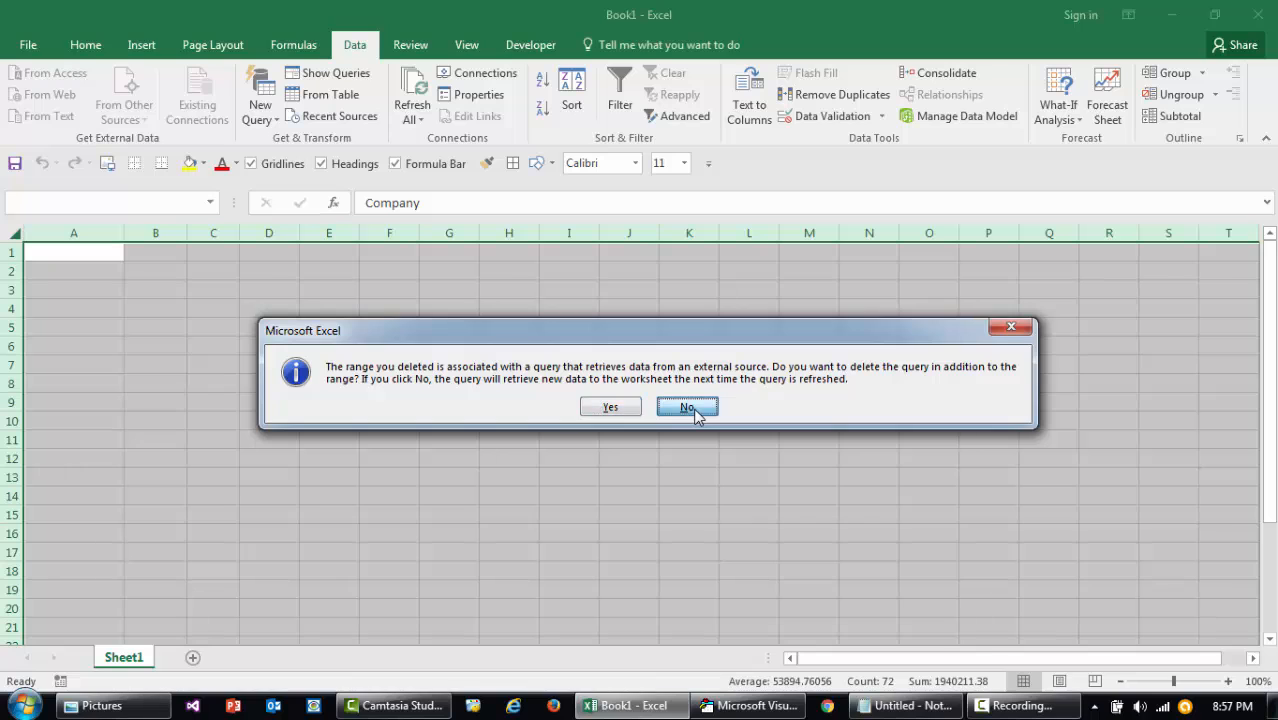
Delete the data keeping its web query, then Refresh from A1 to reload the stock tables.
left_click(686, 406)
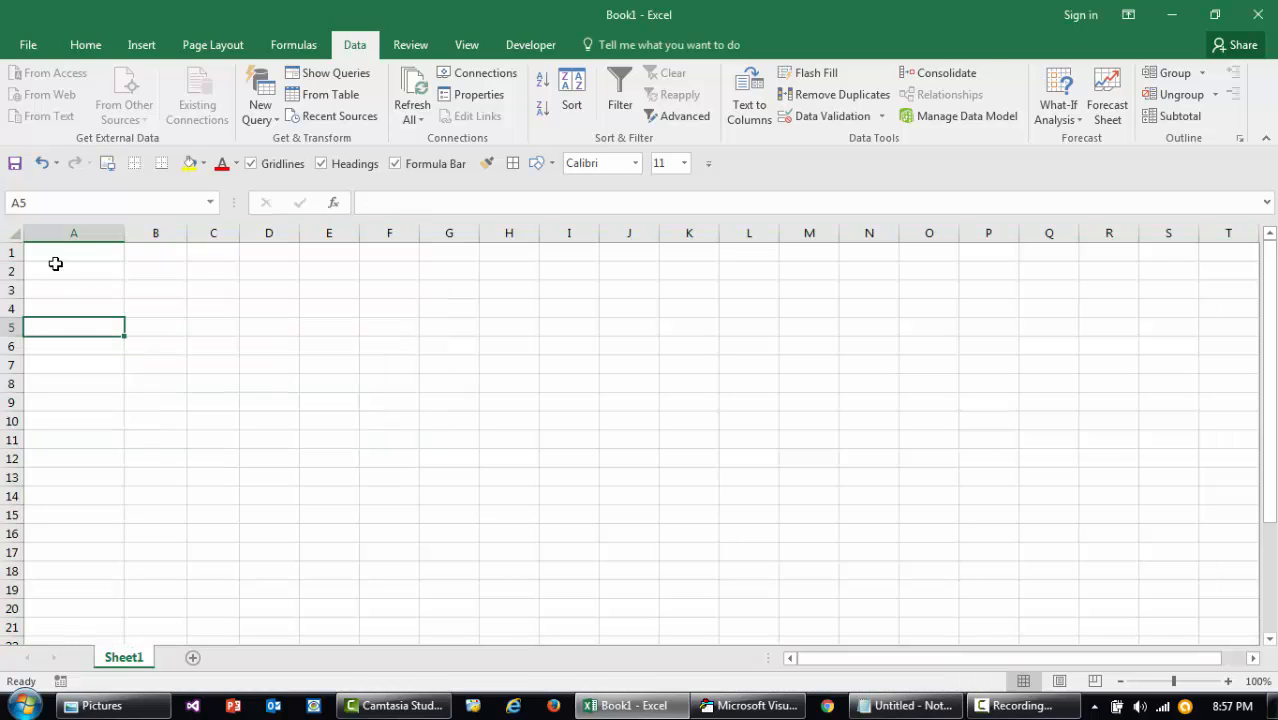
right_click(72, 252)
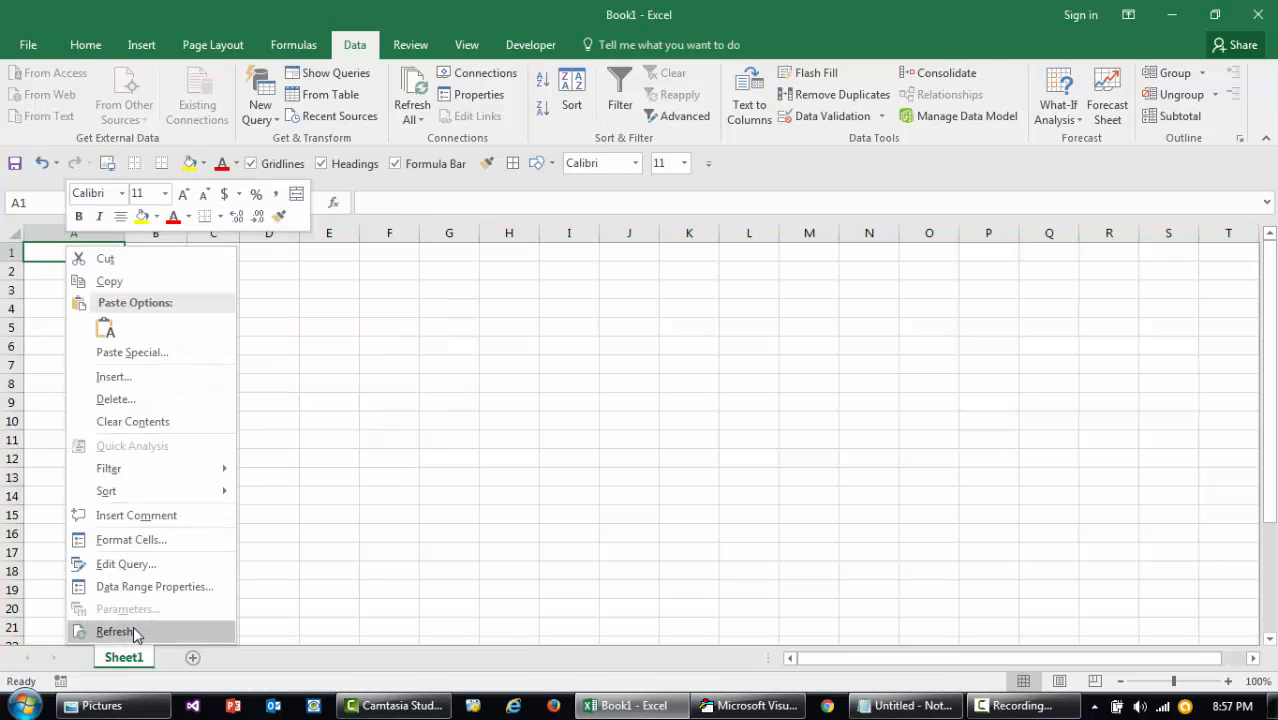
mouse_move(138, 634)
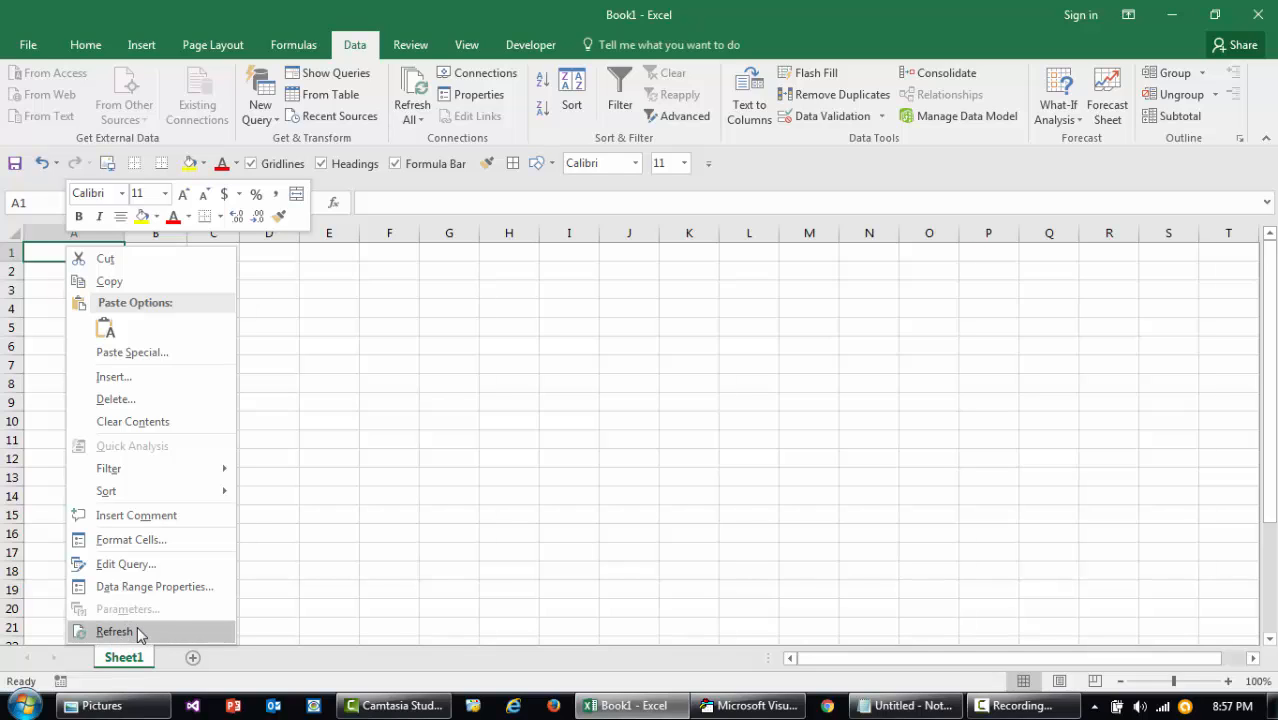
left_click(114, 632)
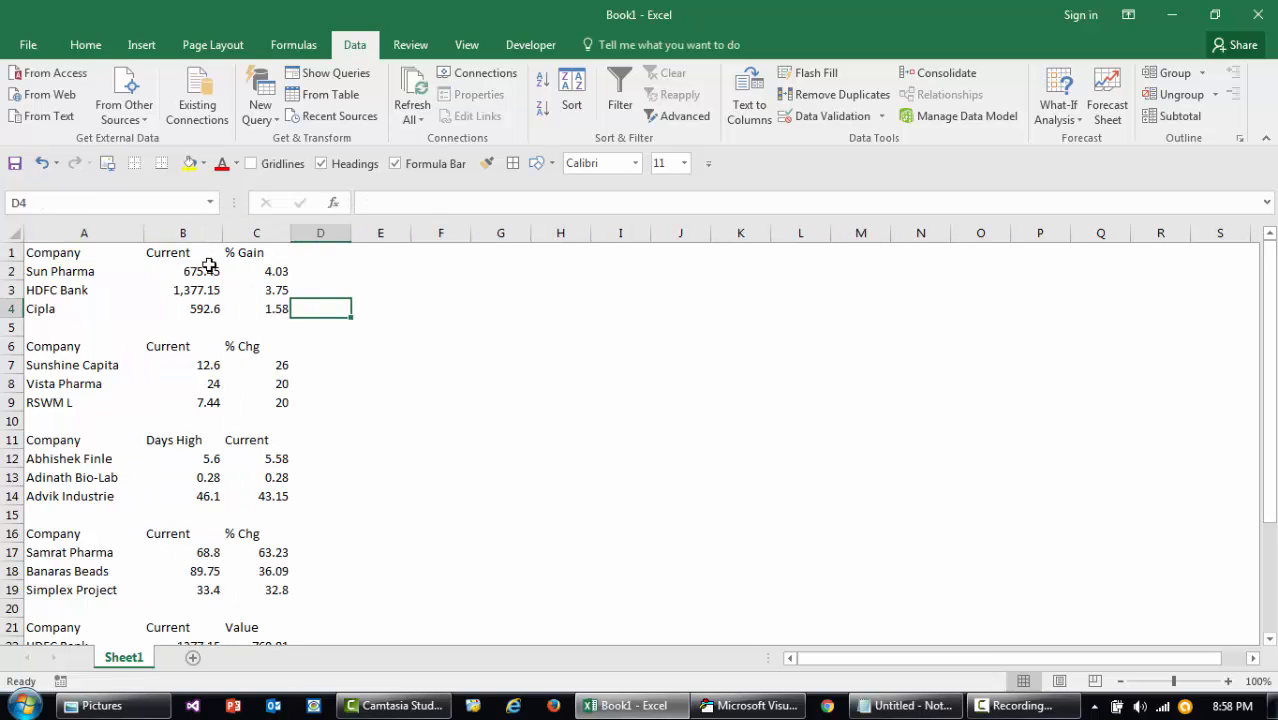
left_click(182, 252)
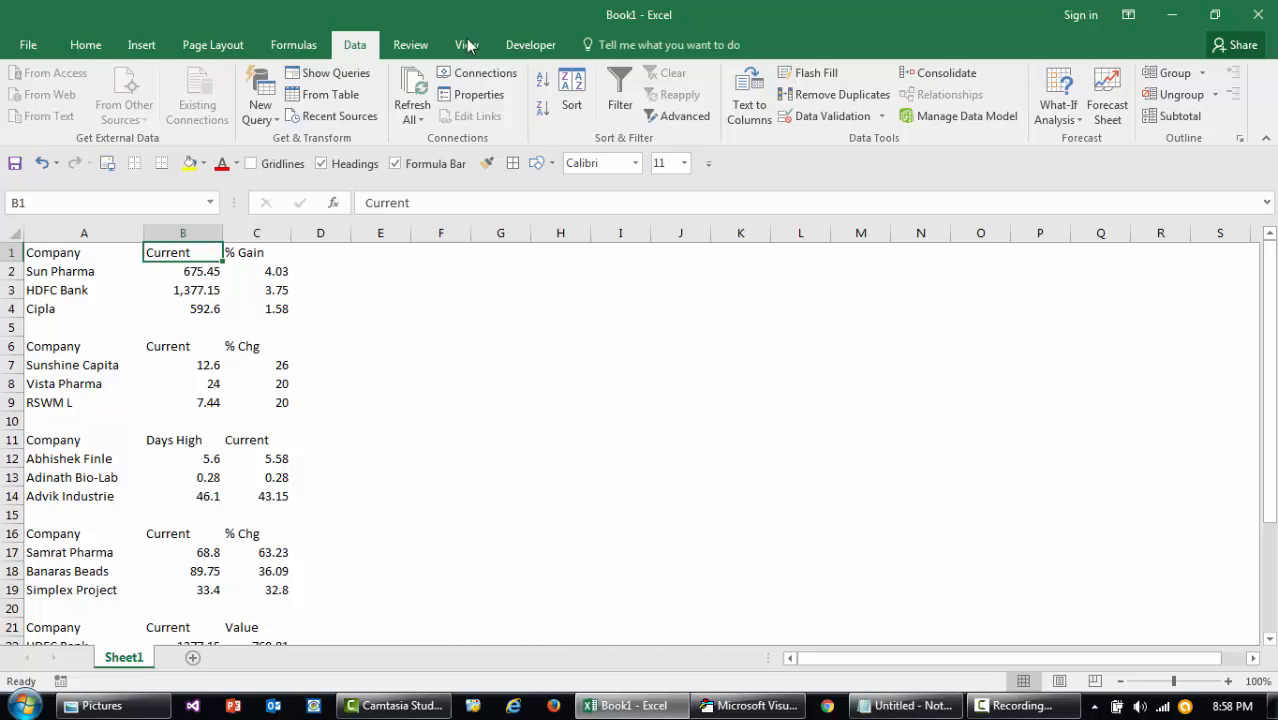
left_click(478, 72)
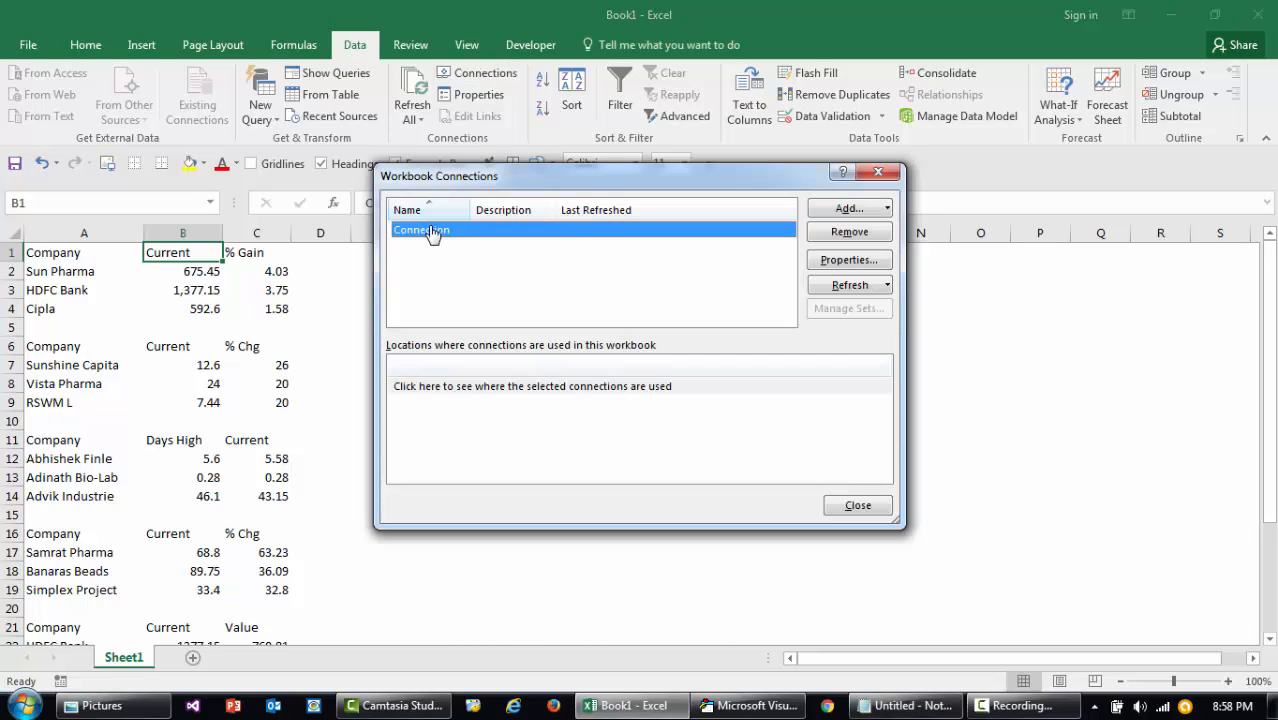
left_click(848, 260)
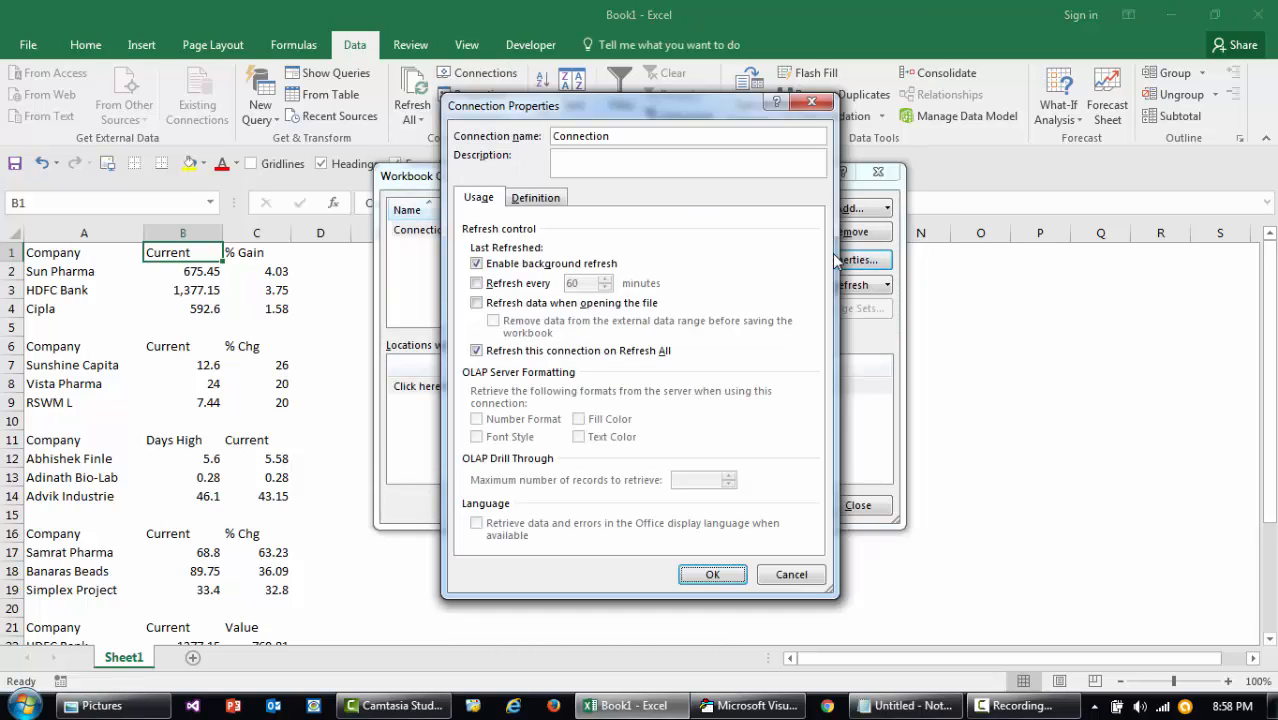
left_click(536, 198)
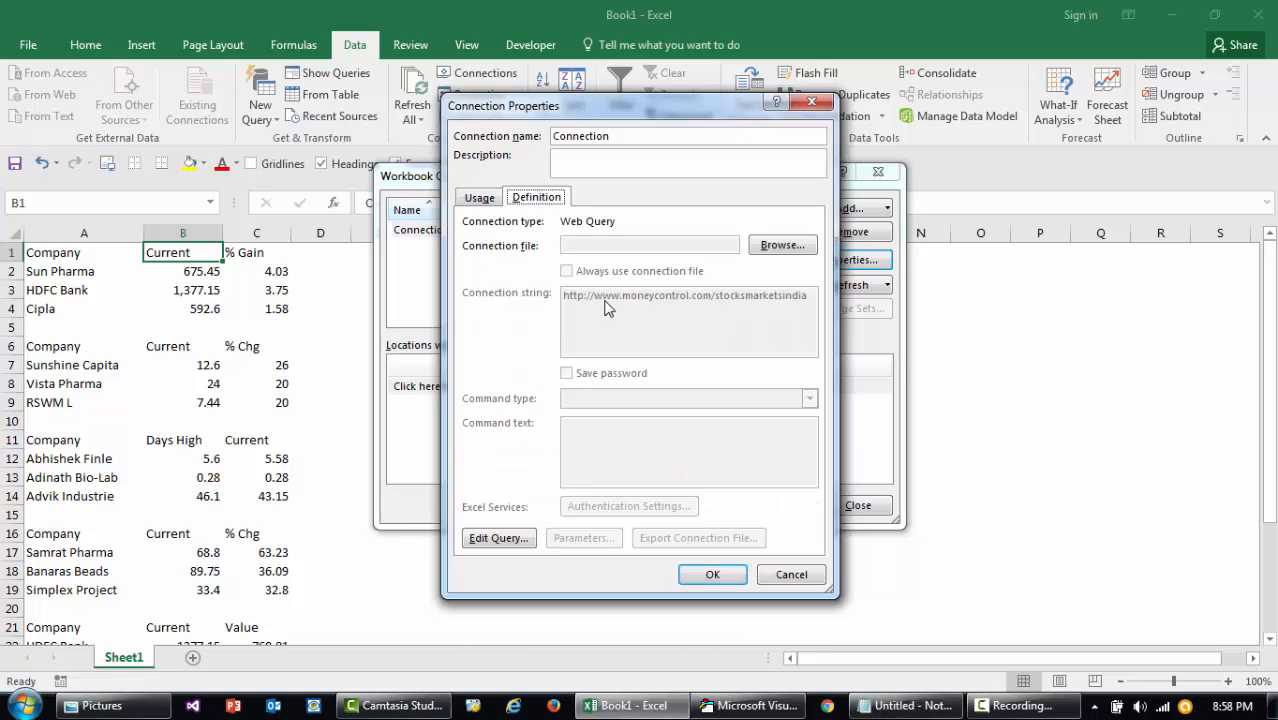
mouse_move(648, 304)
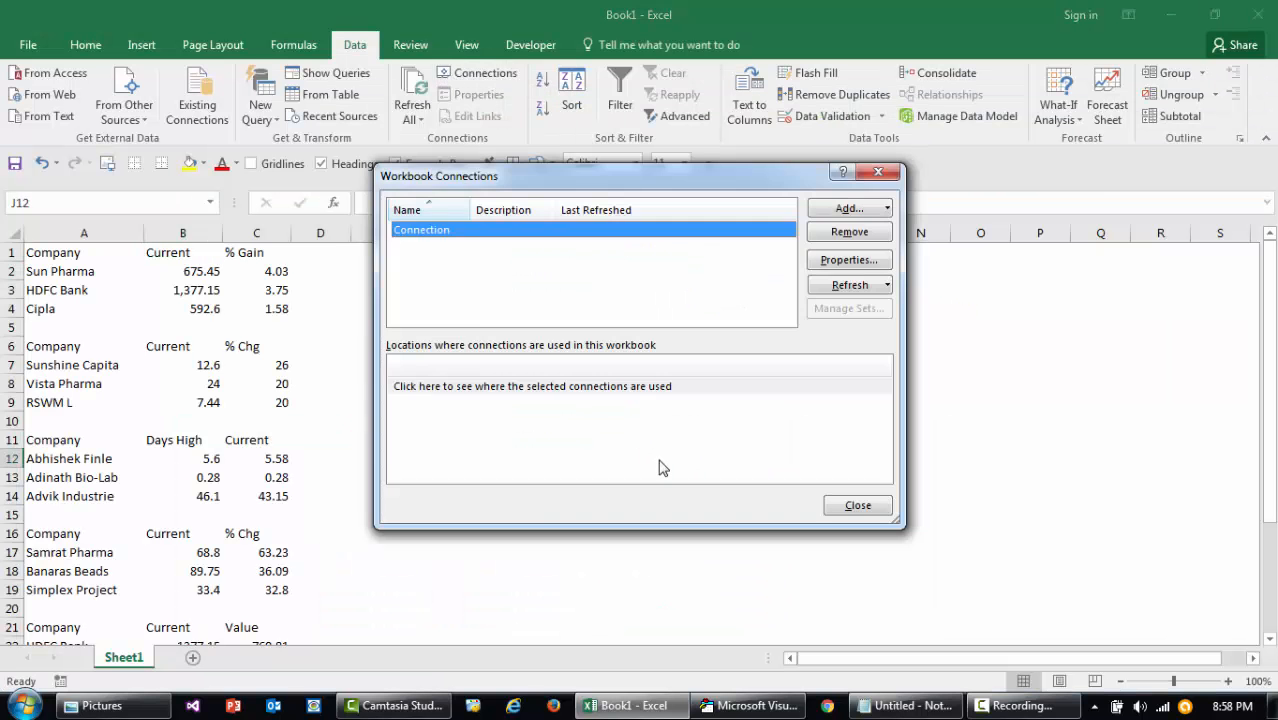
mouse_move(876, 172)
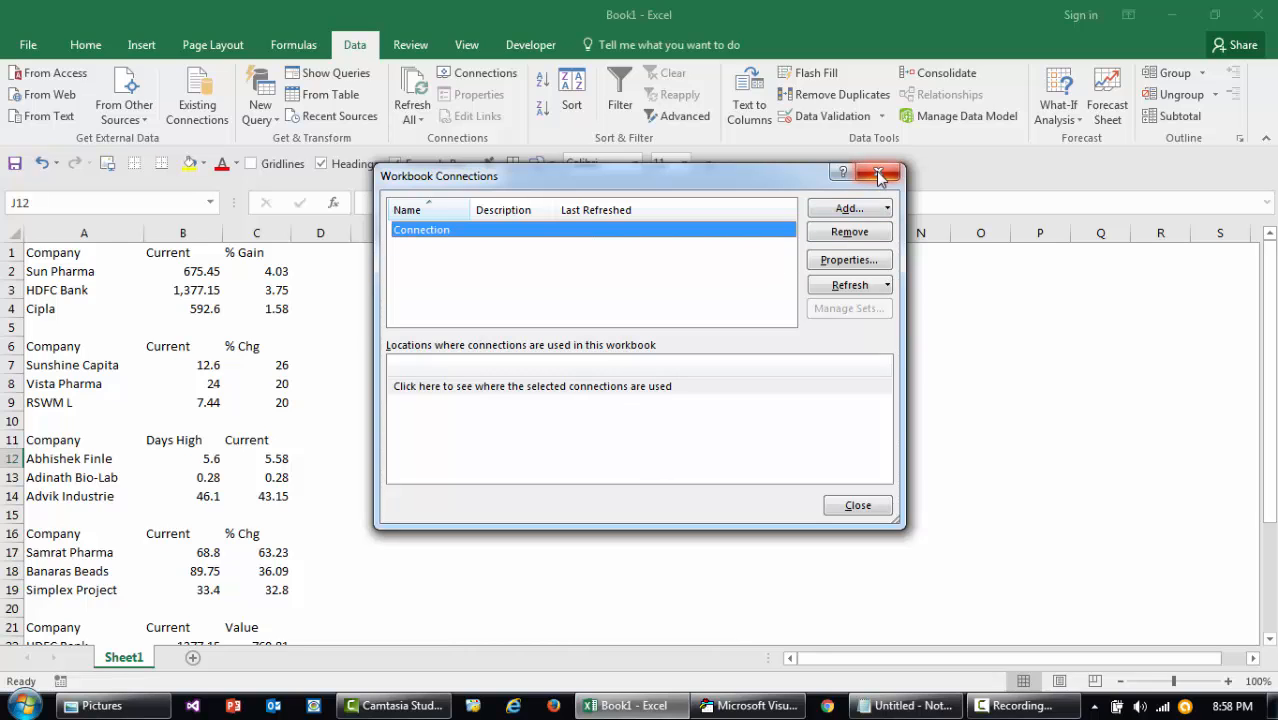
left_click(876, 172)
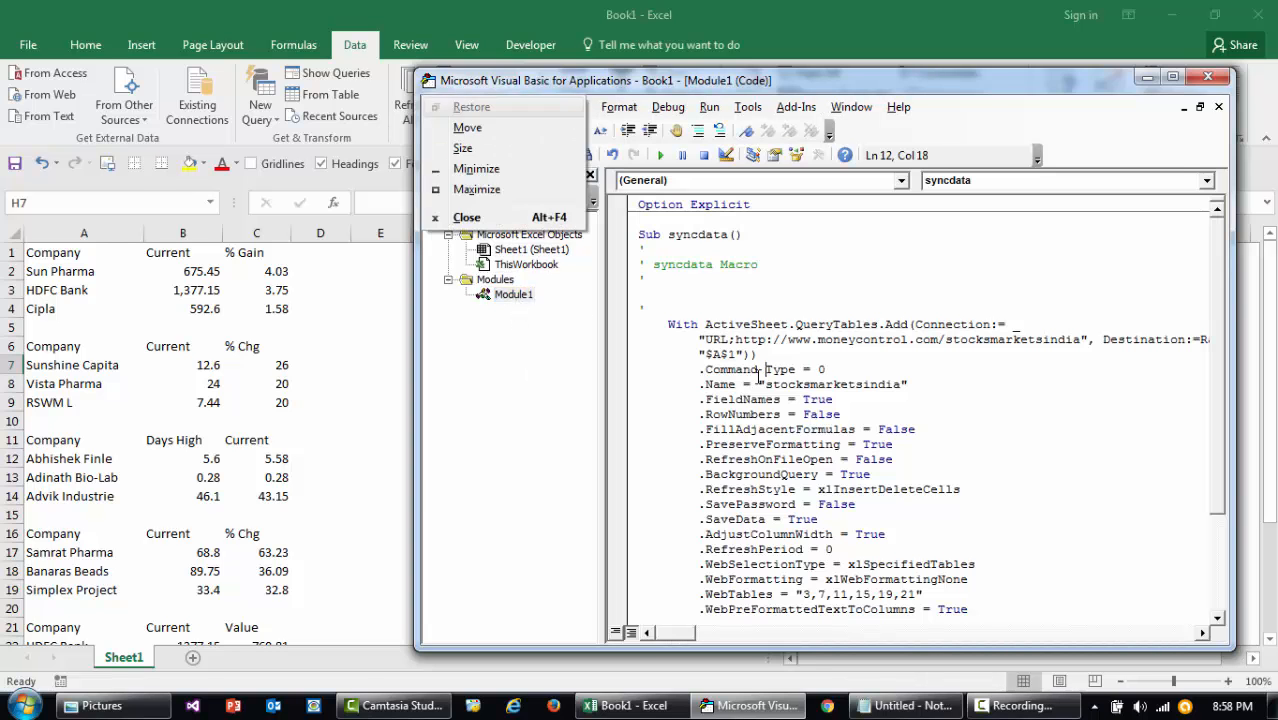
Run syncdata on a cell of blank Sheet2 to fill it with the tables, then Refresh from A1.
left_click(468, 188)
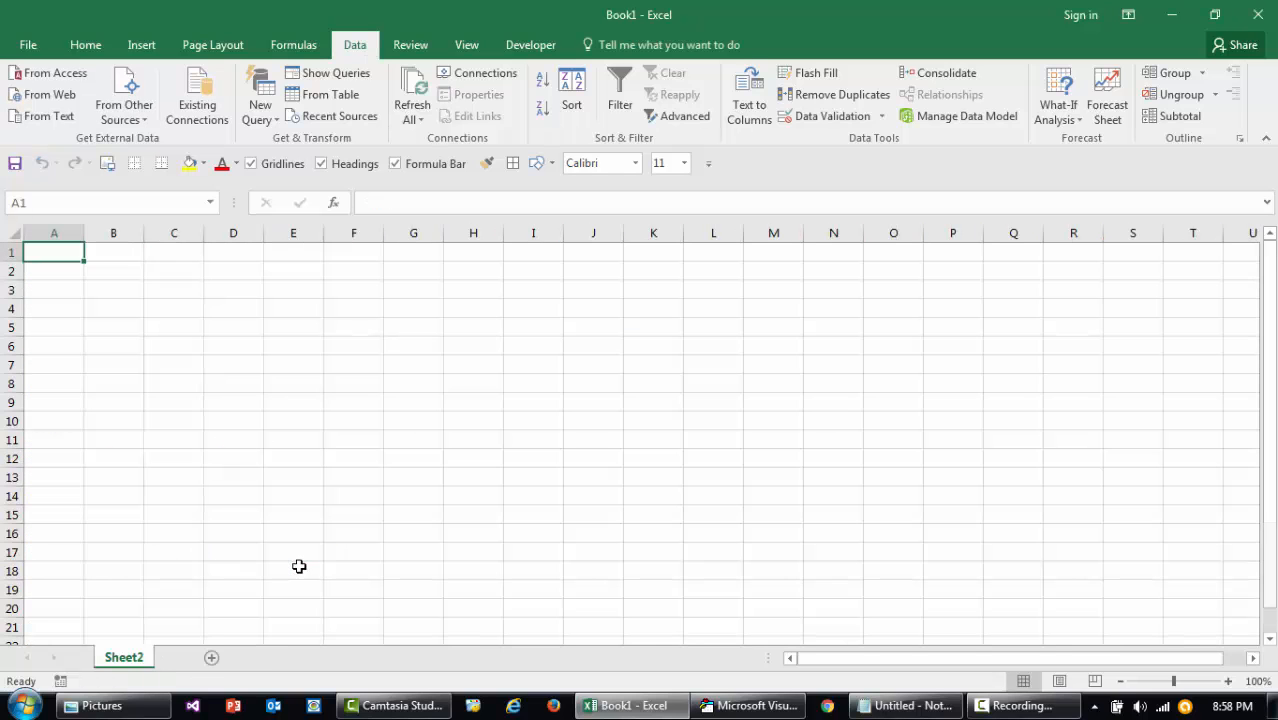
left_click(484, 72)
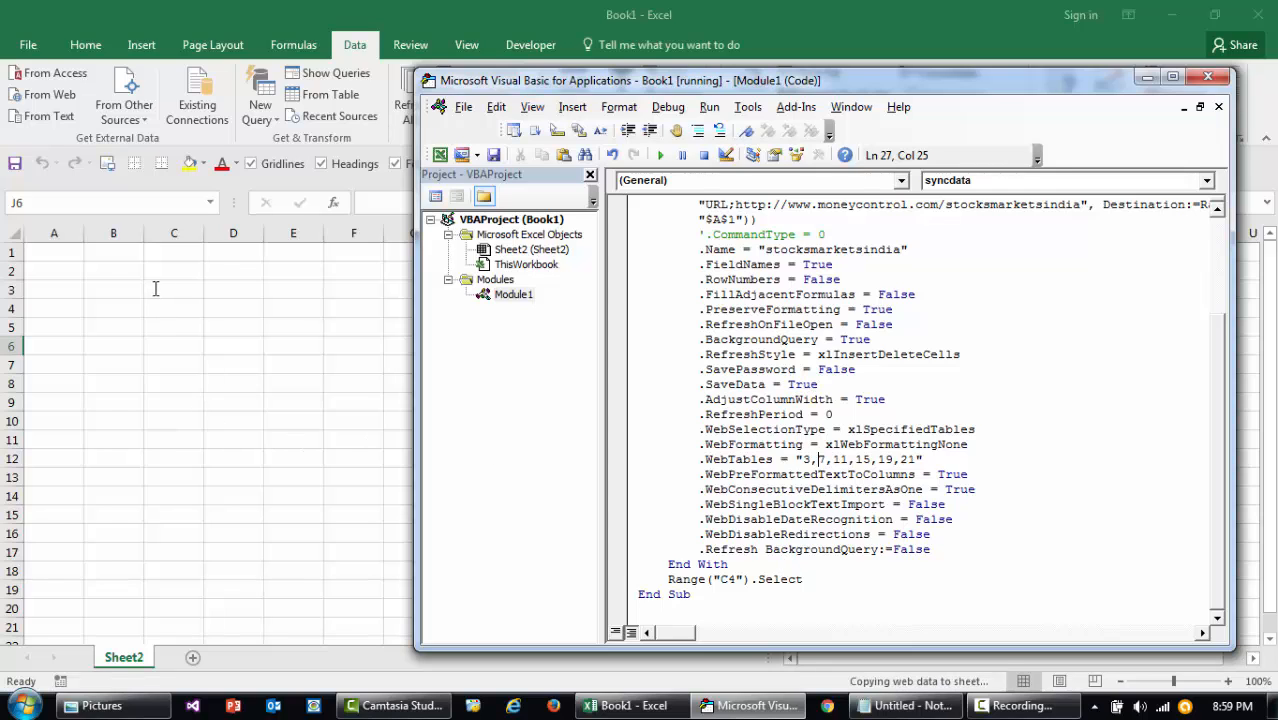
left_click(630, 706)
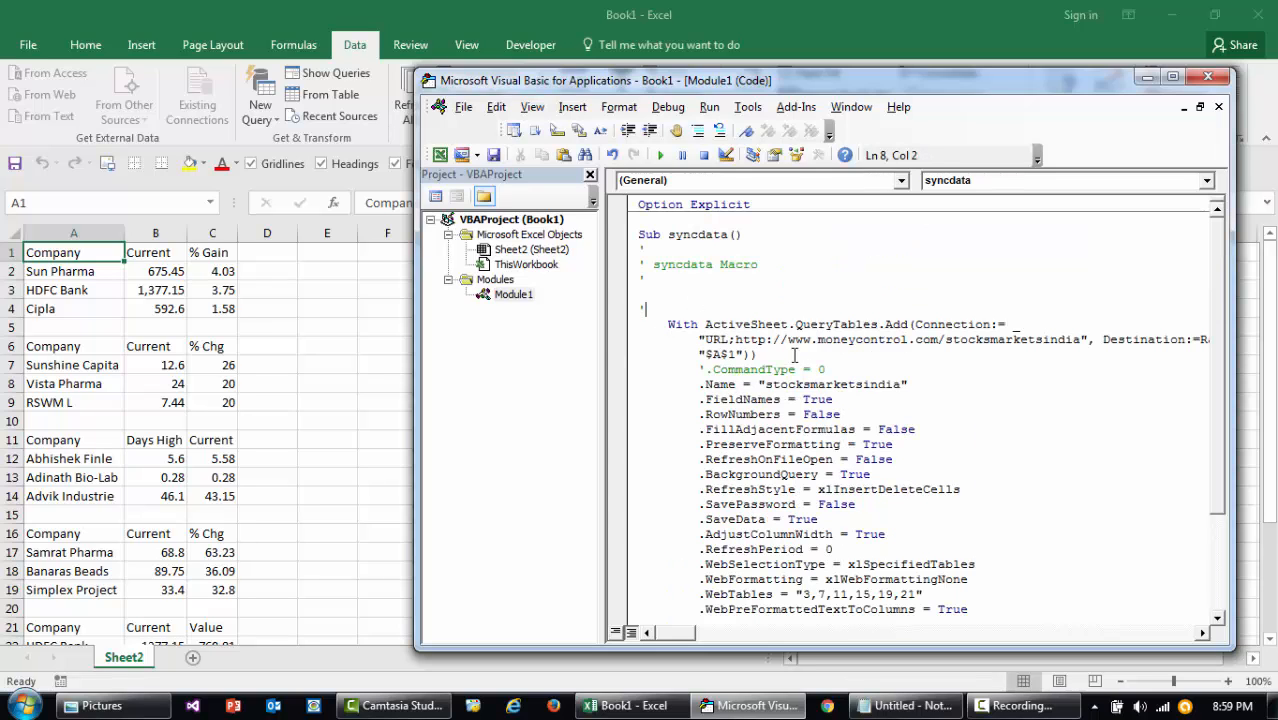
left_click(626, 706)
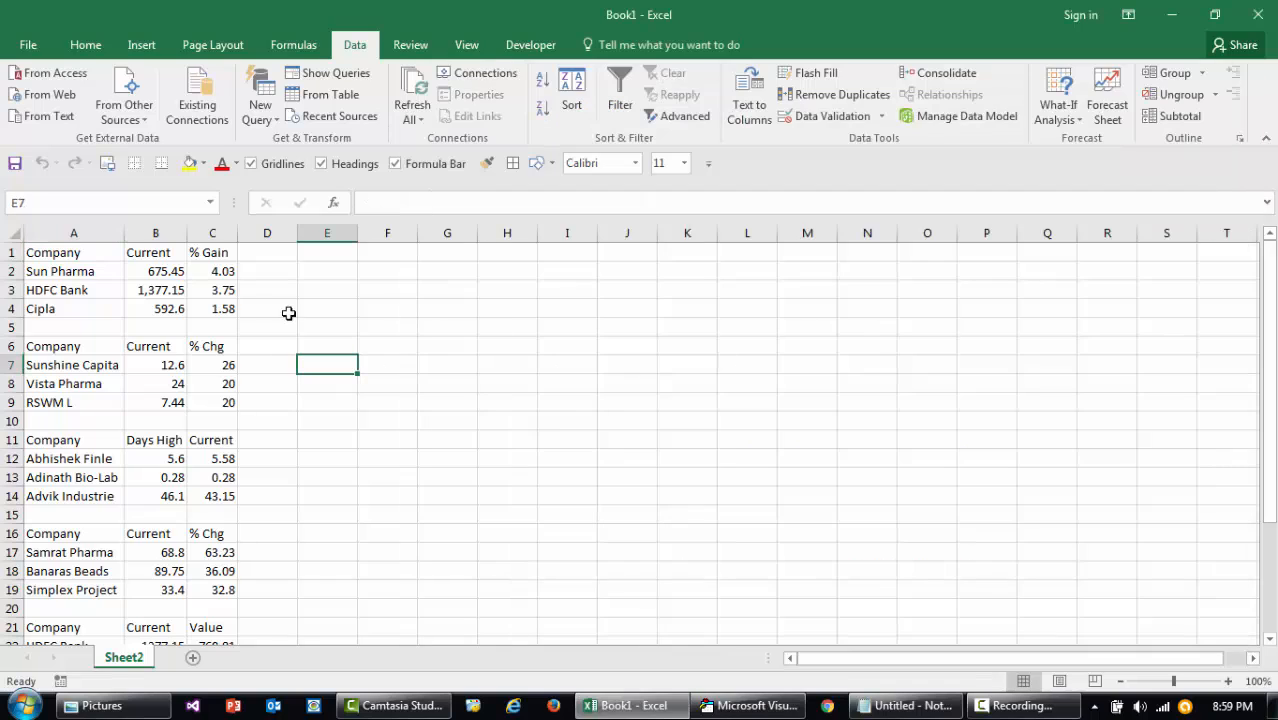
left_click(62, 680)
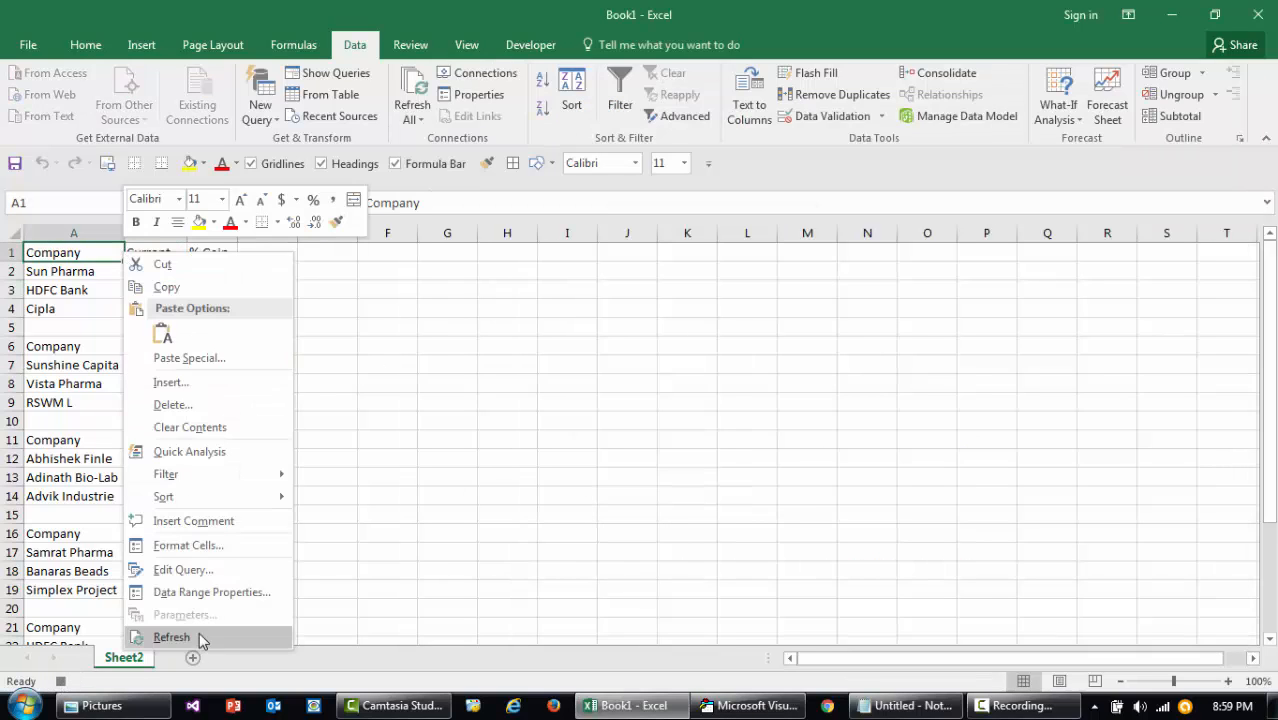
left_click(144, 638)
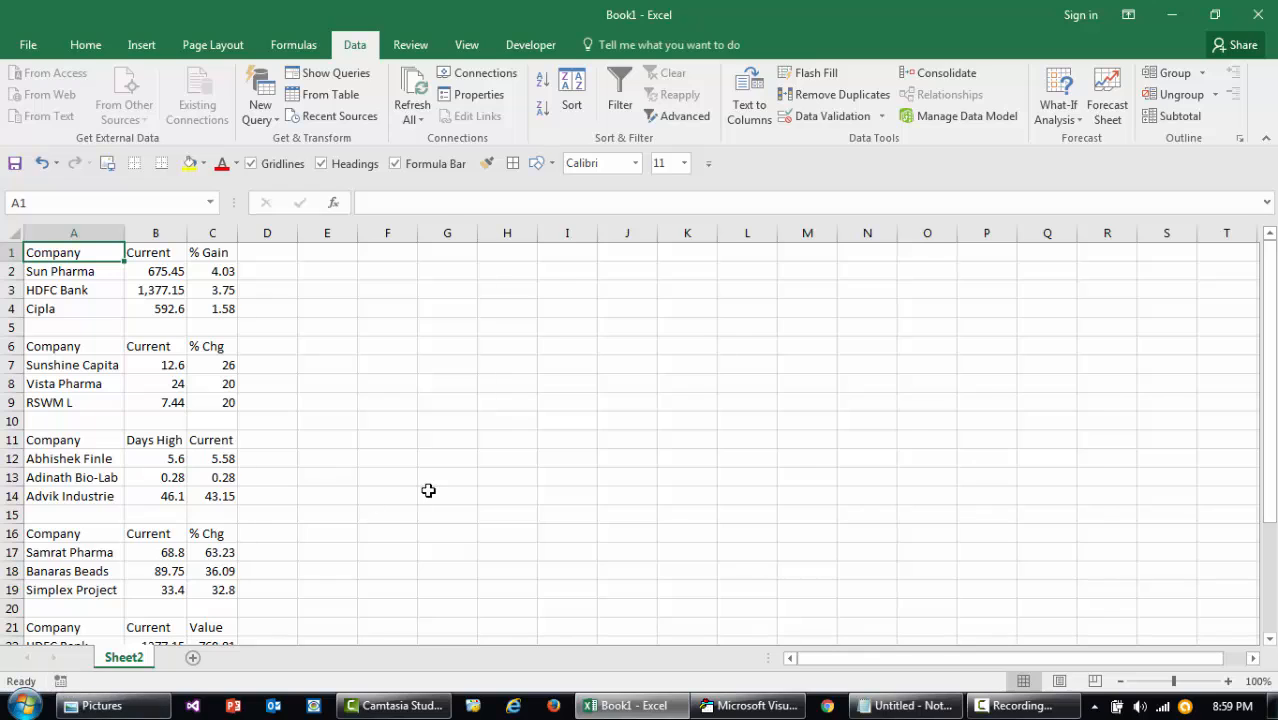
Rename Sub syncdata to creatingConnection_andImport in the code window.
left_click(748, 704)
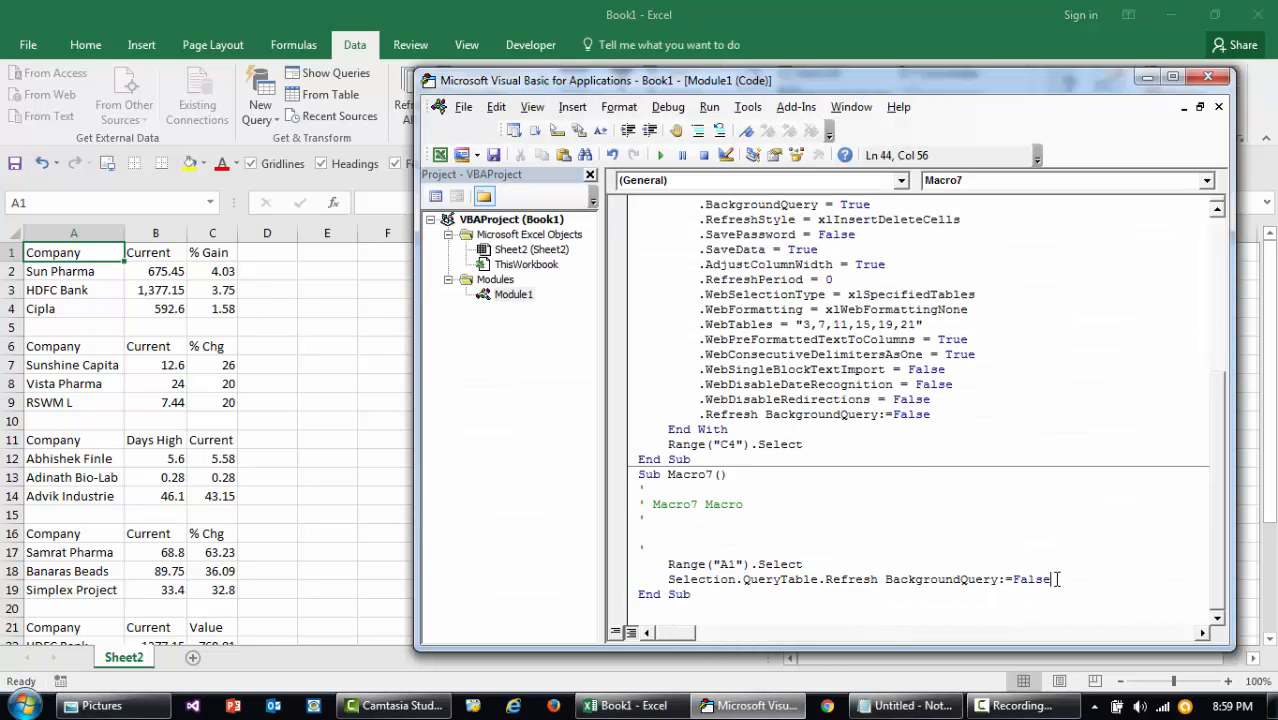
left_click_drag(1048, 580, 740, 580)
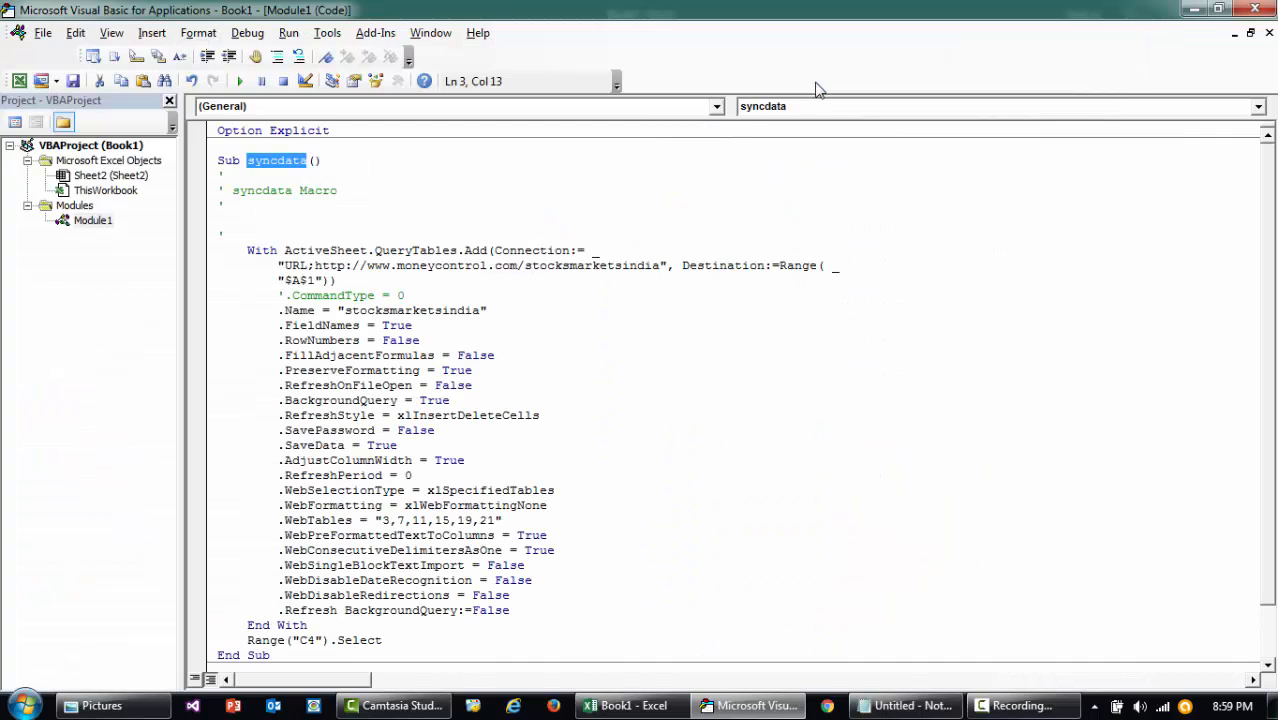
type("creating")
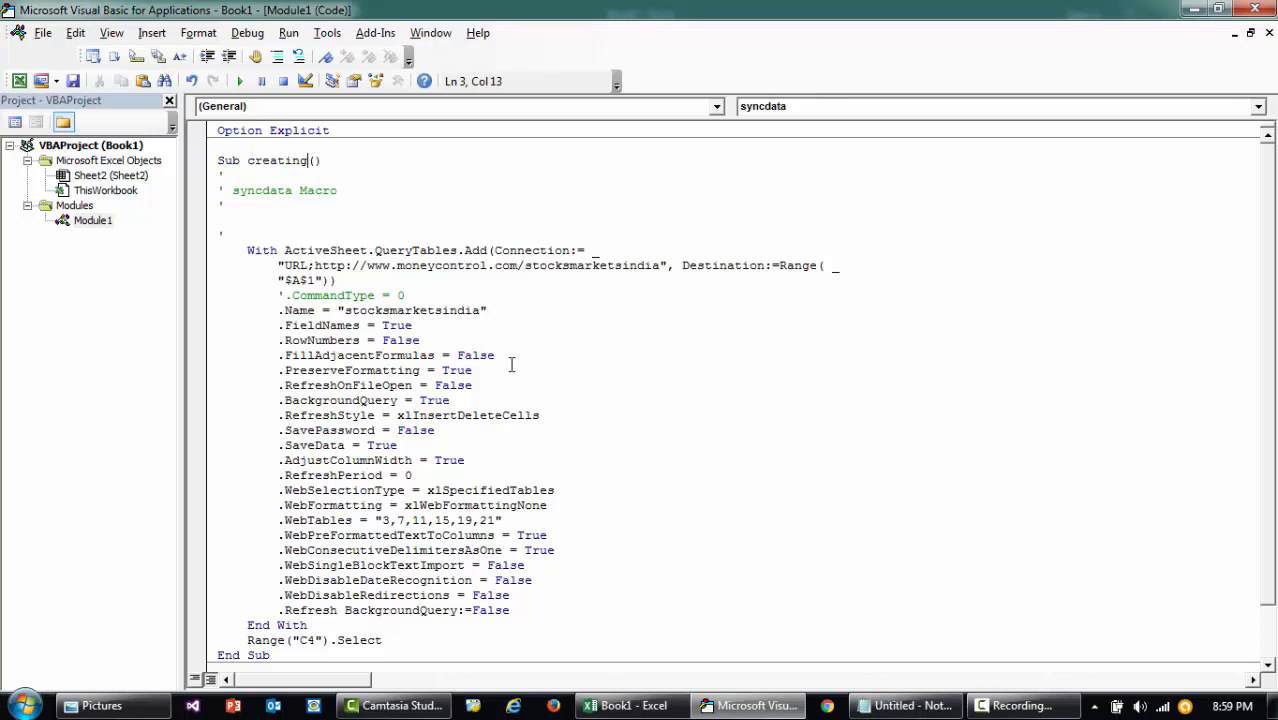
type("Connection_")
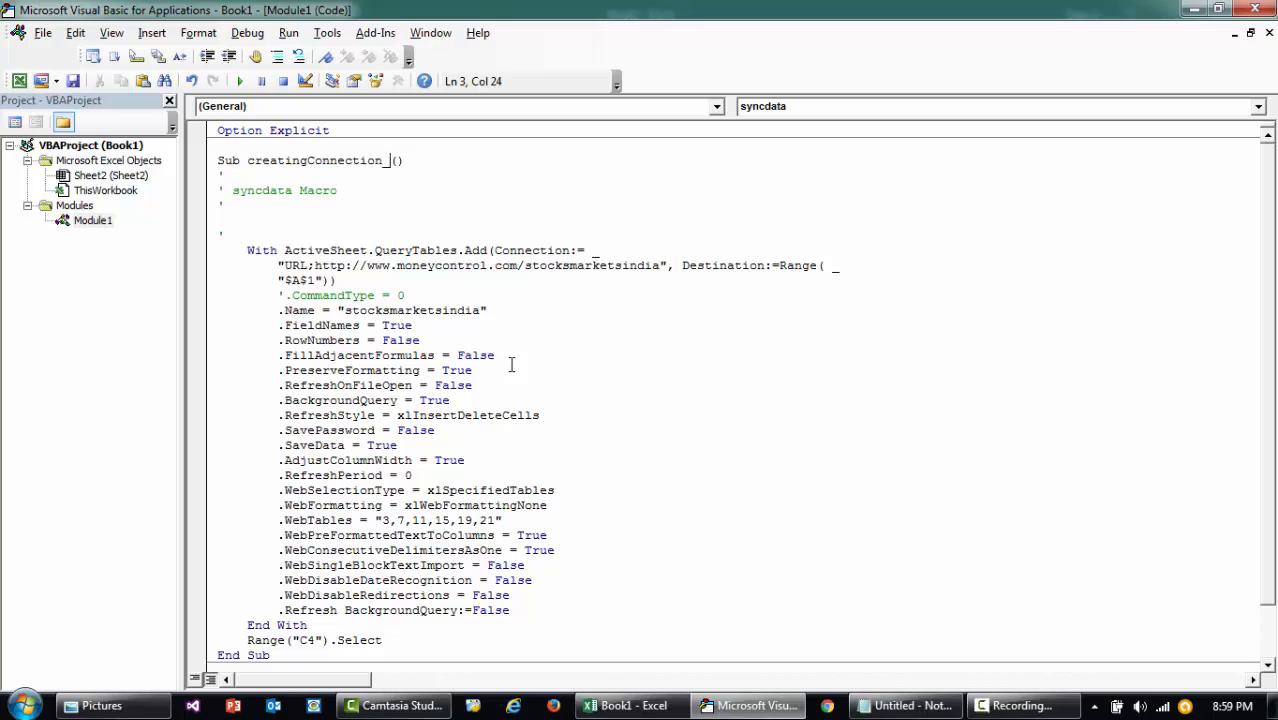
type("andImpo")
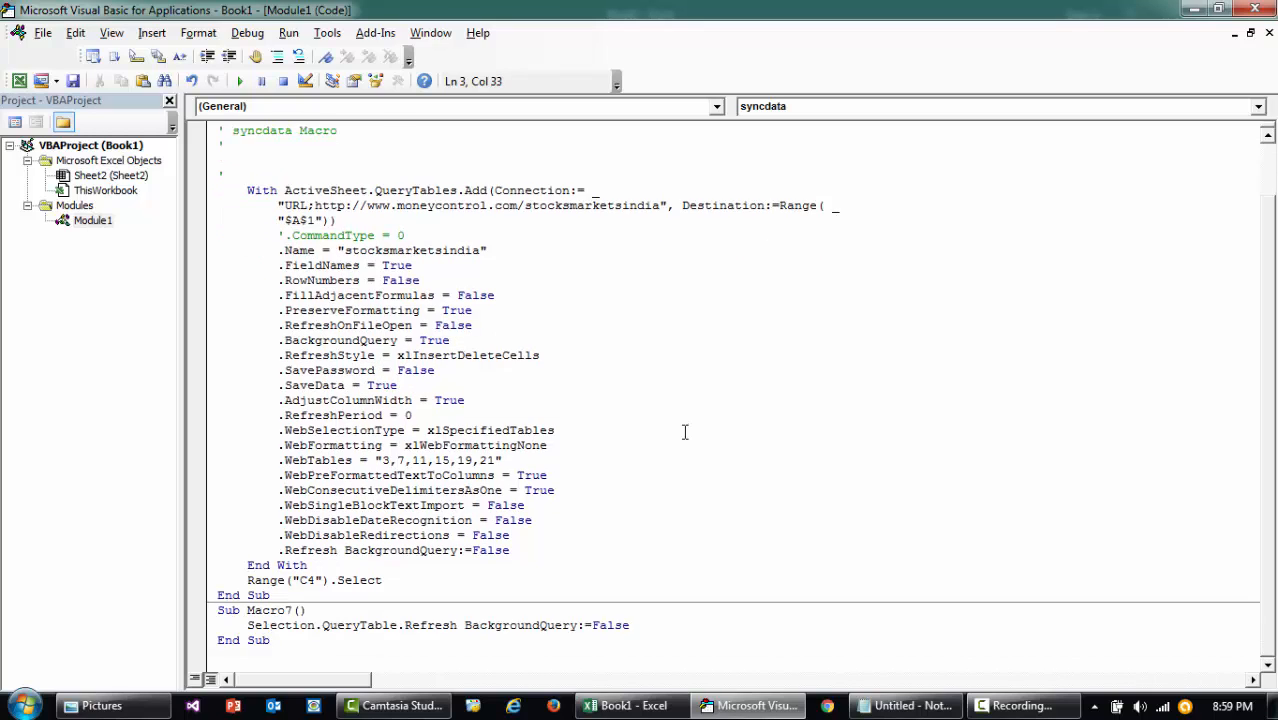
Rename Macro7 to refreshingtheConnection, leaving only its refresh line.
type("refreshingtheConne")
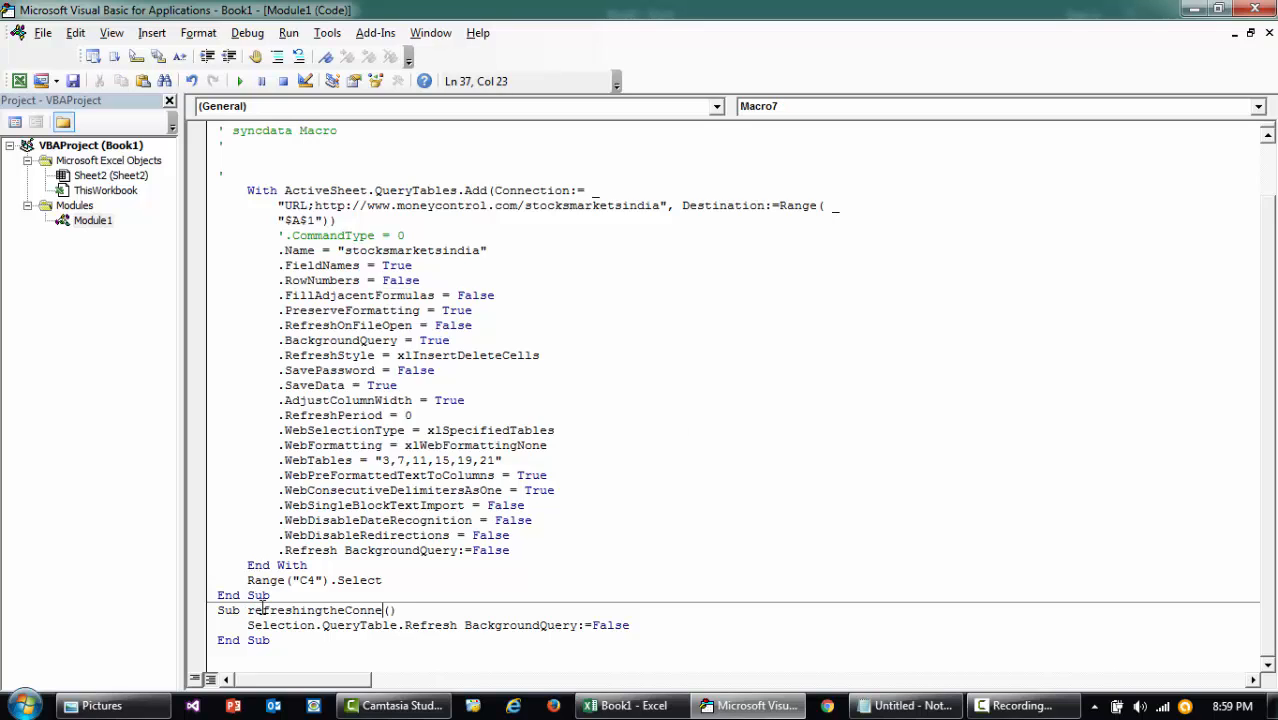
type("ction")
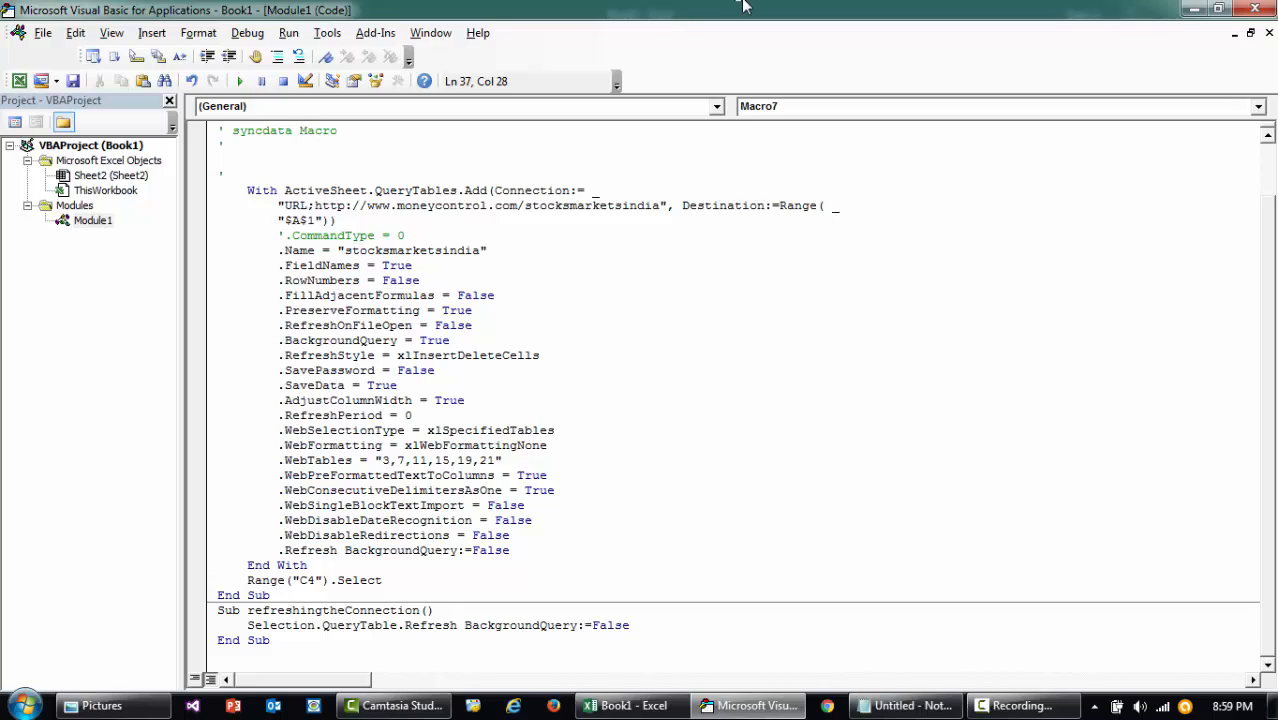
mouse_move(708, 336)
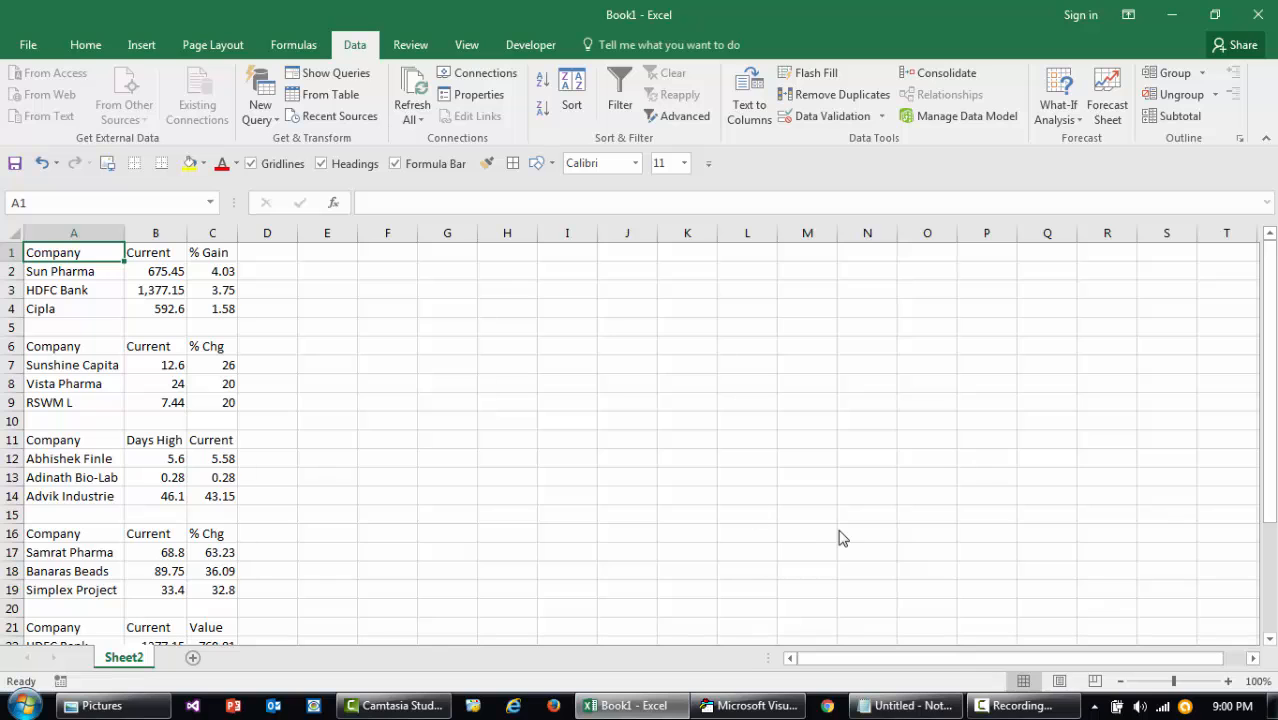
mouse_move(168, 440)
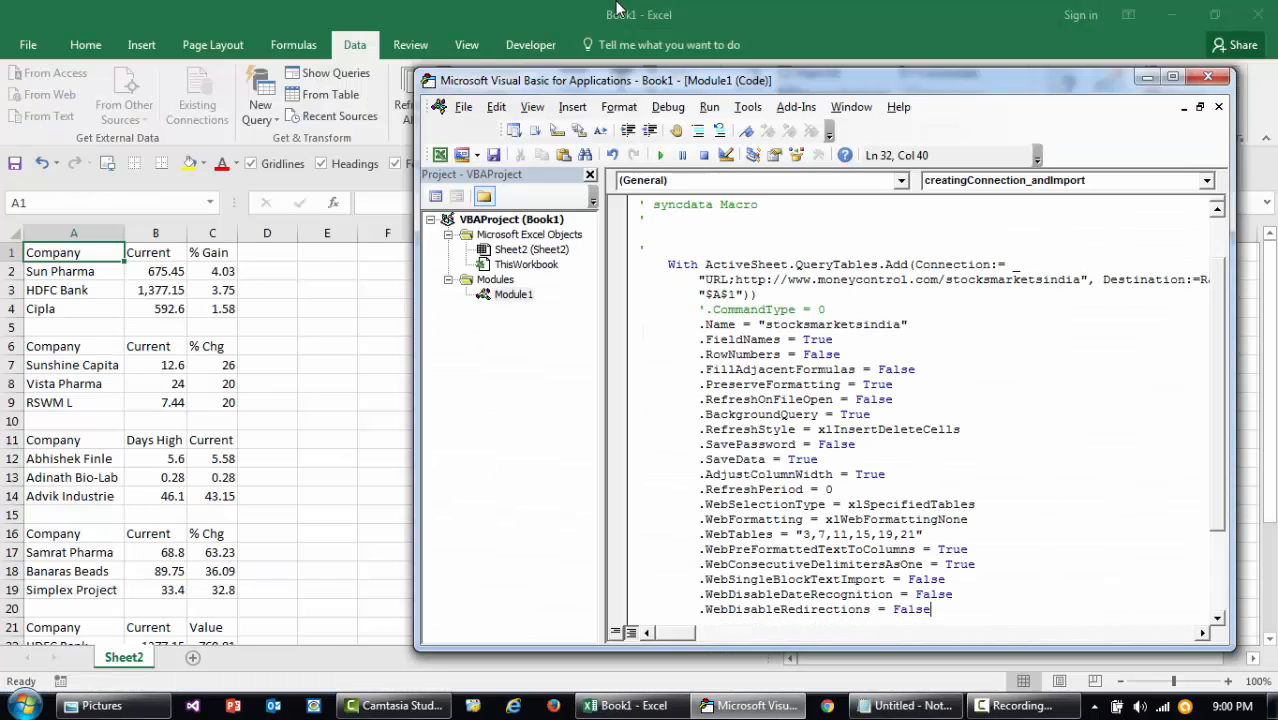
left_click(624, 704)
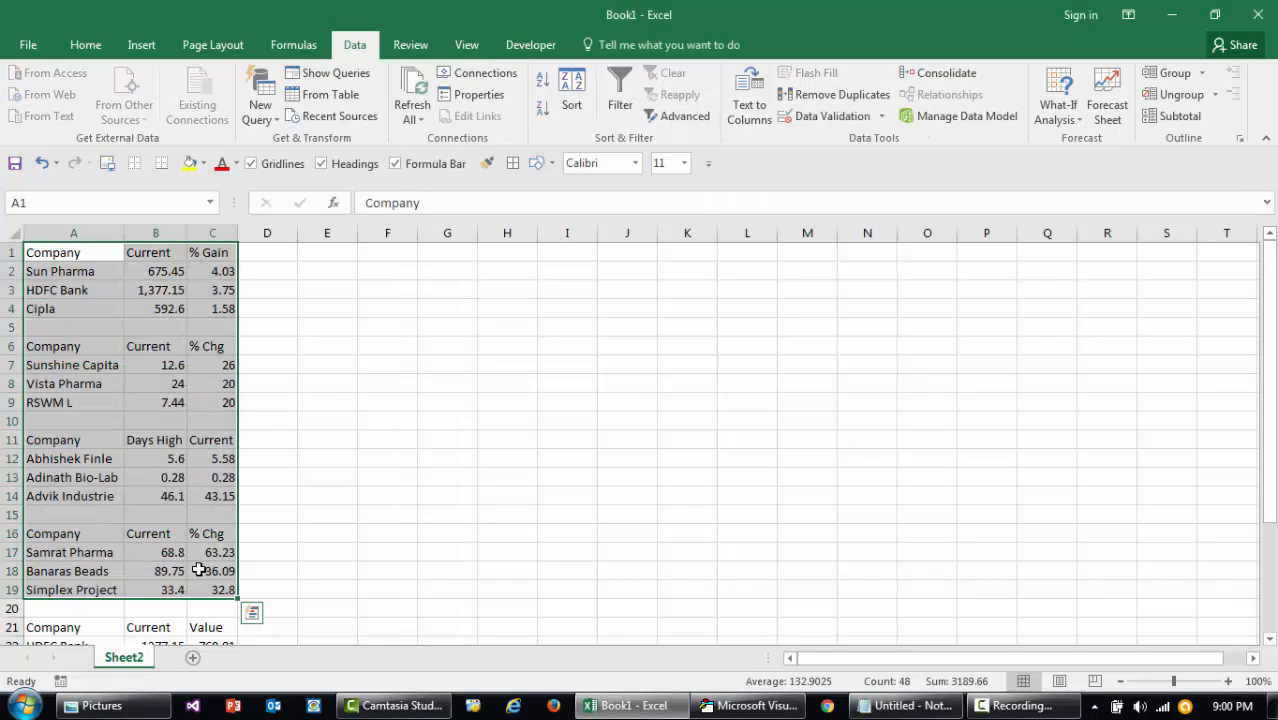
left_click(156, 420)
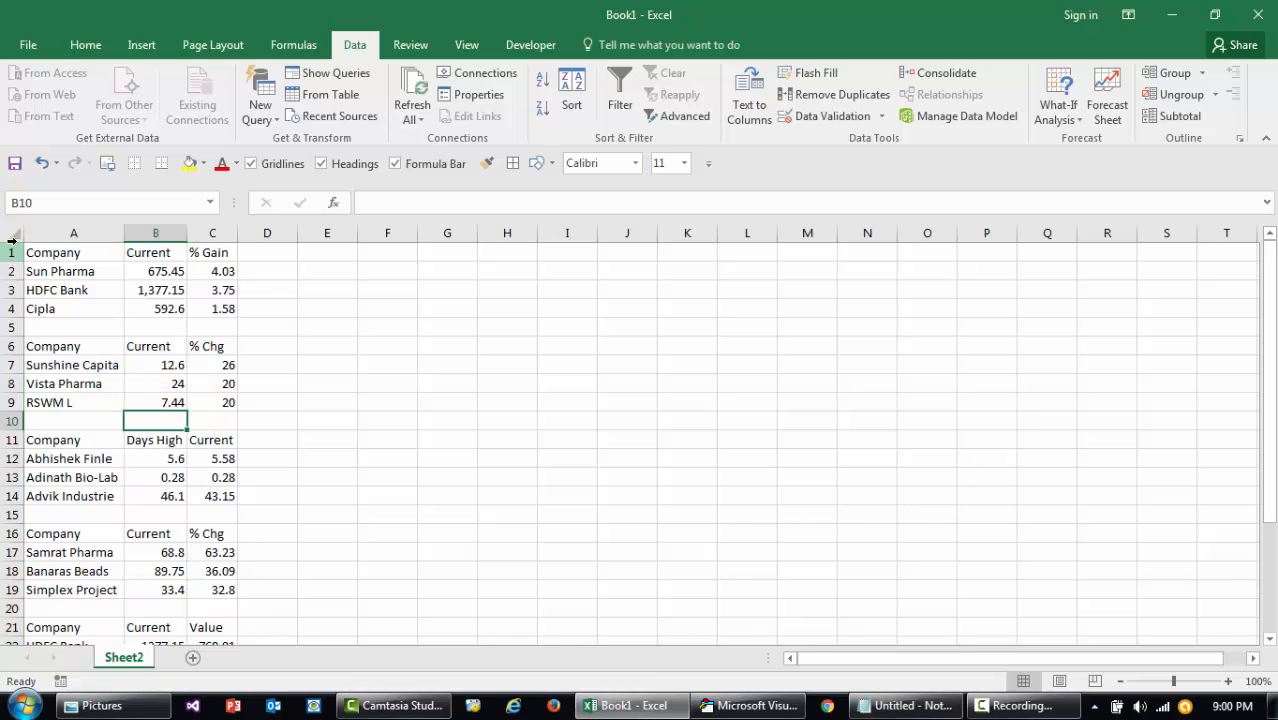
left_click(54, 252)
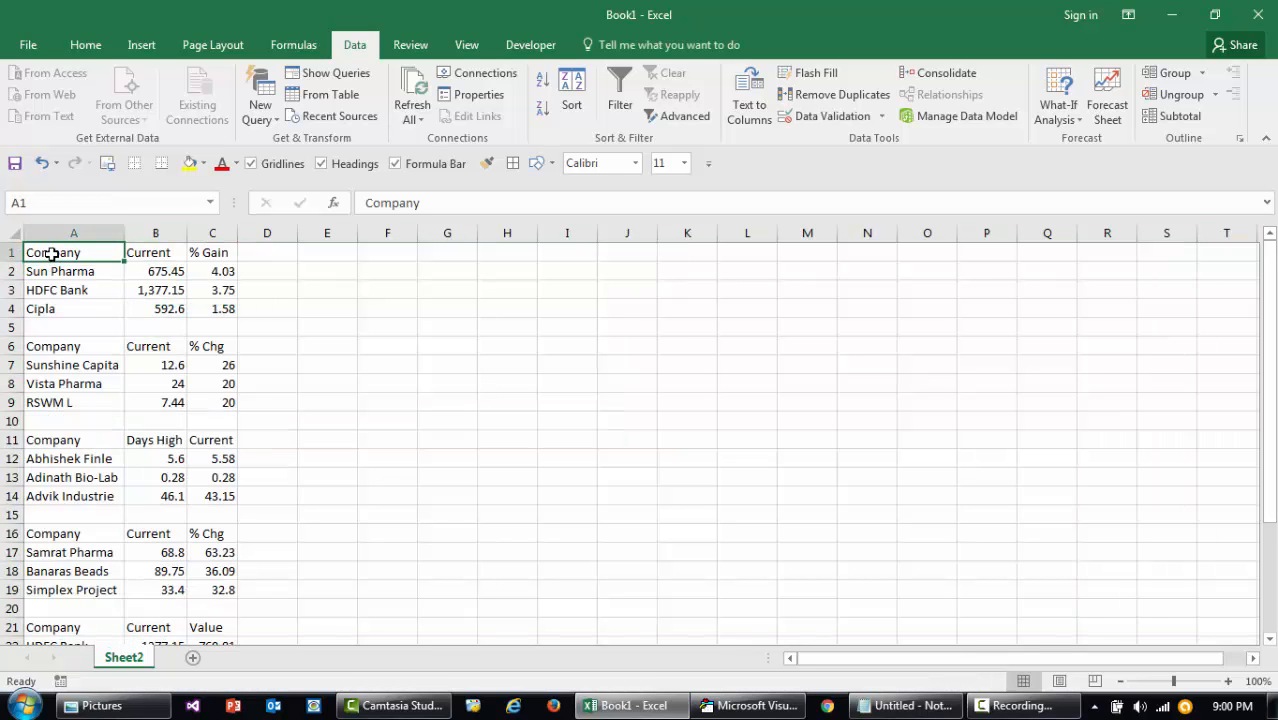